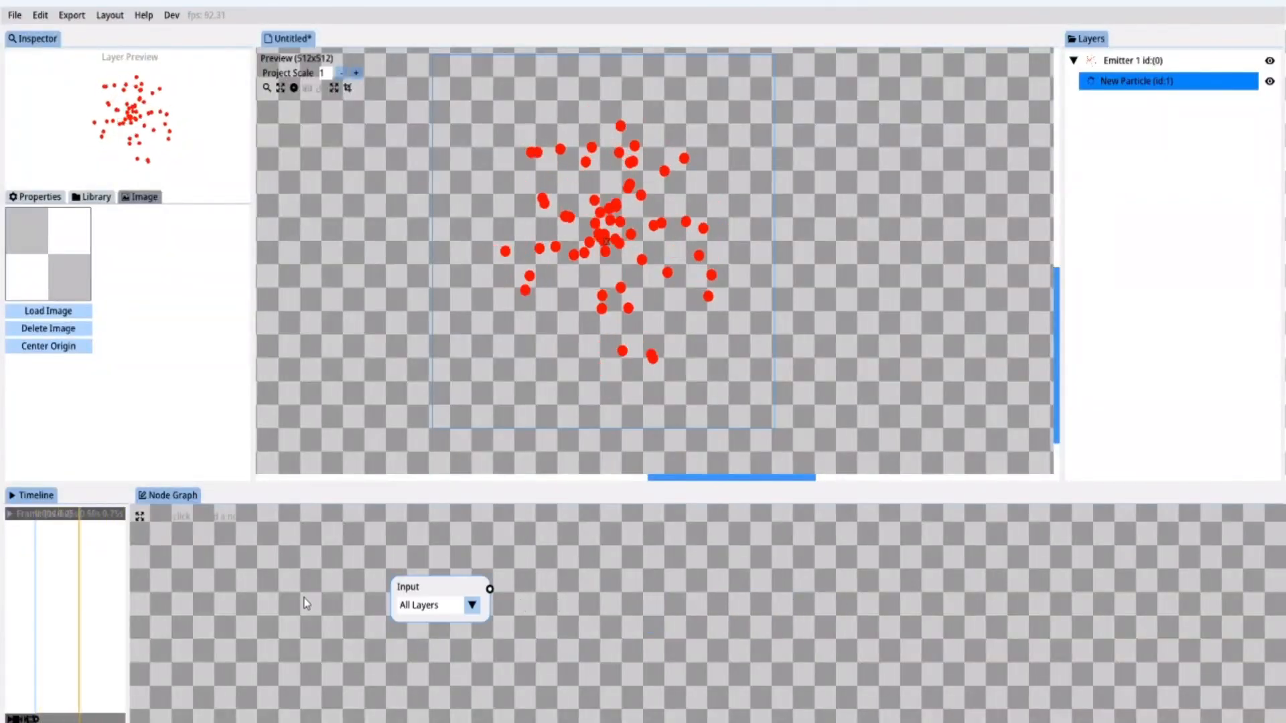
Add a meteor image layer via Create > Image in the Layers panel
{"action": "left_click_drag", "start_coordinate": [439, 594], "coordinate": [298, 619]}
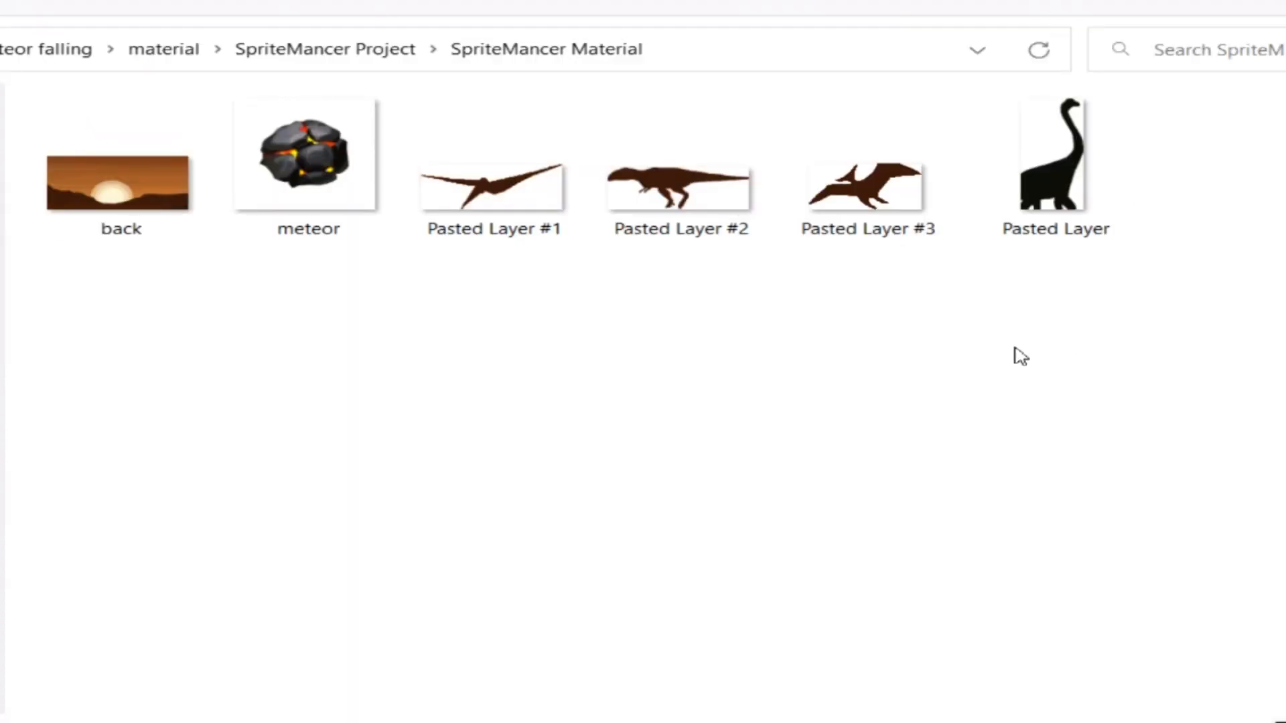
{"action": "mouse_move", "coordinate": [7, 216]}
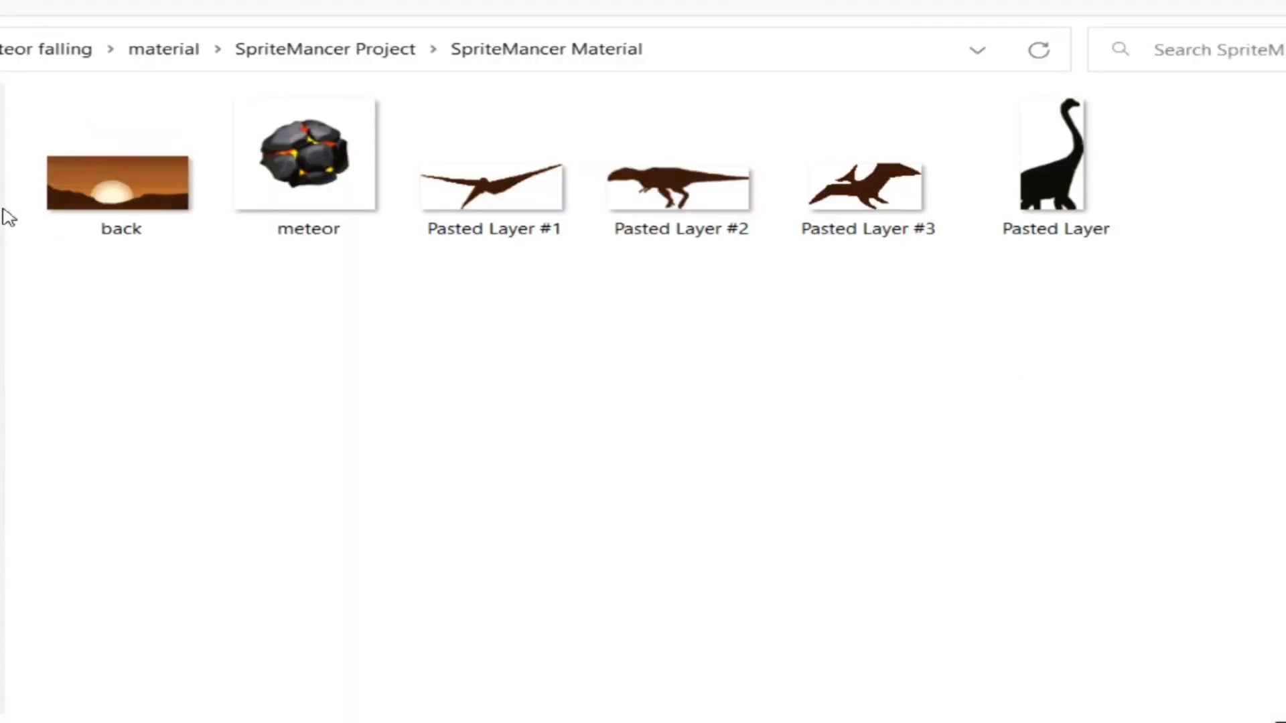
{"action": "left_click", "coordinate": [1054, 160]}
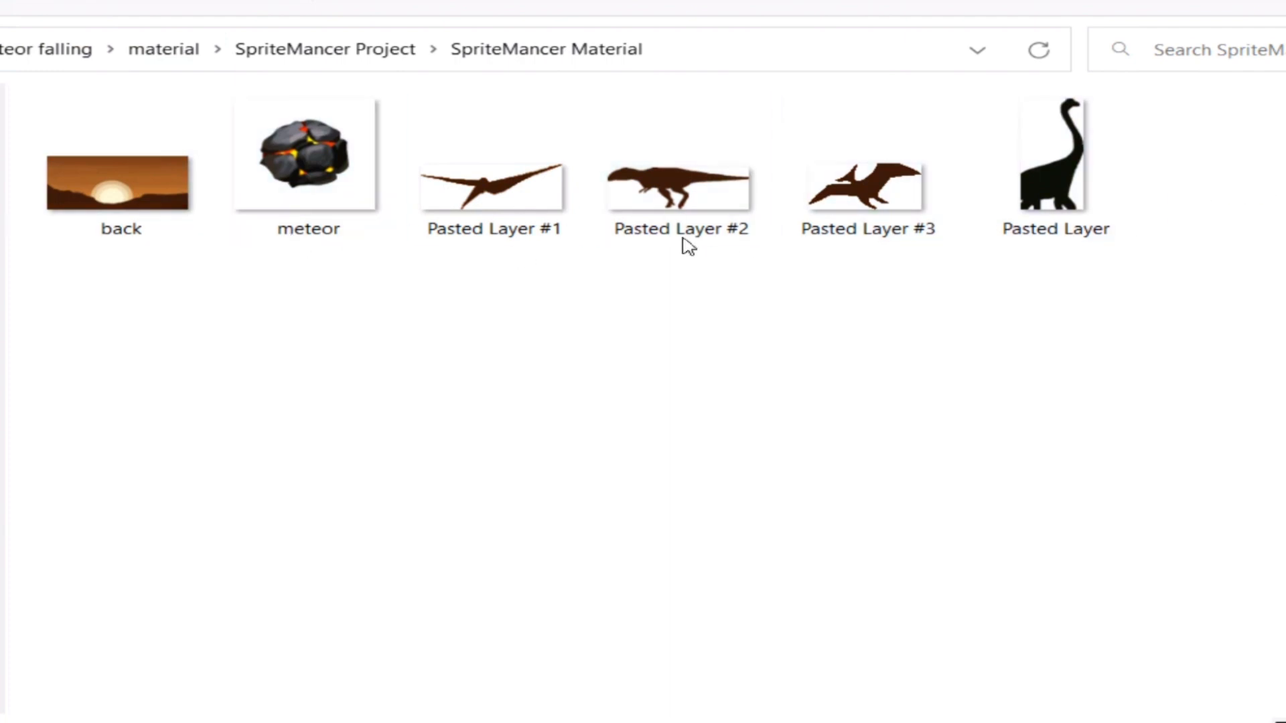
{"action": "left_click", "coordinate": [306, 167]}
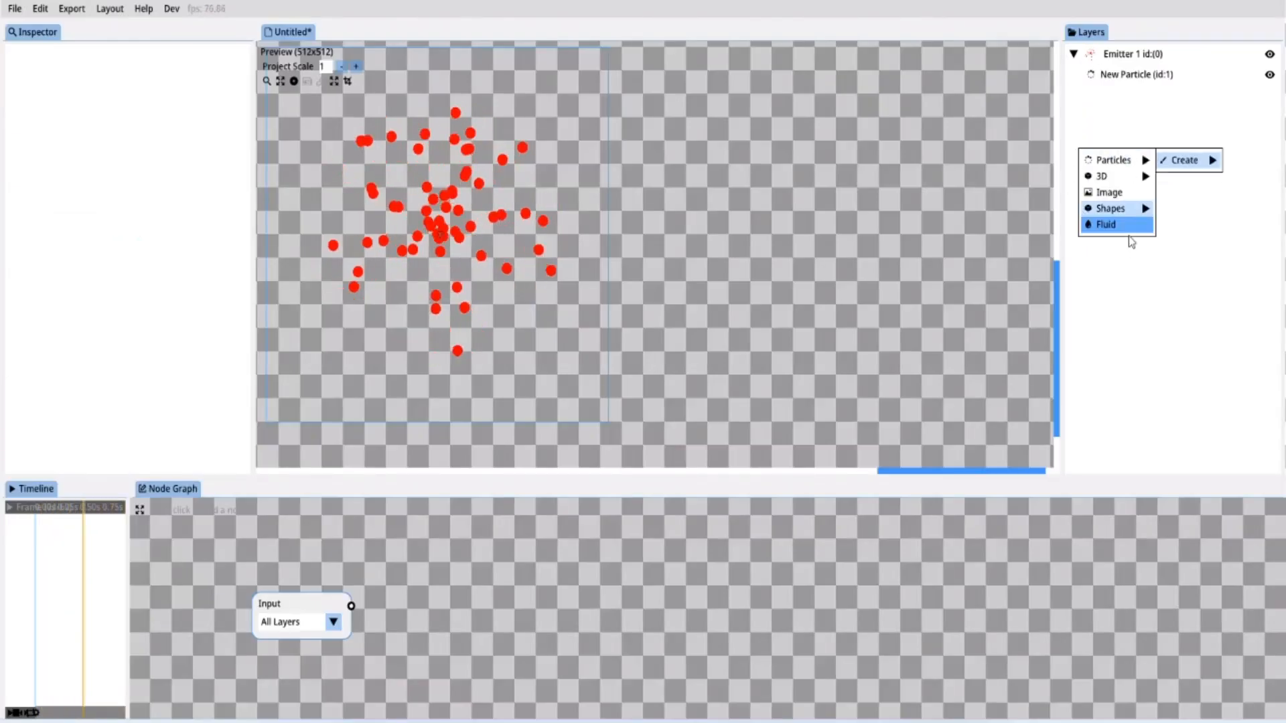
{"action": "mouse_move", "coordinate": [1115, 193]}
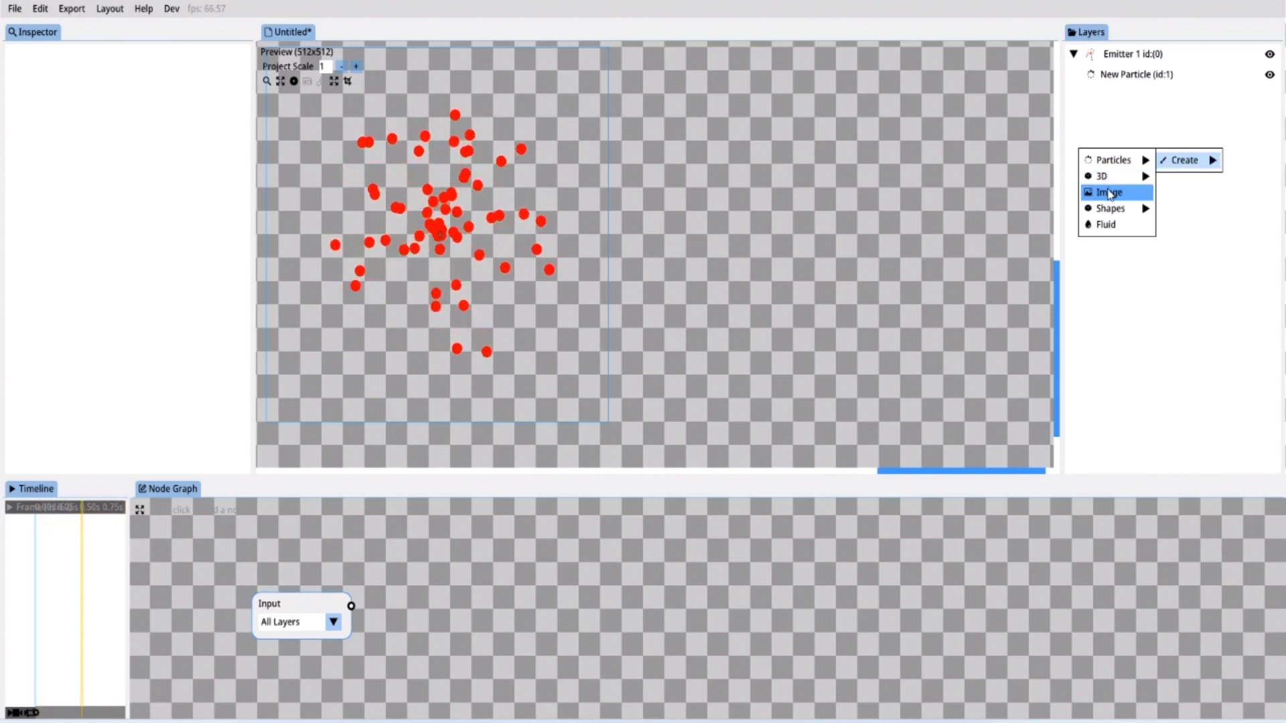
{"action": "mouse_move", "coordinate": [1109, 207]}
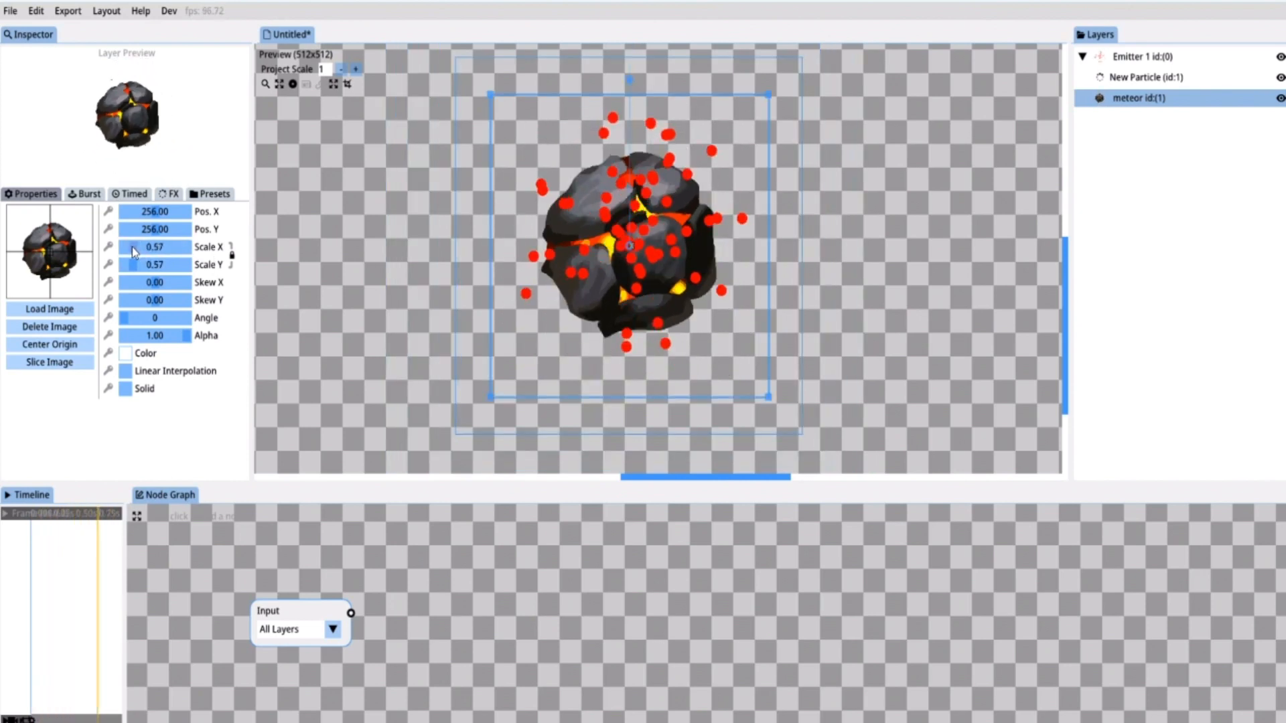
Scale the meteor to 0.13 and place it at the lower left of the preview
{"action": "left_click_drag", "start_coordinate": [151, 246], "coordinate": [151, 255]}
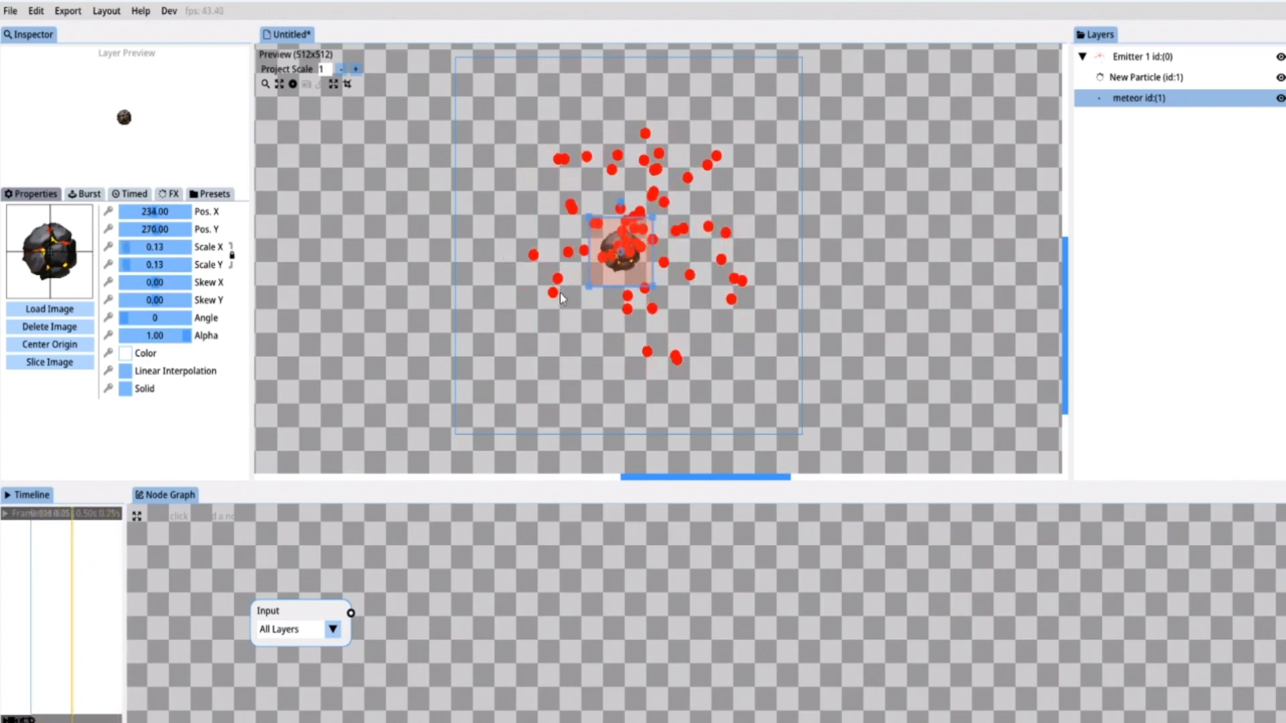
{"action": "left_click_drag", "start_coordinate": [618, 250], "coordinate": [531, 328]}
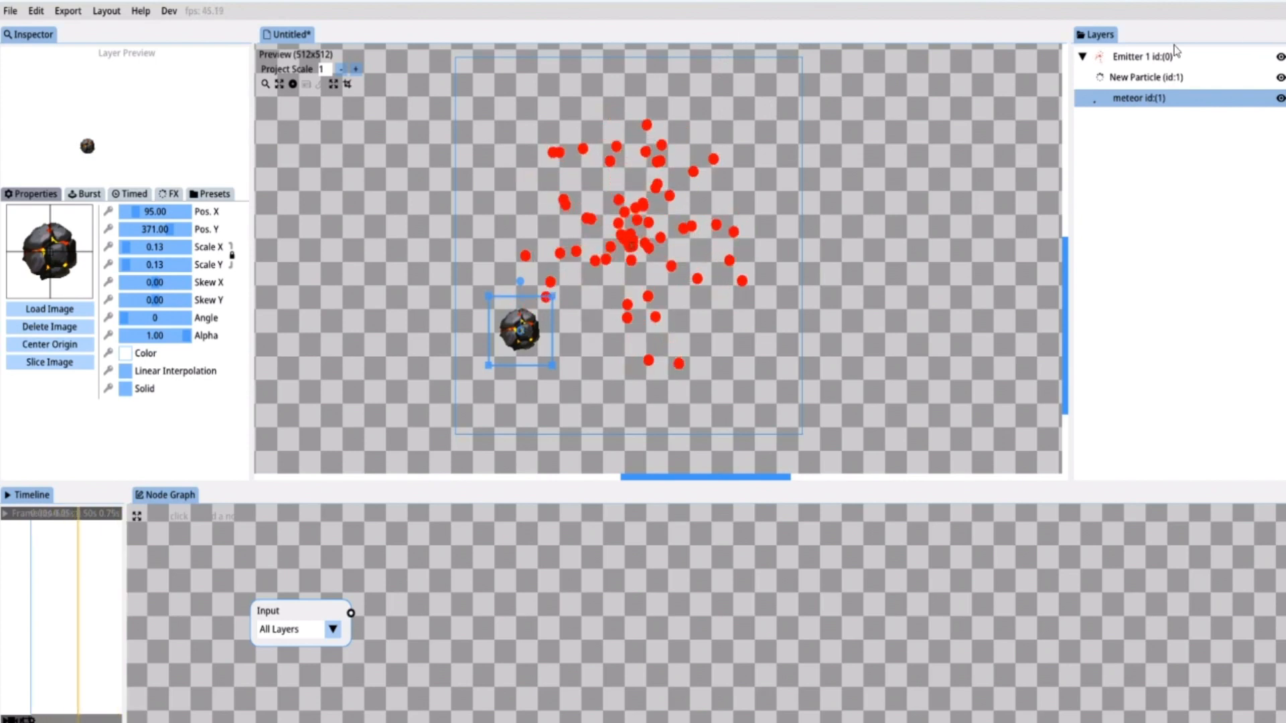
Hide Emitter 1 and set the Input node to the meteor layer
{"action": "left_click", "coordinate": [1137, 55]}
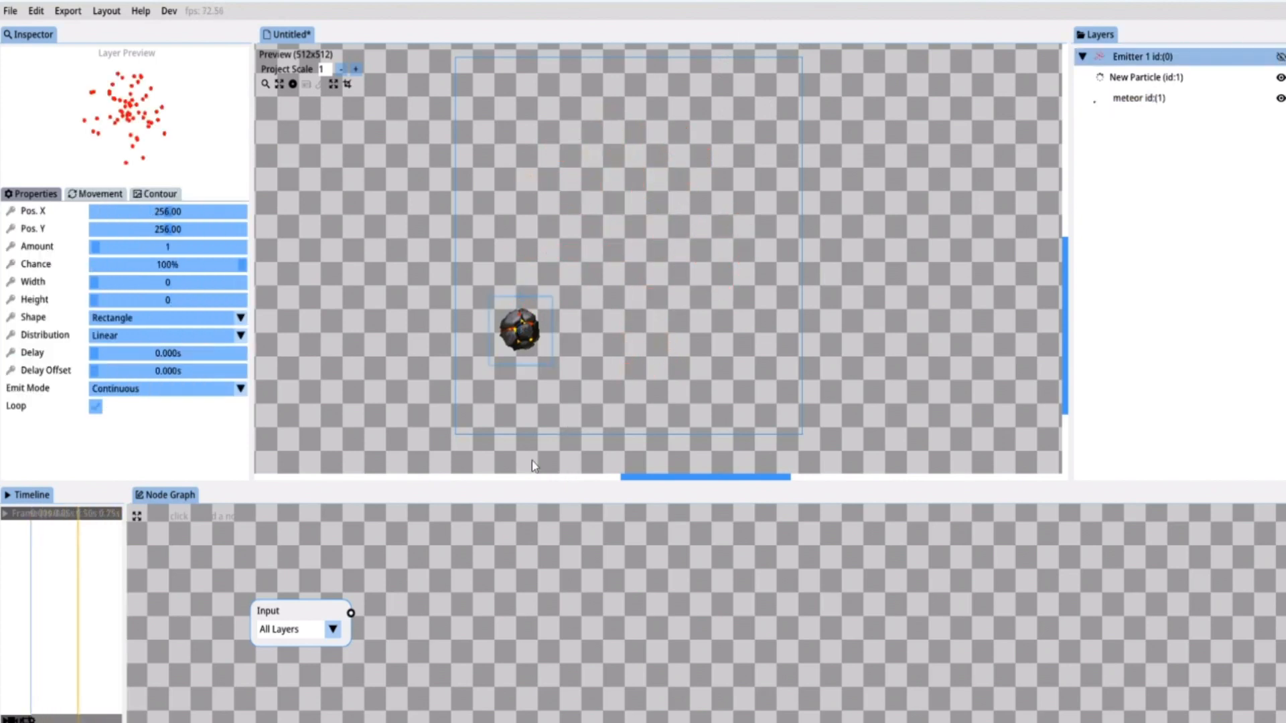
{"action": "mouse_move", "coordinate": [306, 629]}
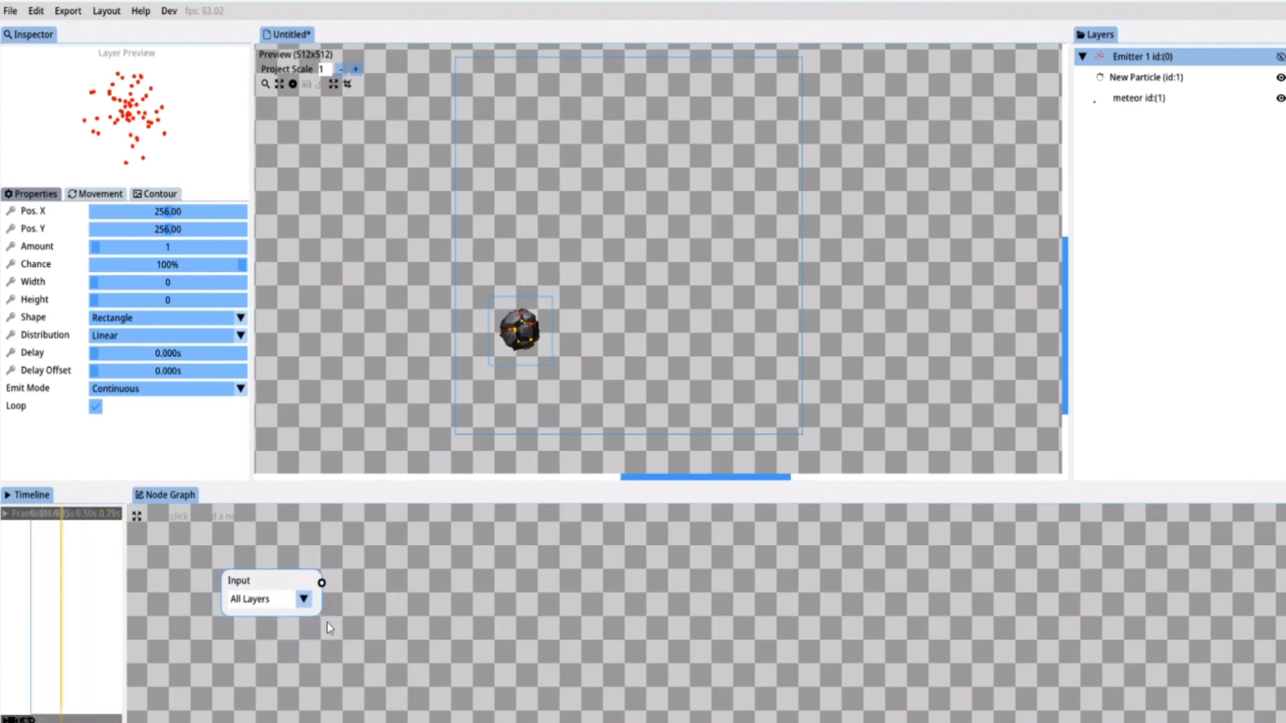
{"action": "mouse_move", "coordinate": [539, 320]}
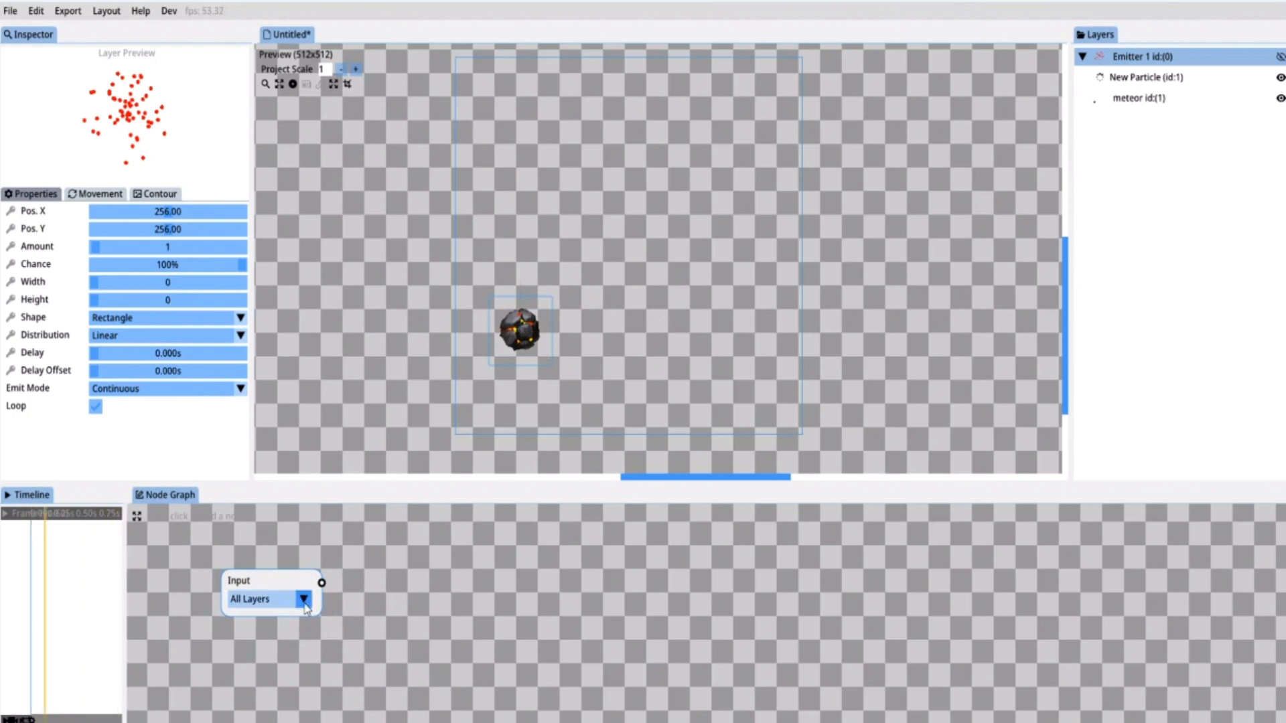
{"action": "left_click", "coordinate": [304, 599]}
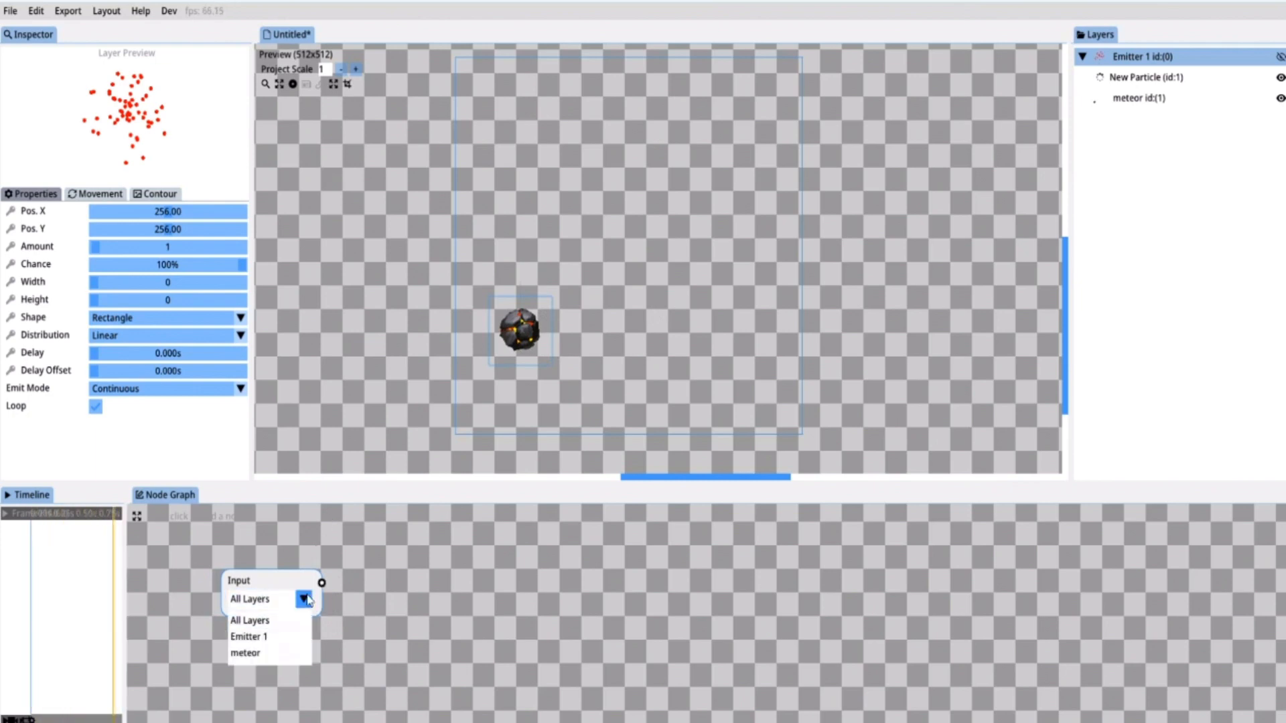
{"action": "left_click", "coordinate": [249, 654]}
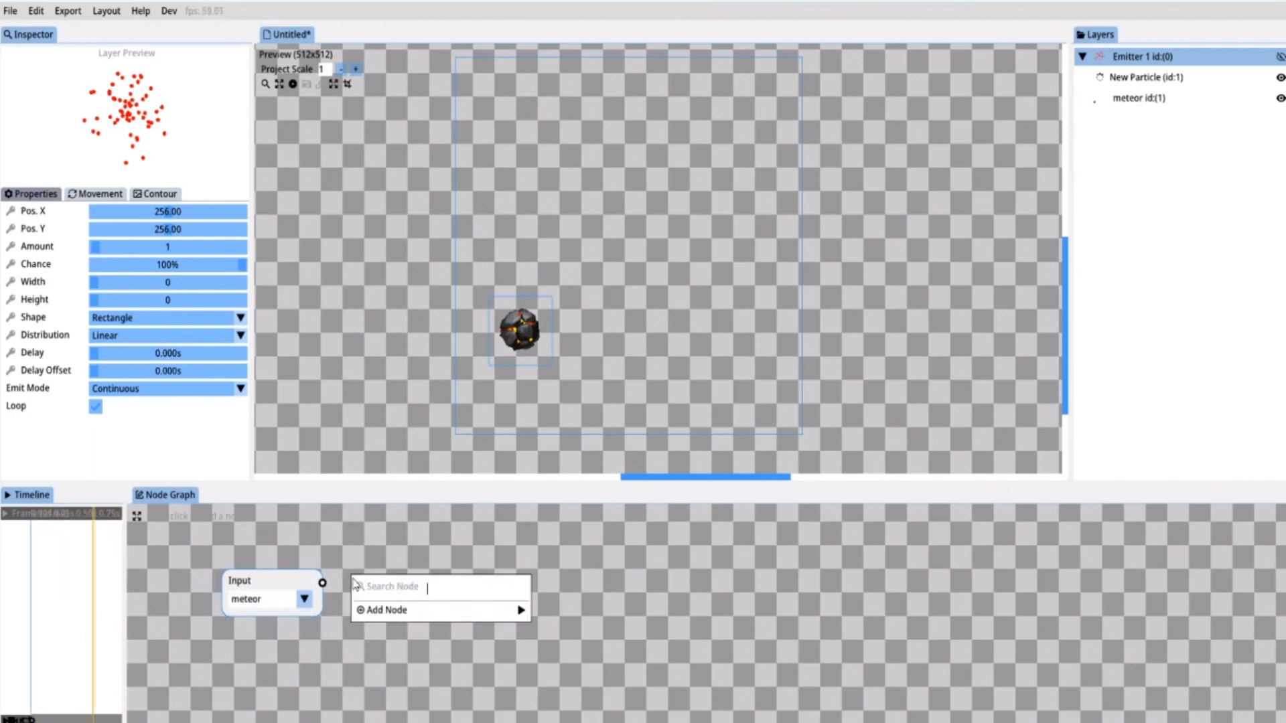
{"action": "left_click", "coordinate": [558, 627]}
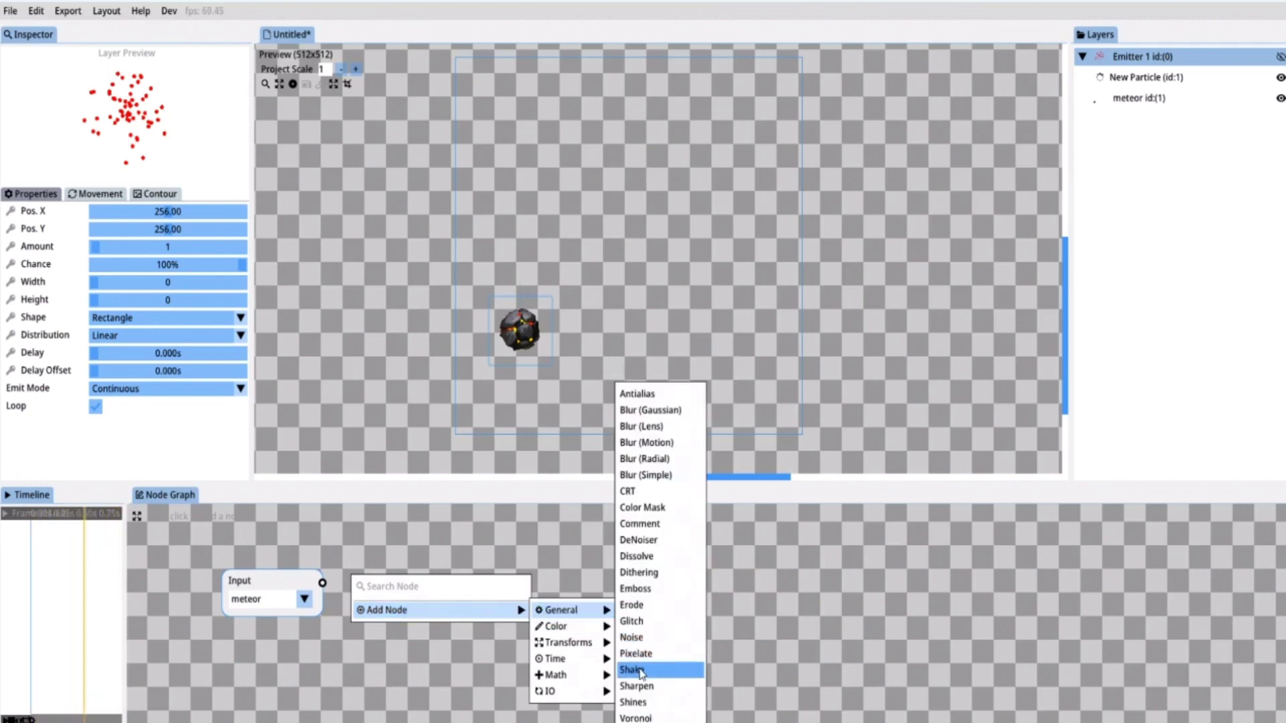
Add a Shake node on the meteor input with X 4.76, Y 4.19 and Smooth 0.69
{"action": "left_click", "coordinate": [633, 669]}
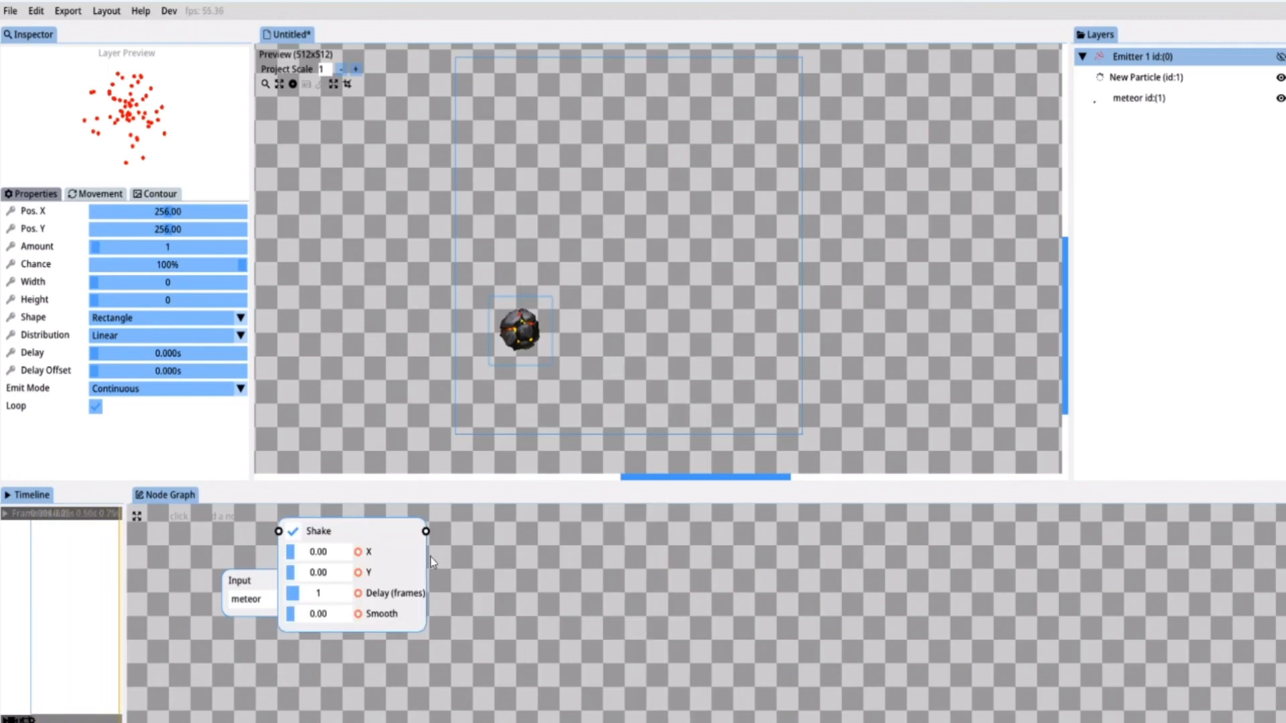
{"action": "left_click_drag", "start_coordinate": [353, 530], "coordinate": [465, 564]}
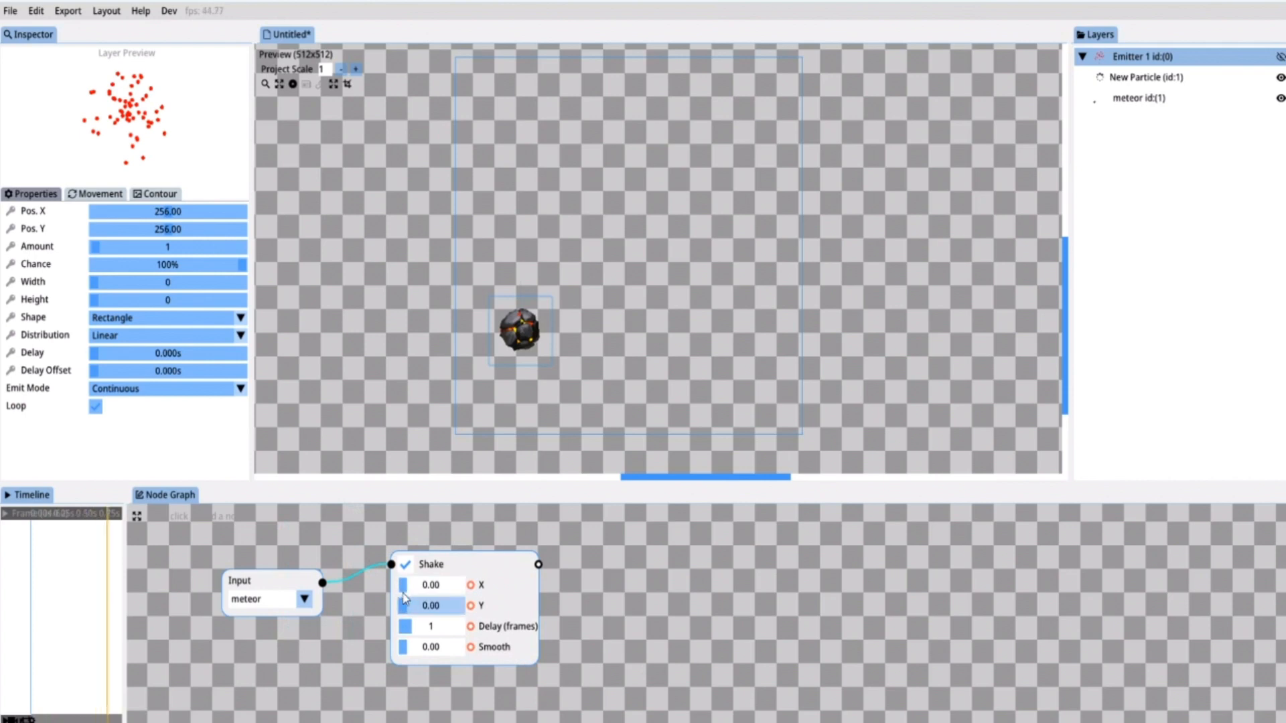
{"action": "left_click_drag", "start_coordinate": [403, 585], "coordinate": [430, 585]}
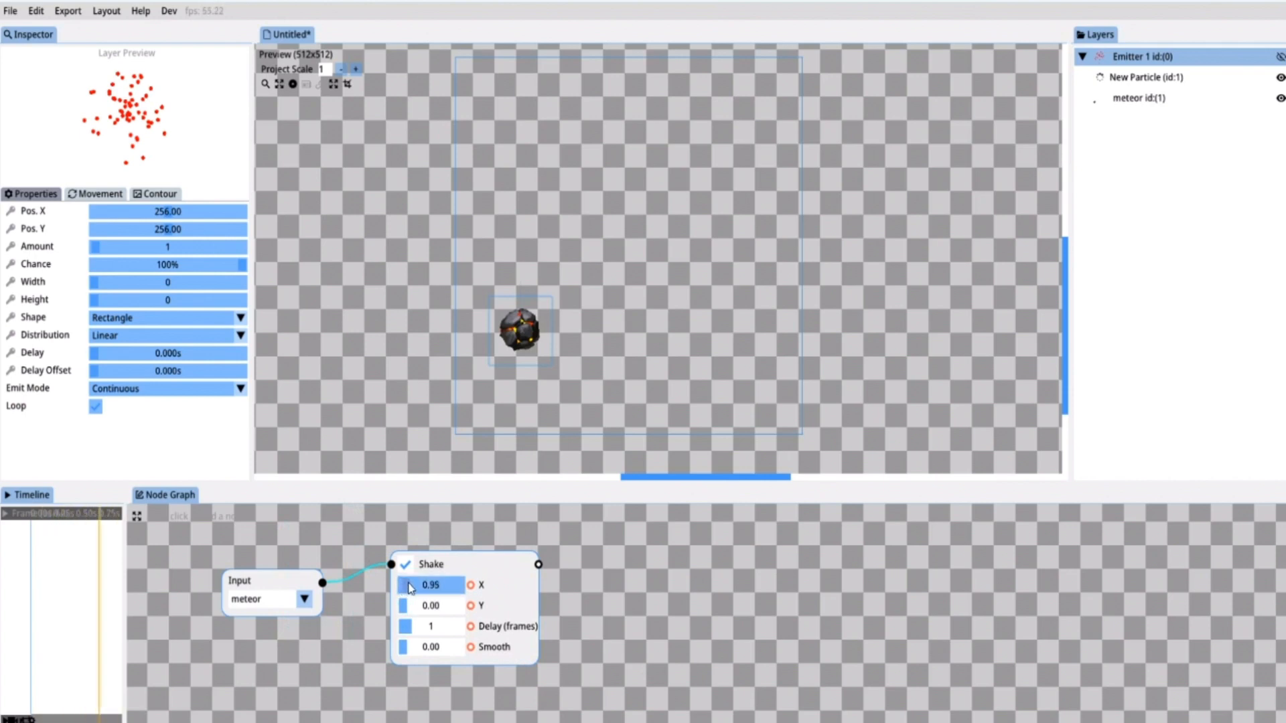
{"action": "left_click_drag", "start_coordinate": [430, 586], "coordinate": [447, 585]}
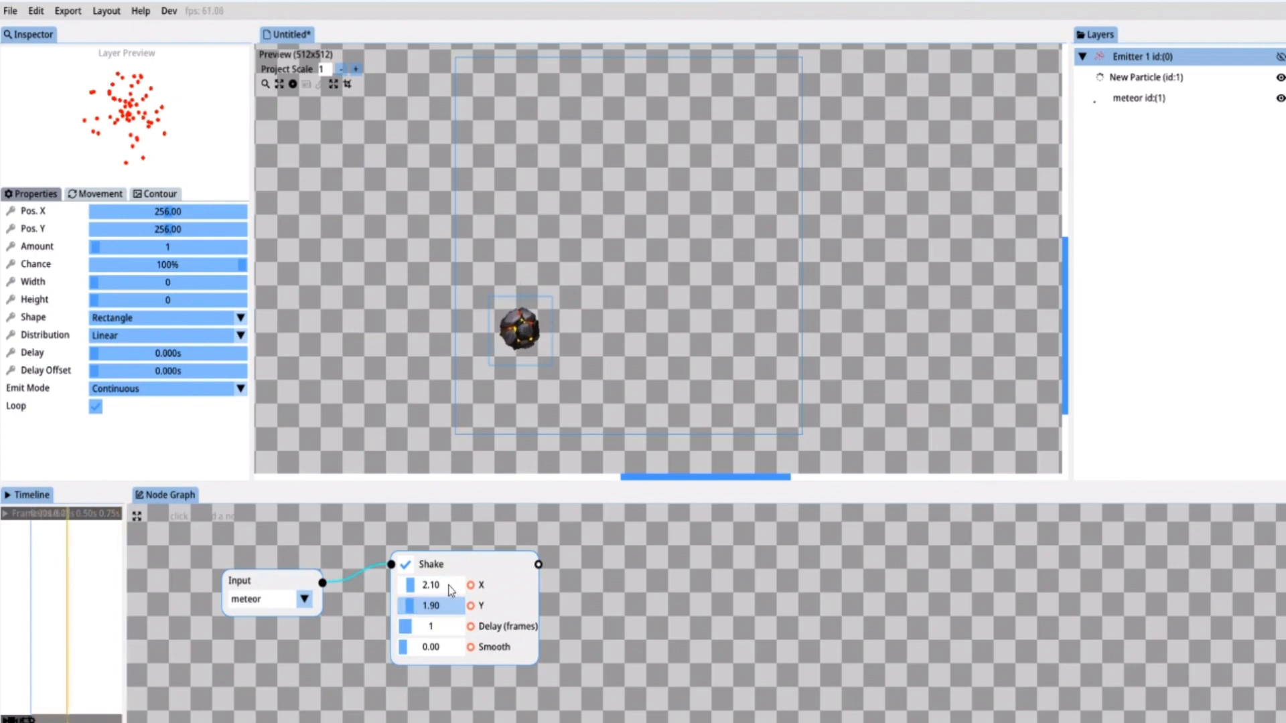
{"action": "left_click", "coordinate": [430, 648]}
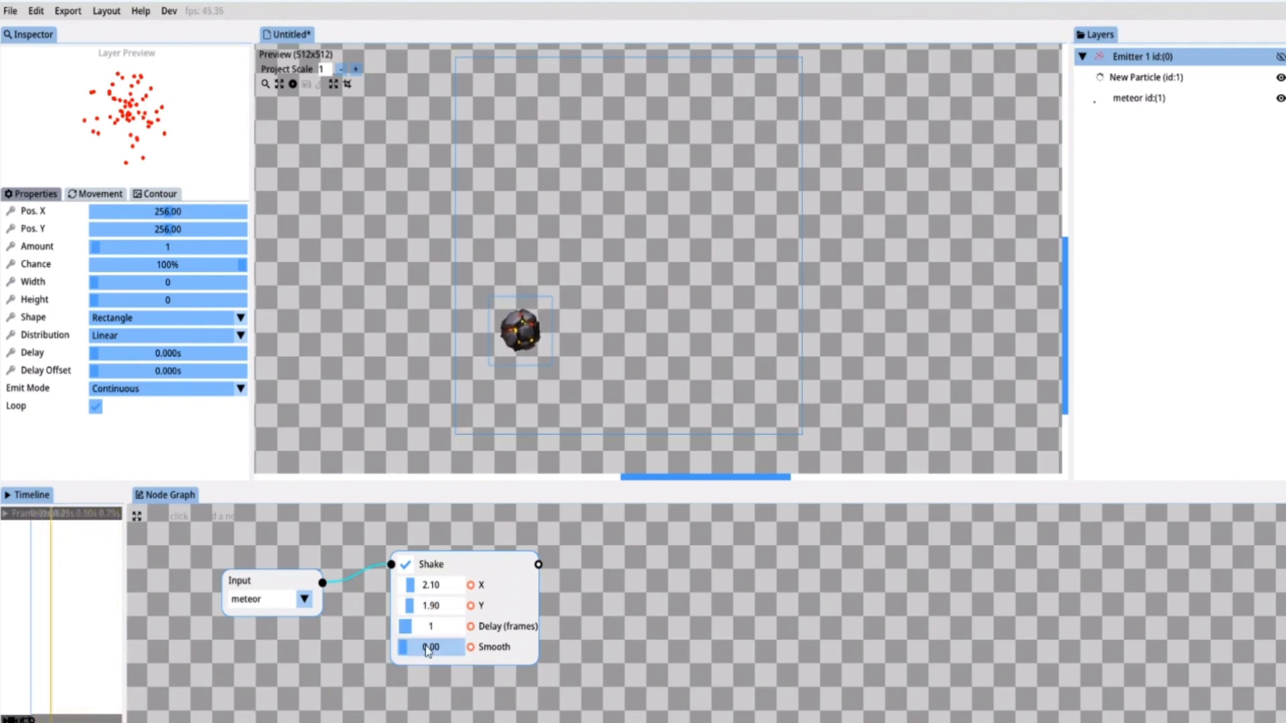
{"action": "left_click_drag", "start_coordinate": [425, 647], "coordinate": [443, 647]}
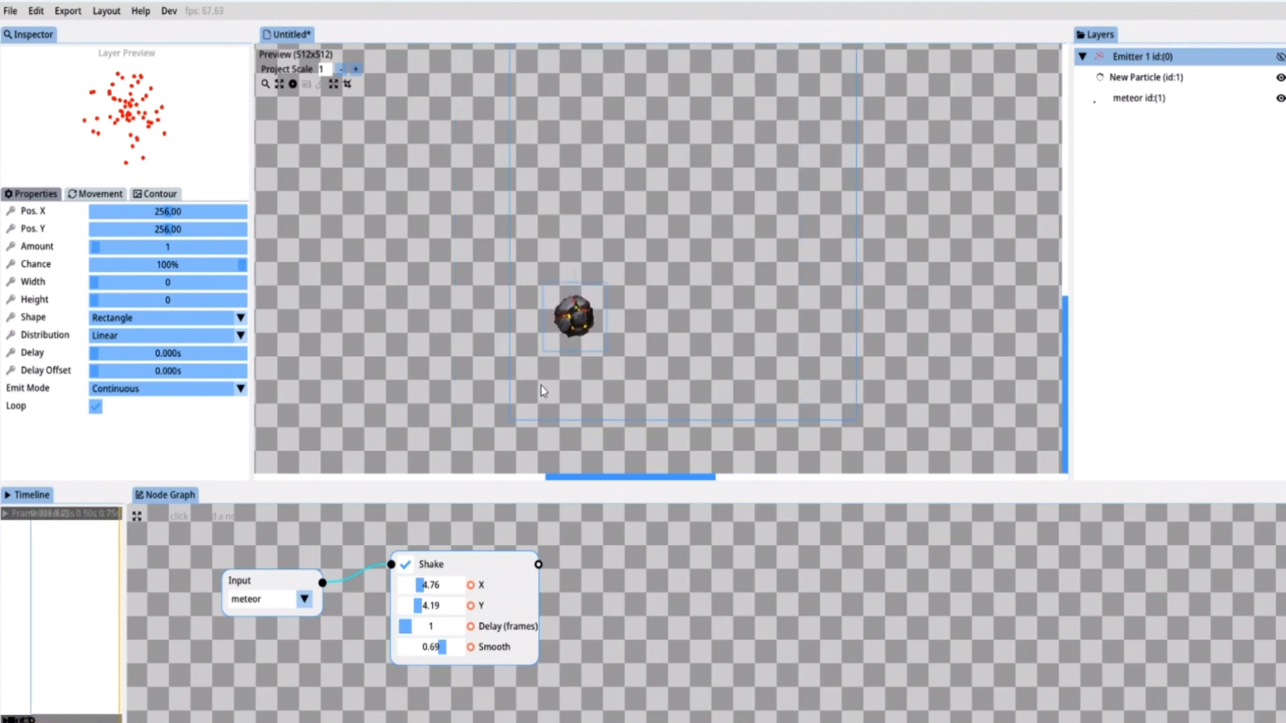
{"action": "left_click", "coordinate": [1145, 97]}
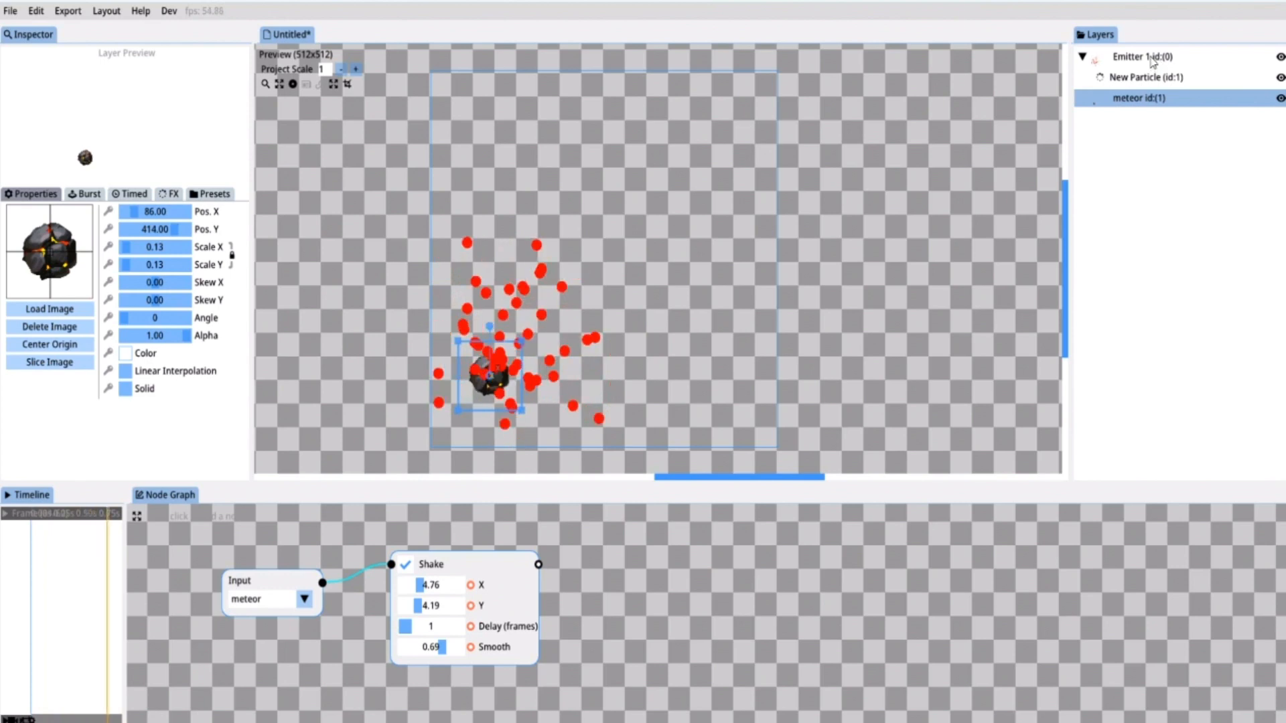
Move Emitter 1 to 116,391, rename the particle 'fire trail', direction 22.85–44.06°
{"action": "left_click", "coordinate": [1152, 56]}
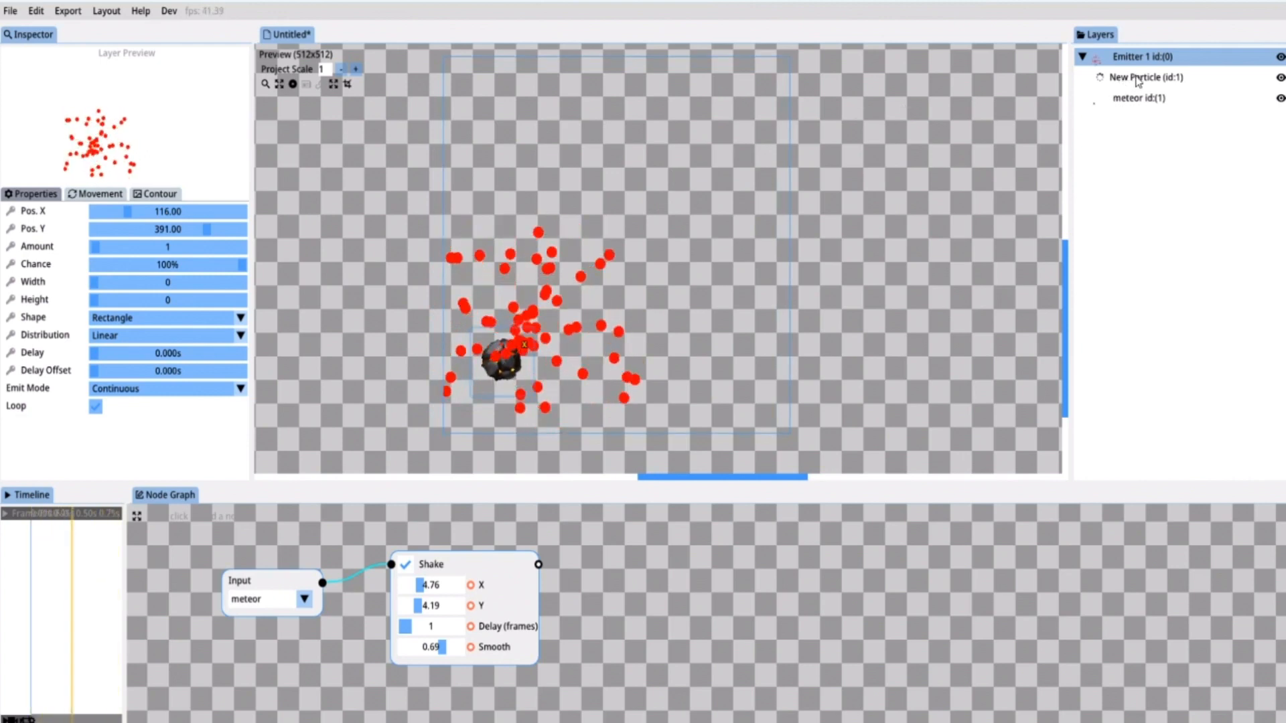
{"action": "left_click", "coordinate": [1143, 76]}
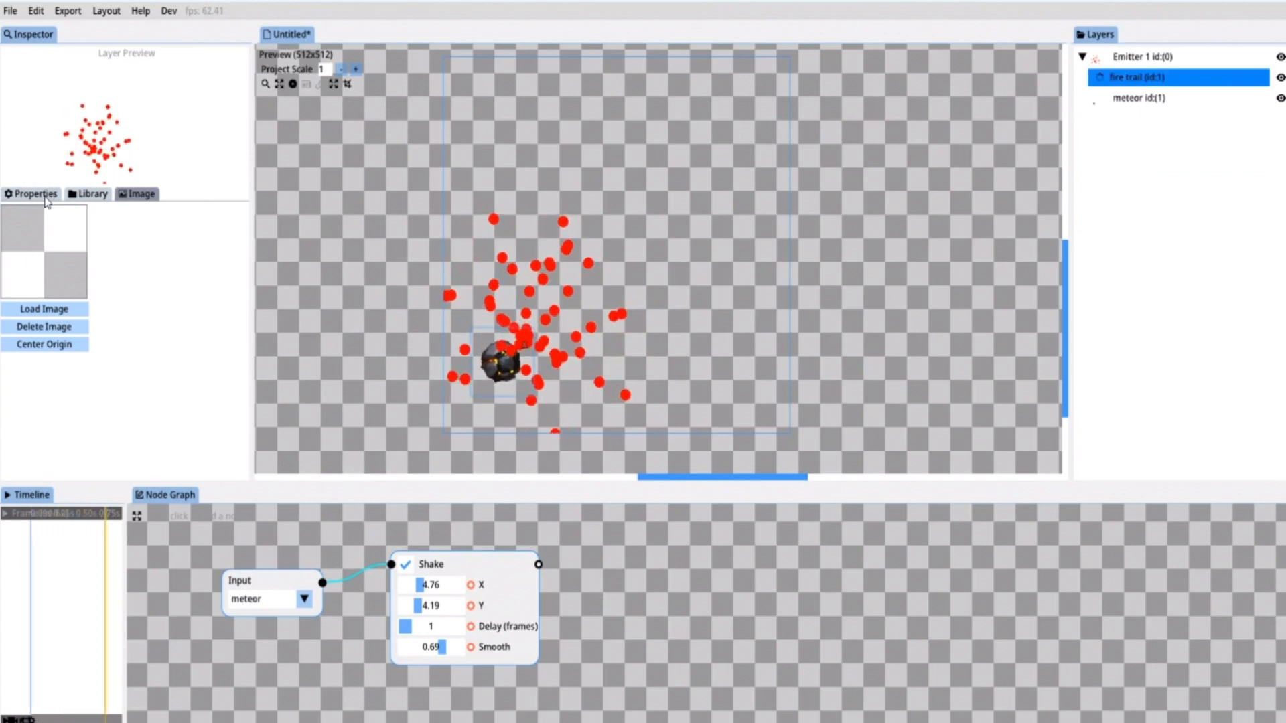
{"action": "left_click", "coordinate": [33, 193]}
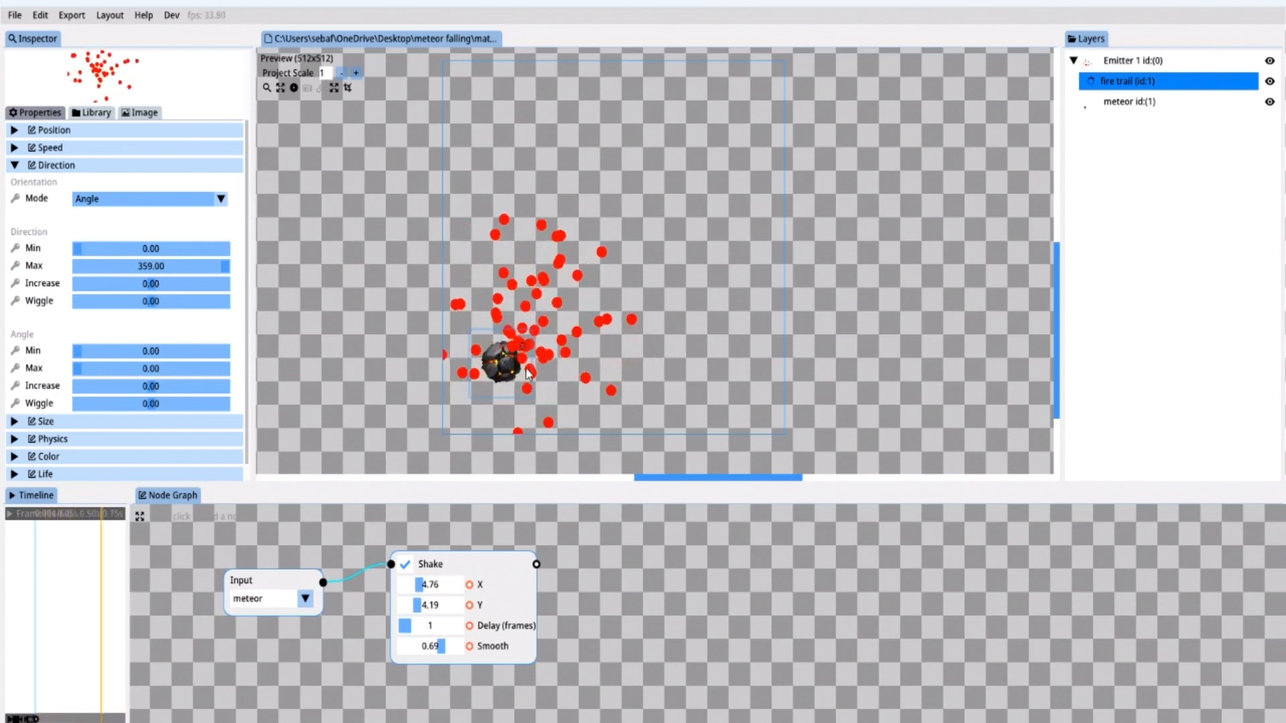
{"action": "left_click_drag", "start_coordinate": [75, 249], "coordinate": [94, 249]}
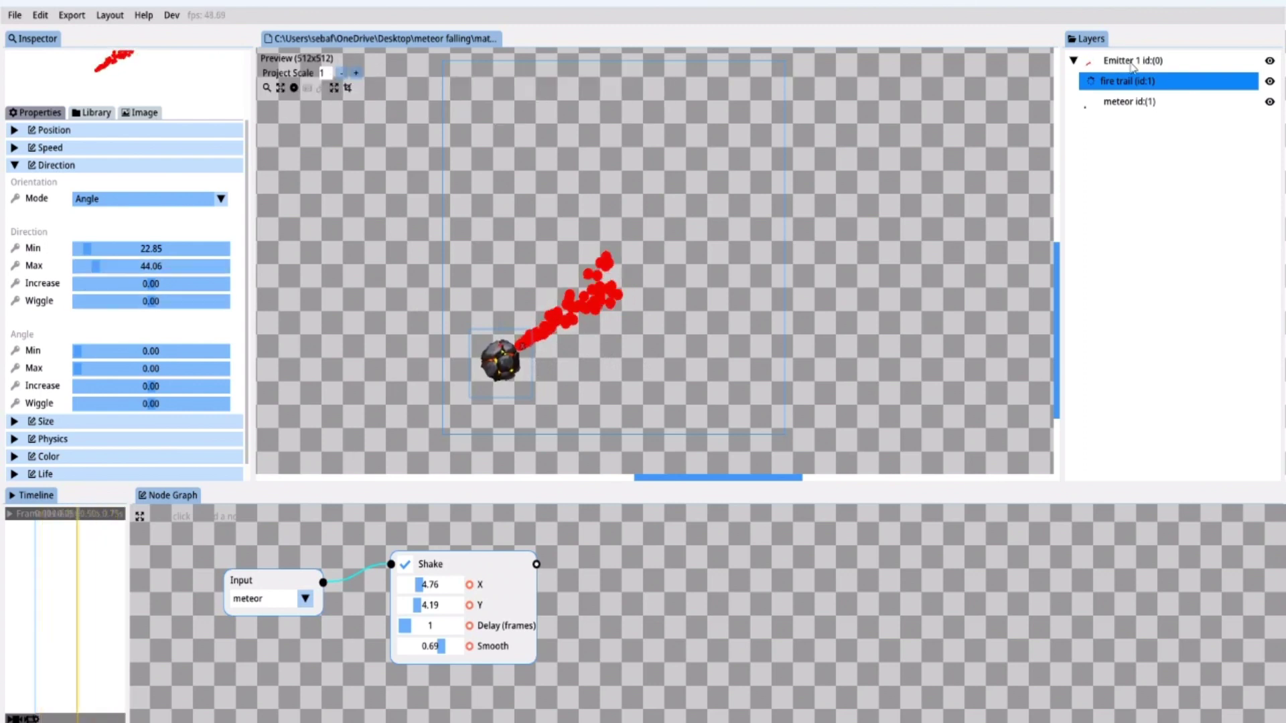
Set Emitter 1's spawn area Width to 68 and Height to 40
{"action": "left_click", "coordinate": [1133, 59]}
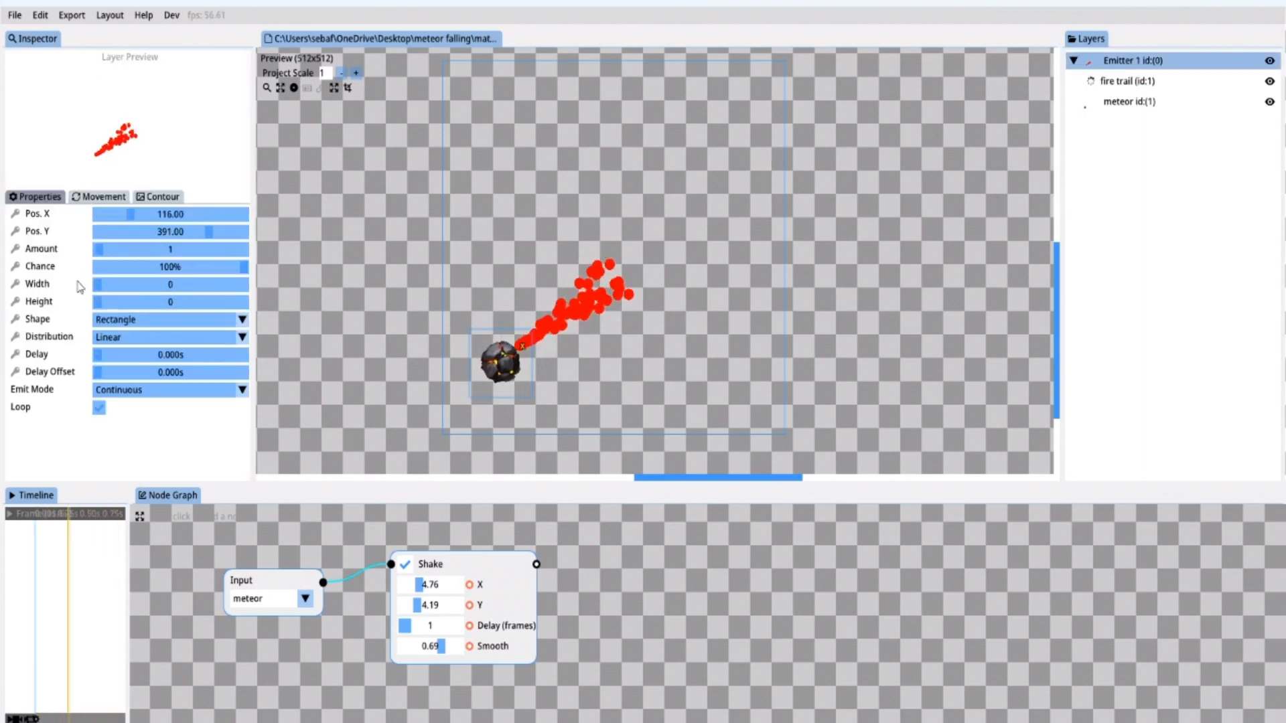
{"action": "left_click_drag", "start_coordinate": [96, 284], "coordinate": [107, 284]}
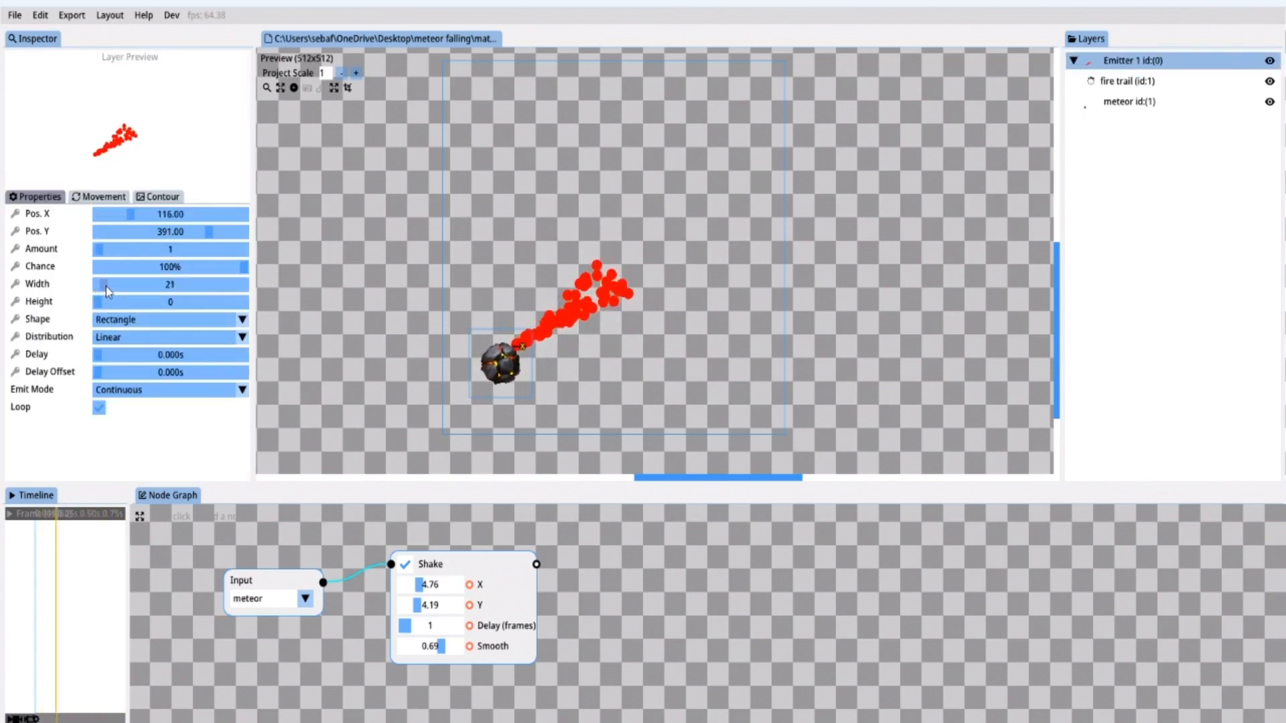
{"action": "left_click_drag", "start_coordinate": [104, 284], "coordinate": [156, 284]}
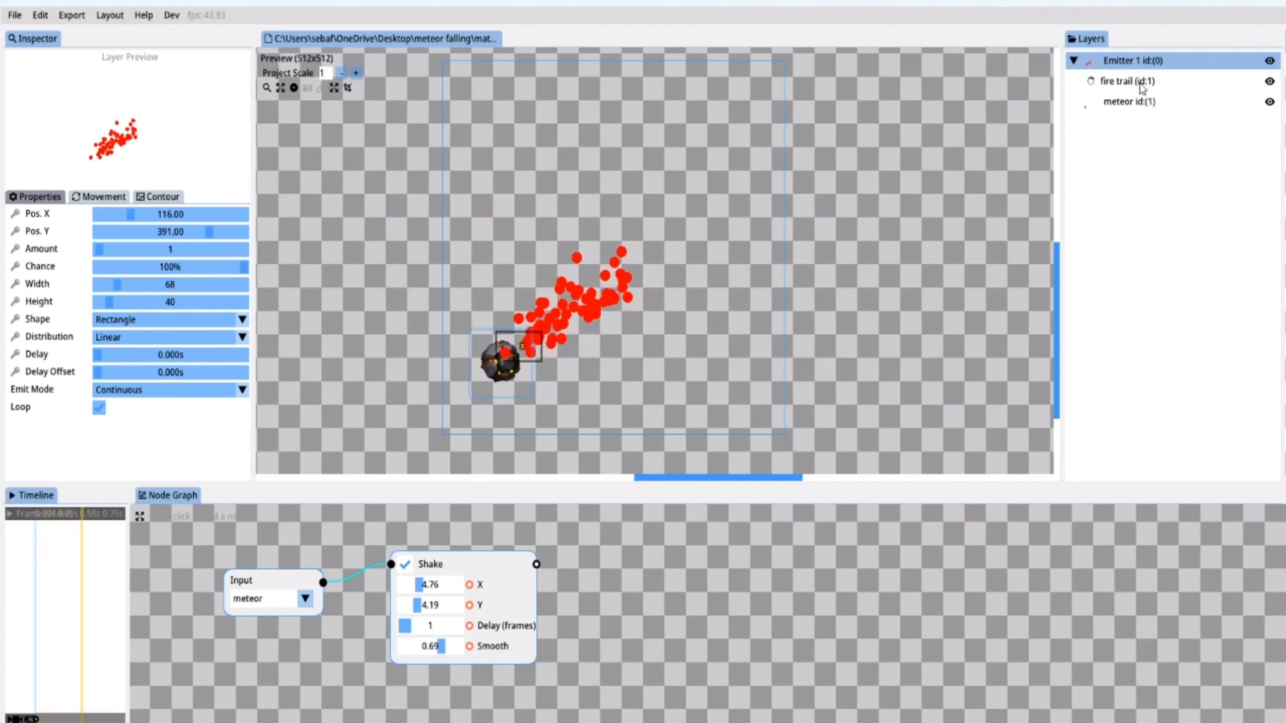
{"action": "left_click", "coordinate": [1127, 82]}
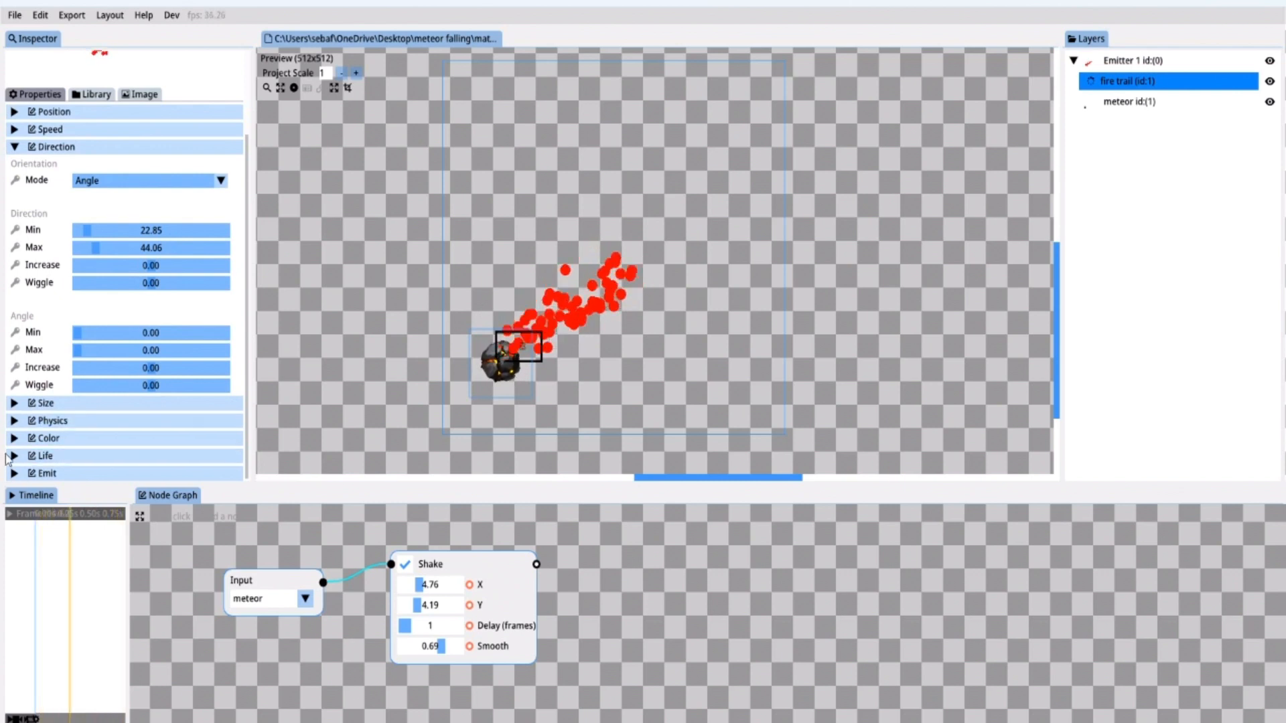
Raise the fire trail's Life Min to about 3 s and lower Max to 0.10 s
{"action": "left_click", "coordinate": [13, 455]}
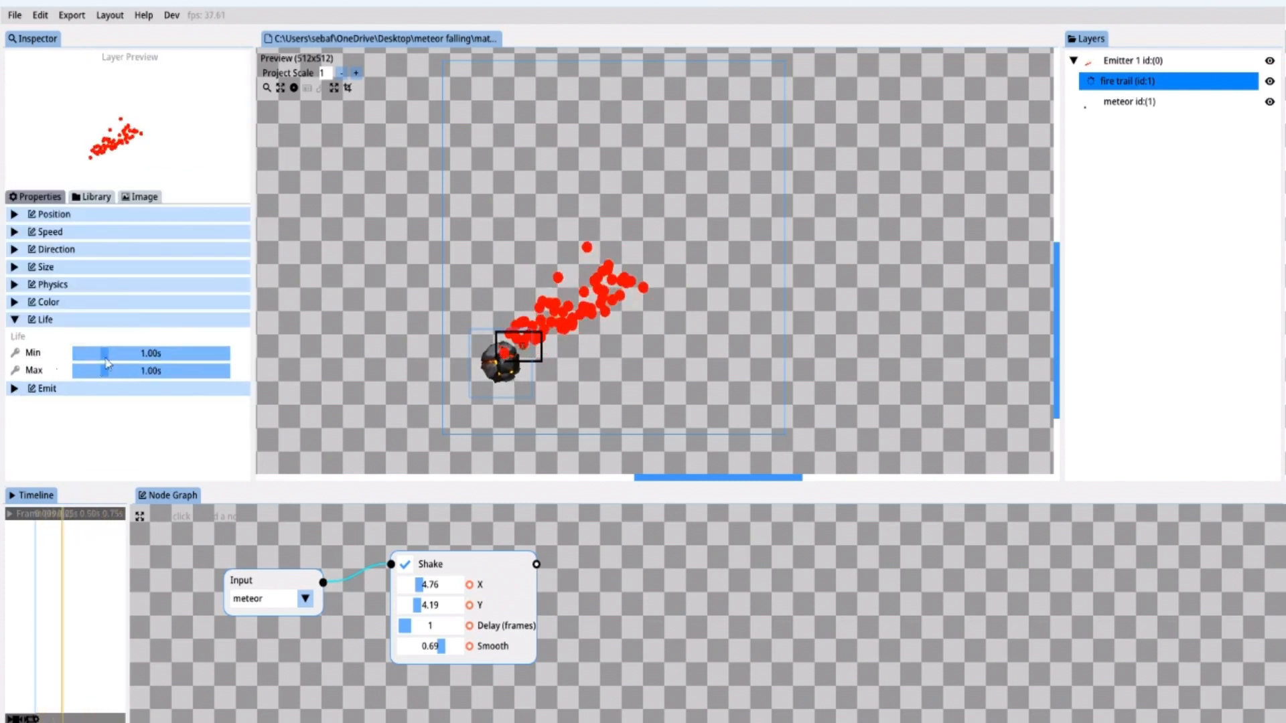
{"action": "left_click_drag", "start_coordinate": [107, 352], "coordinate": [172, 352]}
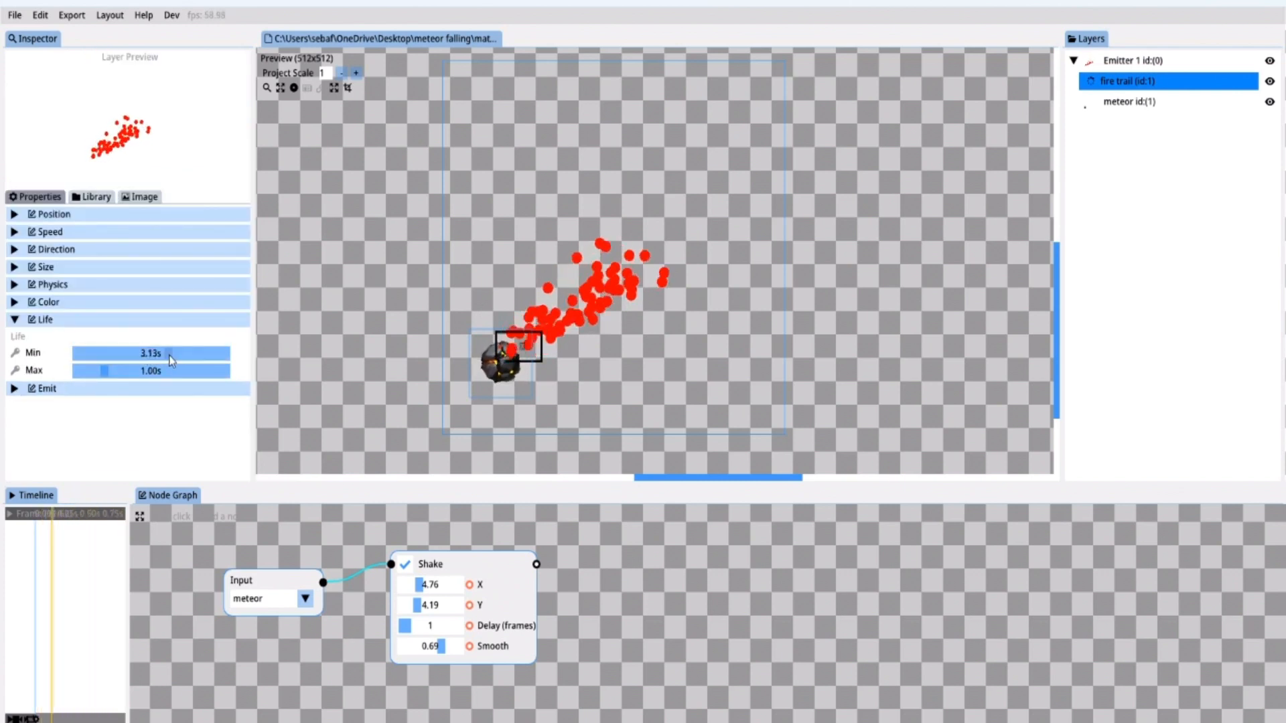
{"action": "left_click_drag", "start_coordinate": [173, 352], "coordinate": [160, 352]}
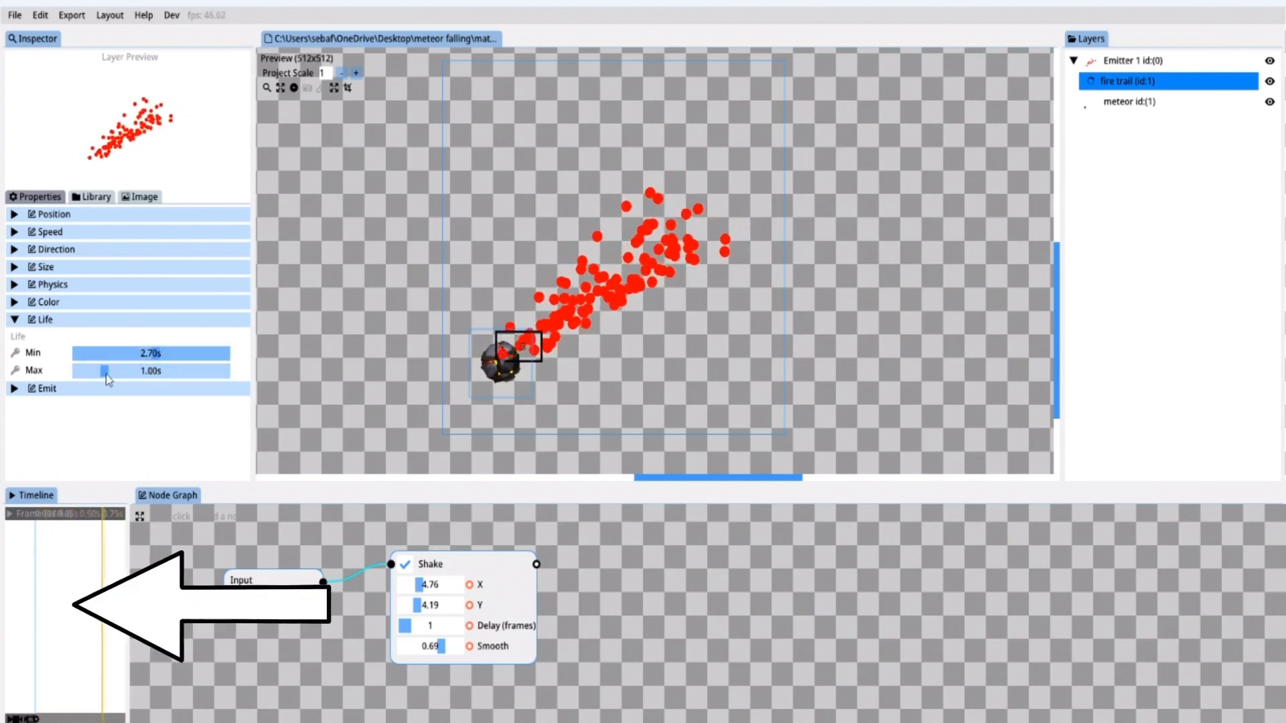
{"action": "left_click_drag", "start_coordinate": [107, 379], "coordinate": [90, 379]}
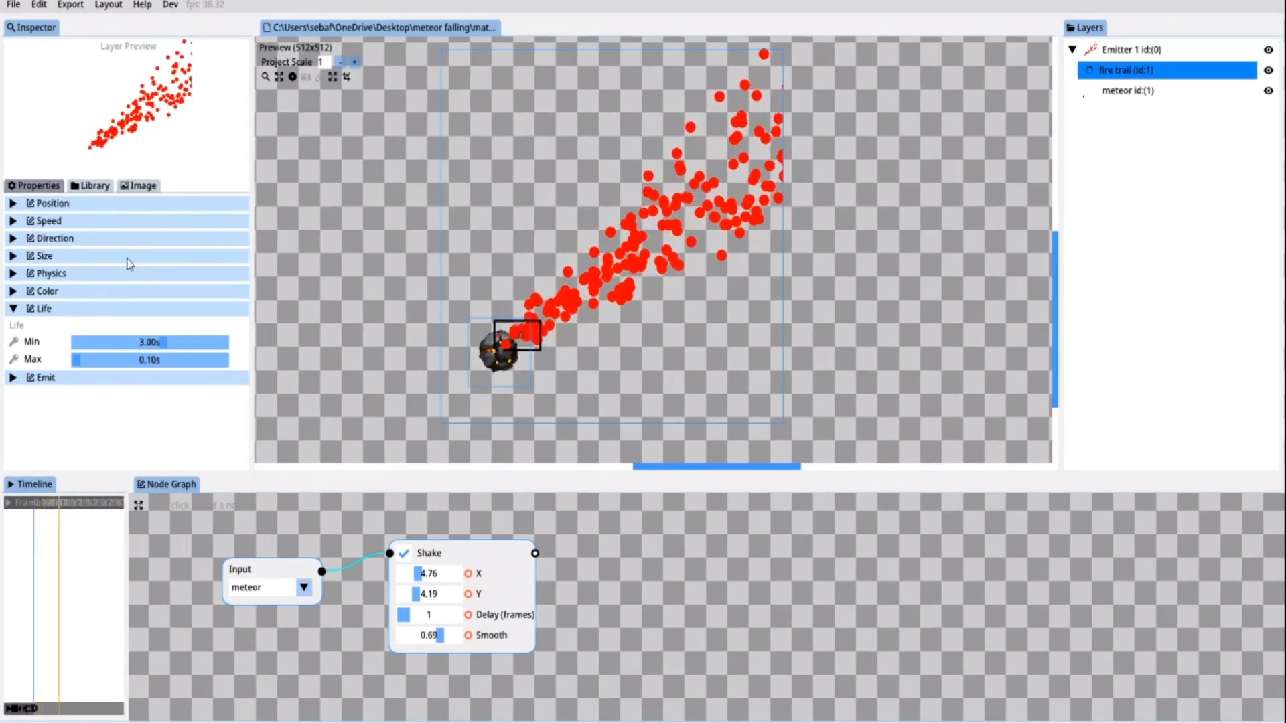
{"action": "left_click_drag", "start_coordinate": [151, 342], "coordinate": [139, 341]}
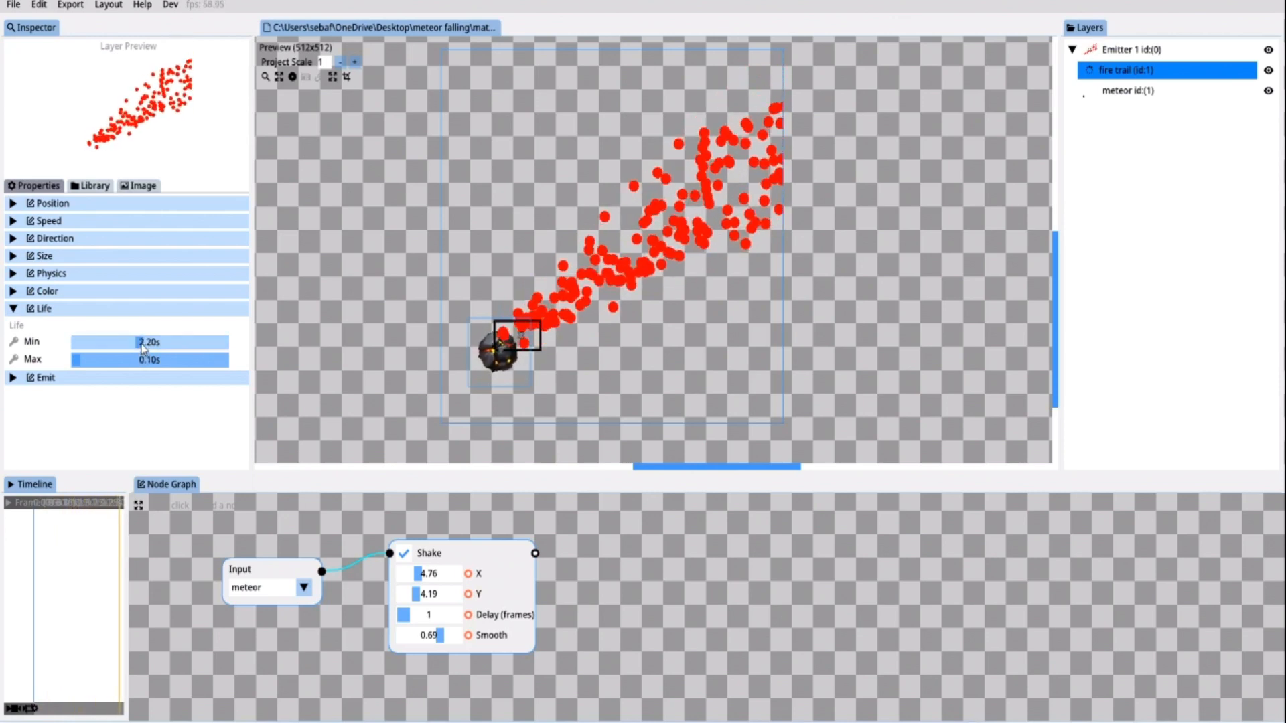
{"action": "left_click", "coordinate": [1125, 91]}
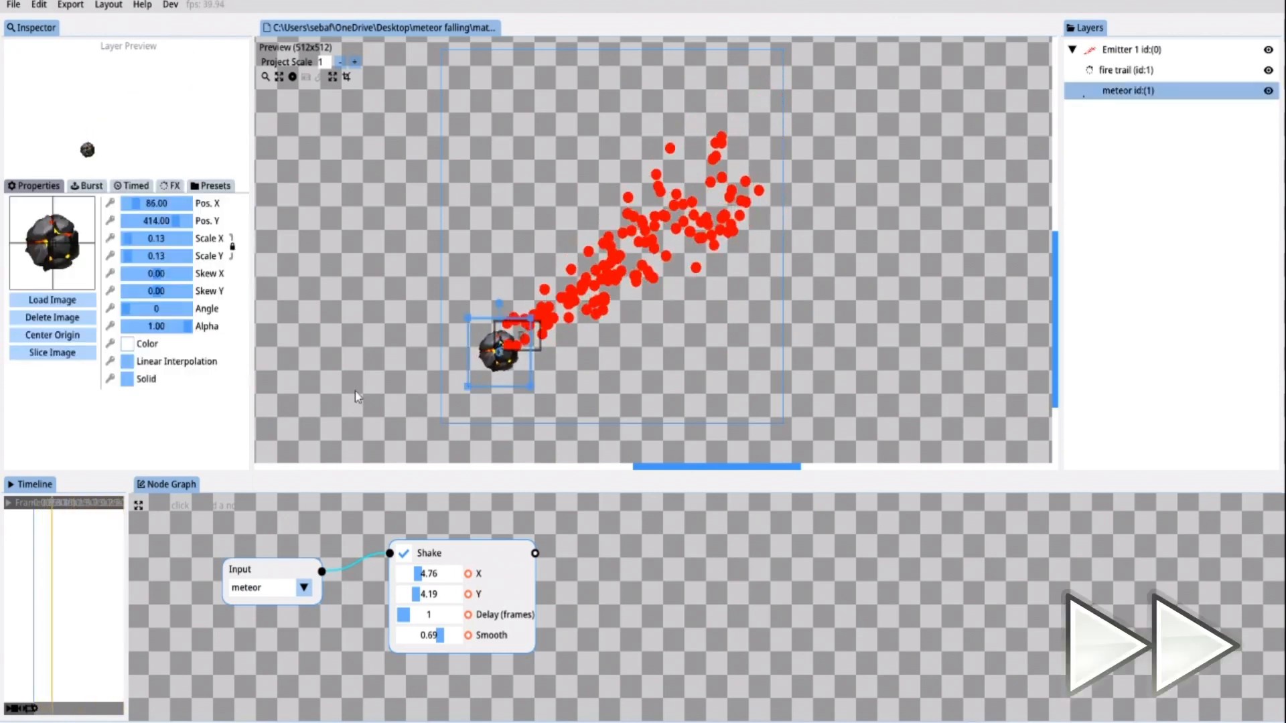
{"action": "left_click", "coordinate": [1130, 49]}
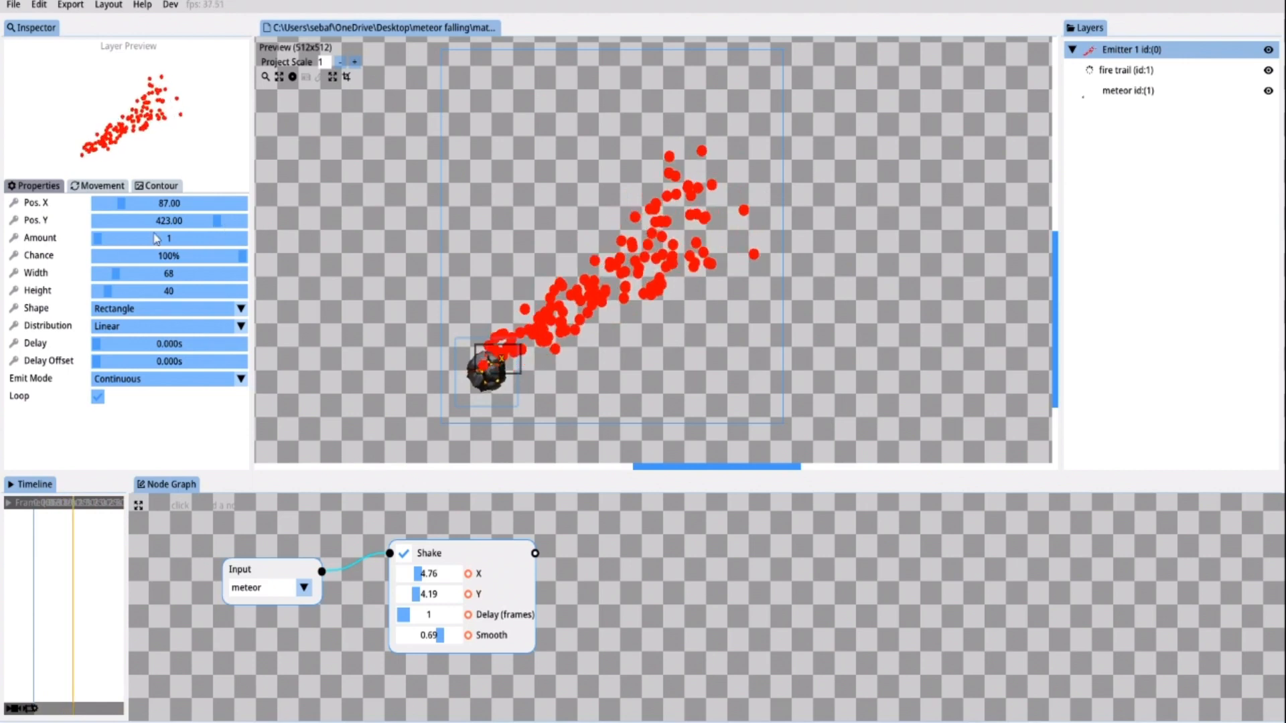
Apply the Fire colour preset to the fire trail particles
{"action": "left_click", "coordinate": [1130, 70]}
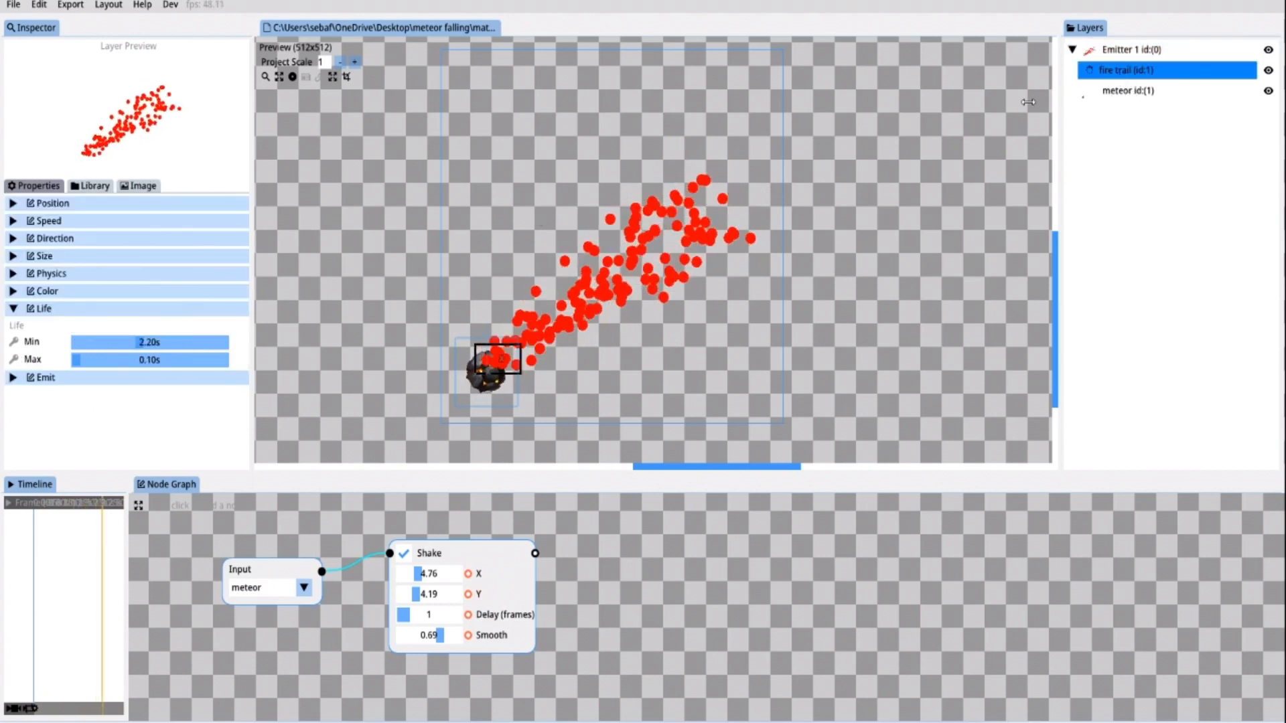
{"action": "left_click", "coordinate": [47, 291]}
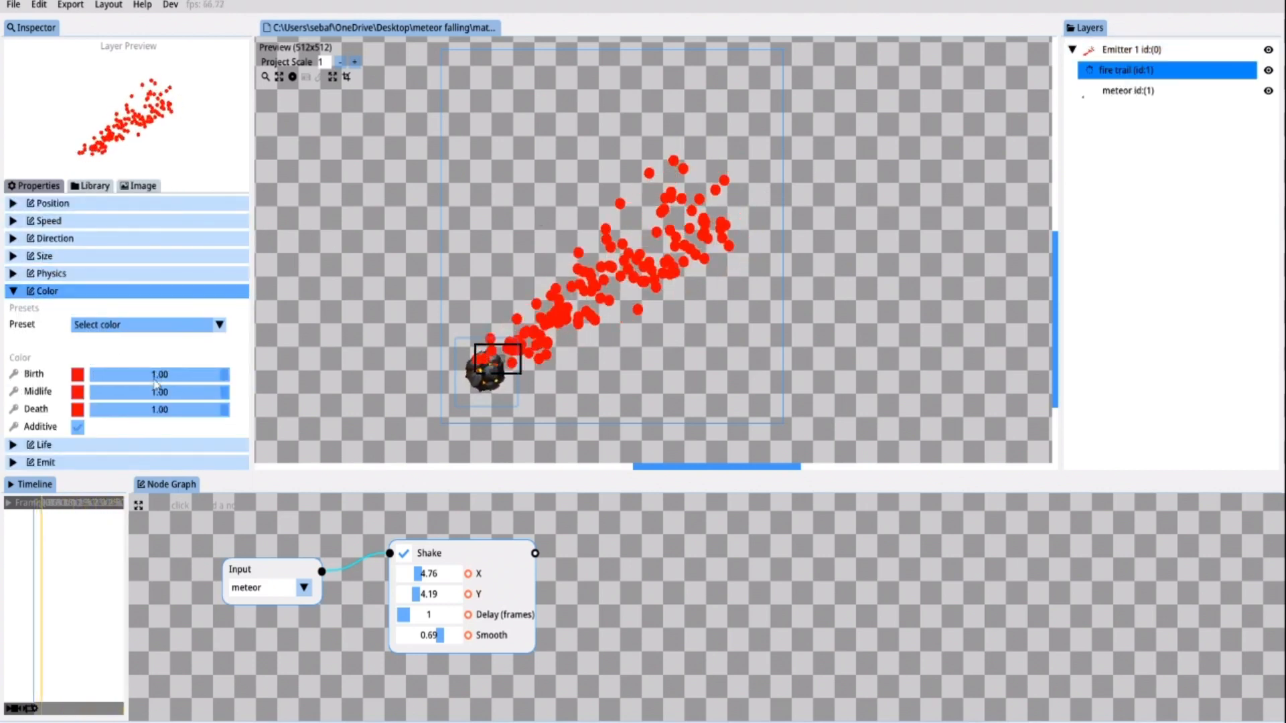
{"action": "left_click", "coordinate": [219, 324]}
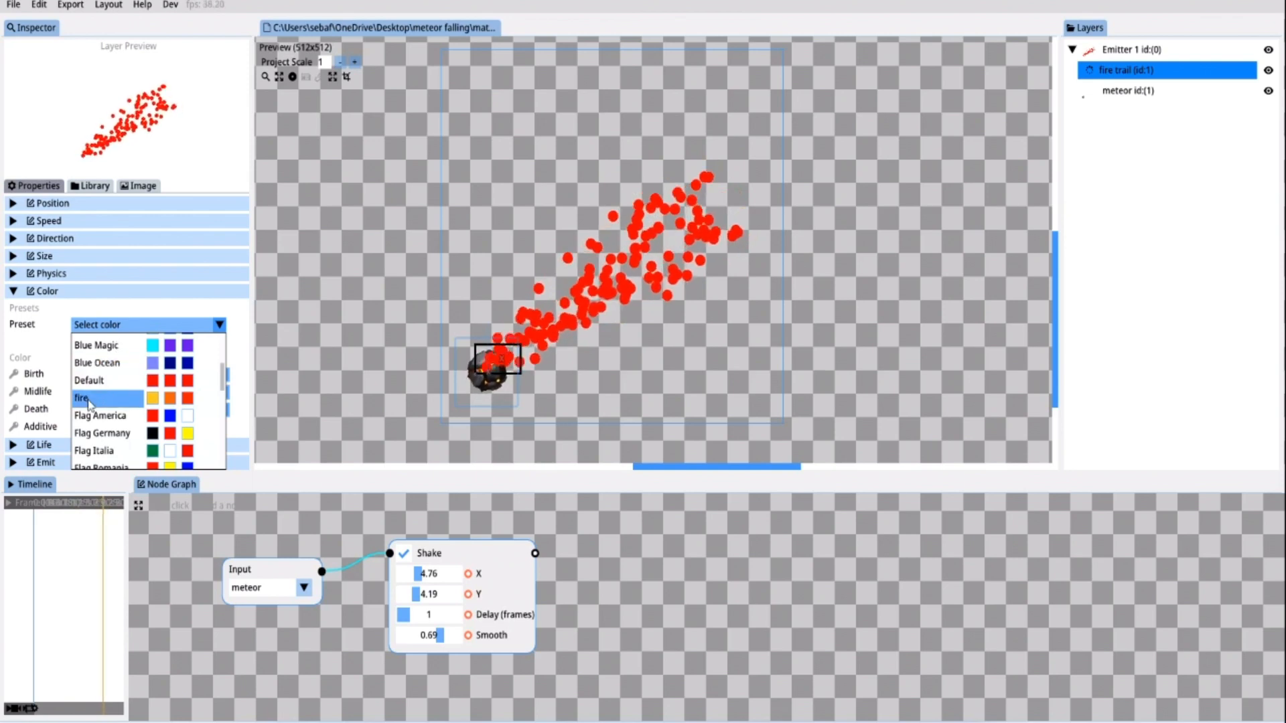
{"action": "left_click", "coordinate": [83, 398]}
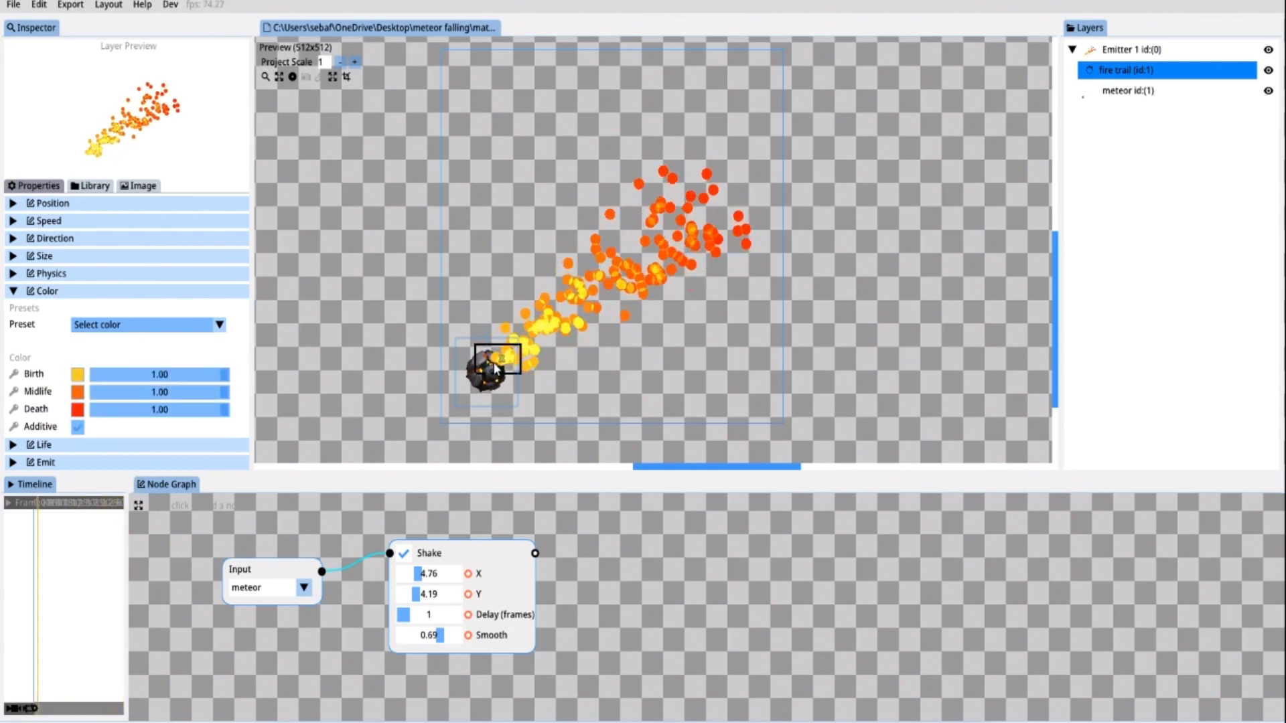
{"action": "left_click", "coordinate": [141, 186]}
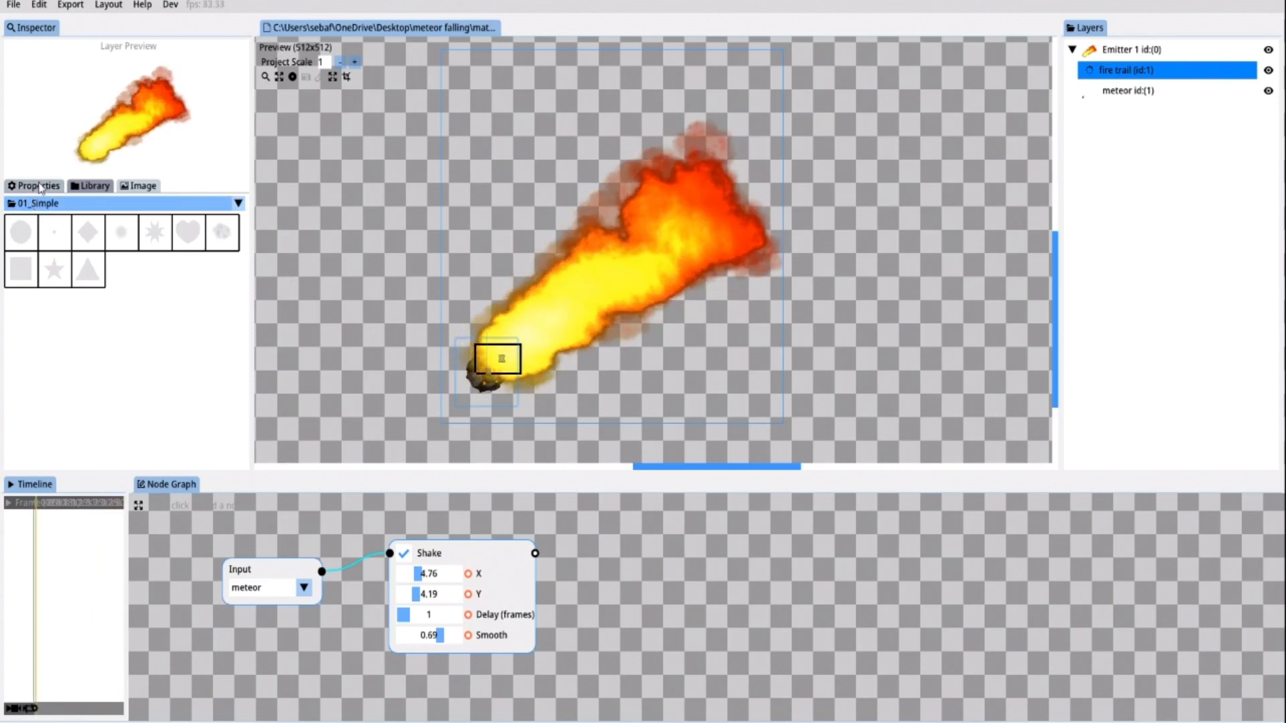
Set the fire trail's Size Min 1.14, Max 2.50 and Increase 0.06
{"action": "left_click", "coordinate": [37, 185]}
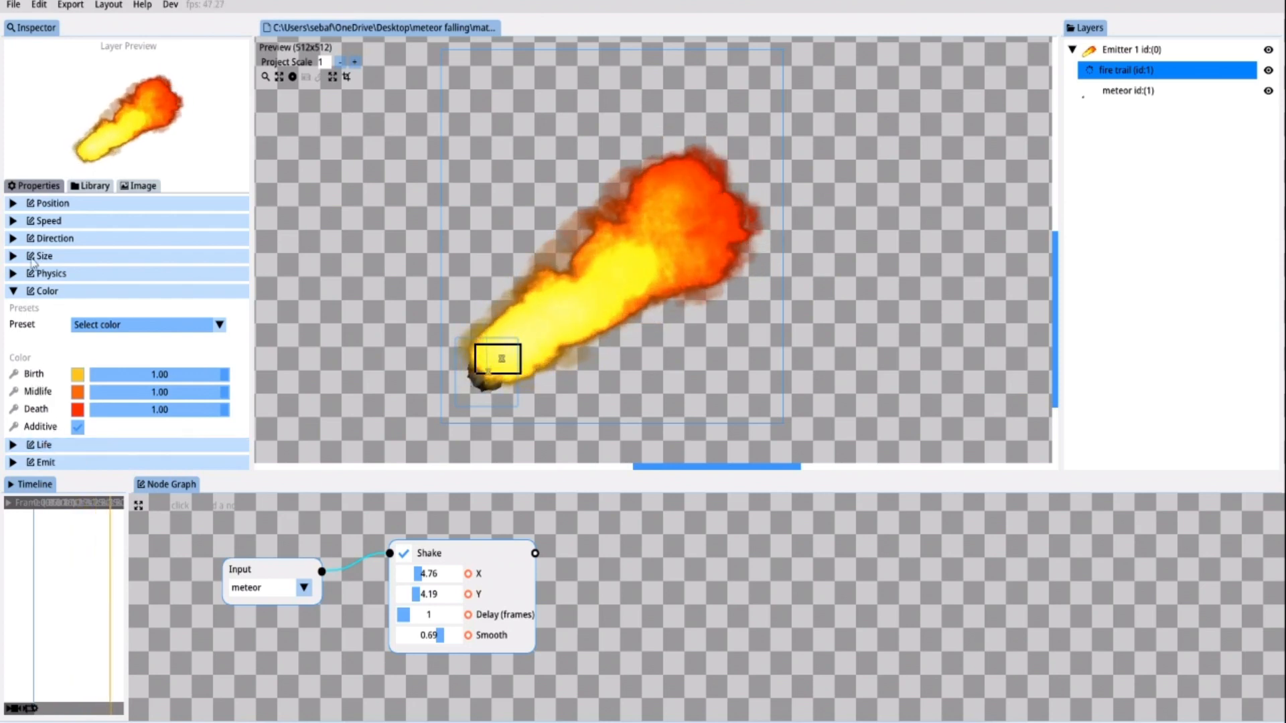
{"action": "left_click", "coordinate": [44, 256]}
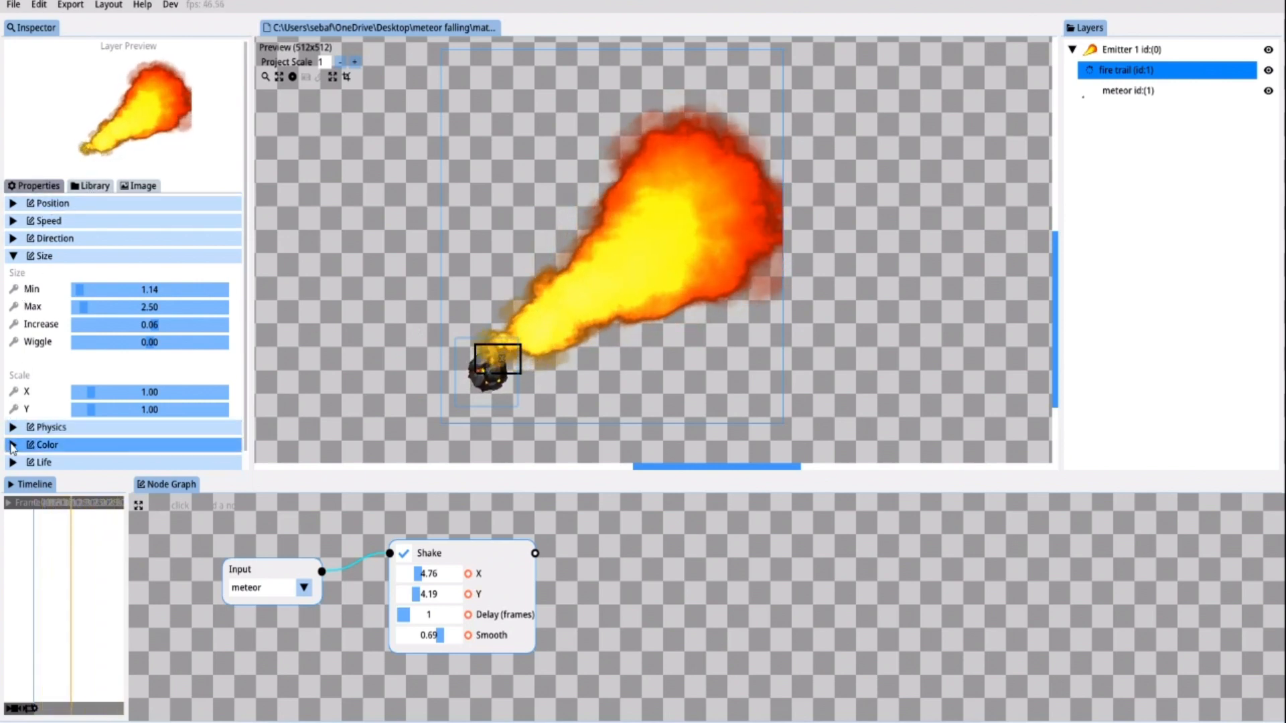
Set birth alpha to 0.08, drag Emitter 1 onto the meteor, Size Increase 0.02
{"action": "left_click", "coordinate": [14, 444]}
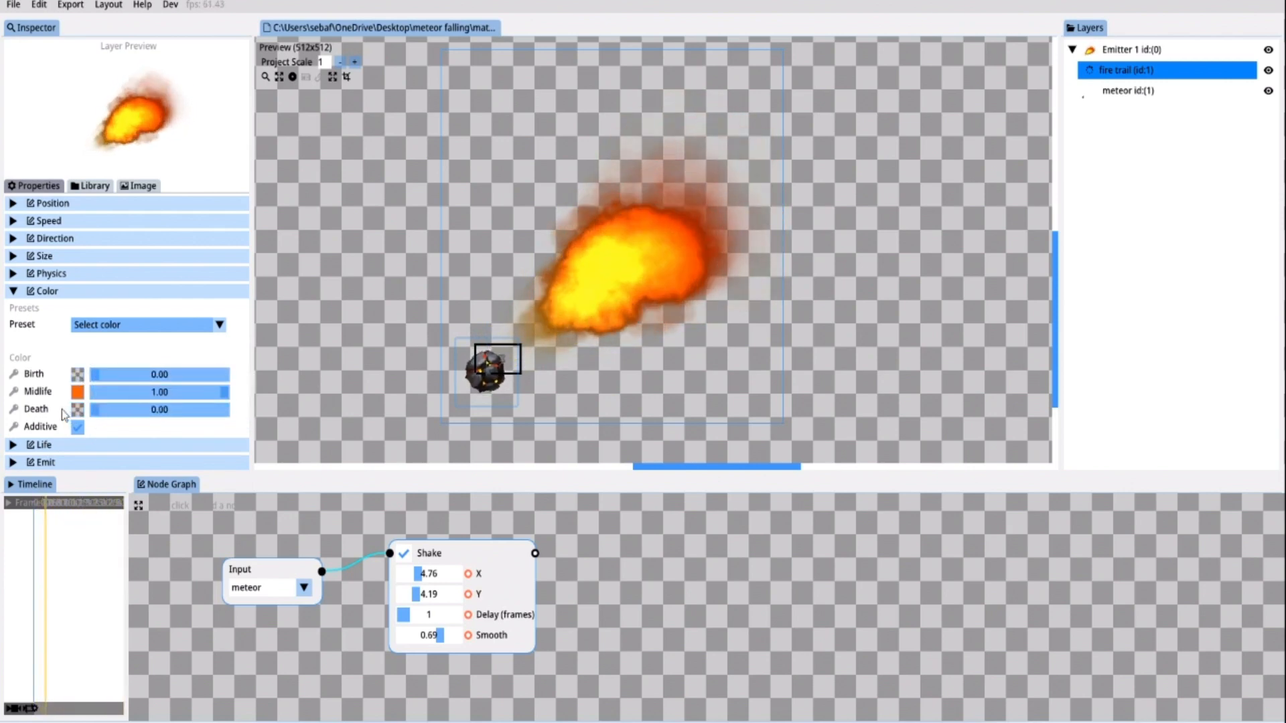
{"action": "left_click_drag", "start_coordinate": [77, 374], "coordinate": [103, 374]}
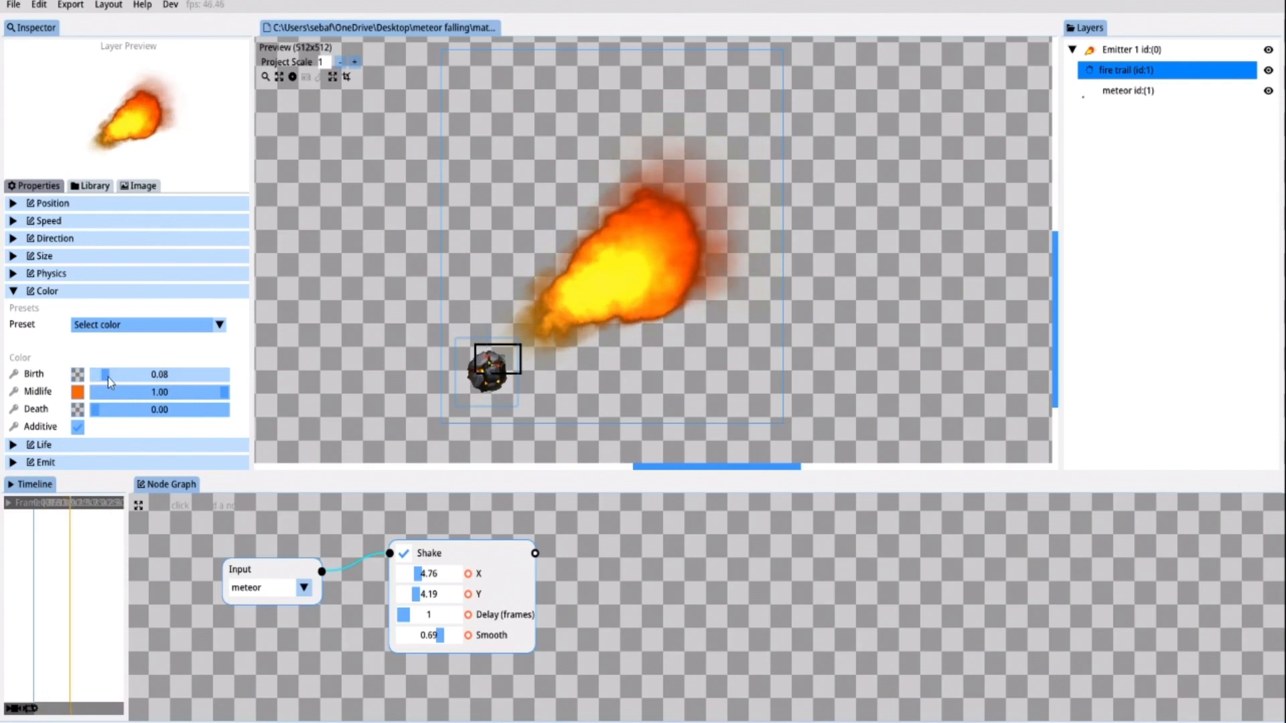
{"action": "left_click", "coordinate": [1130, 49]}
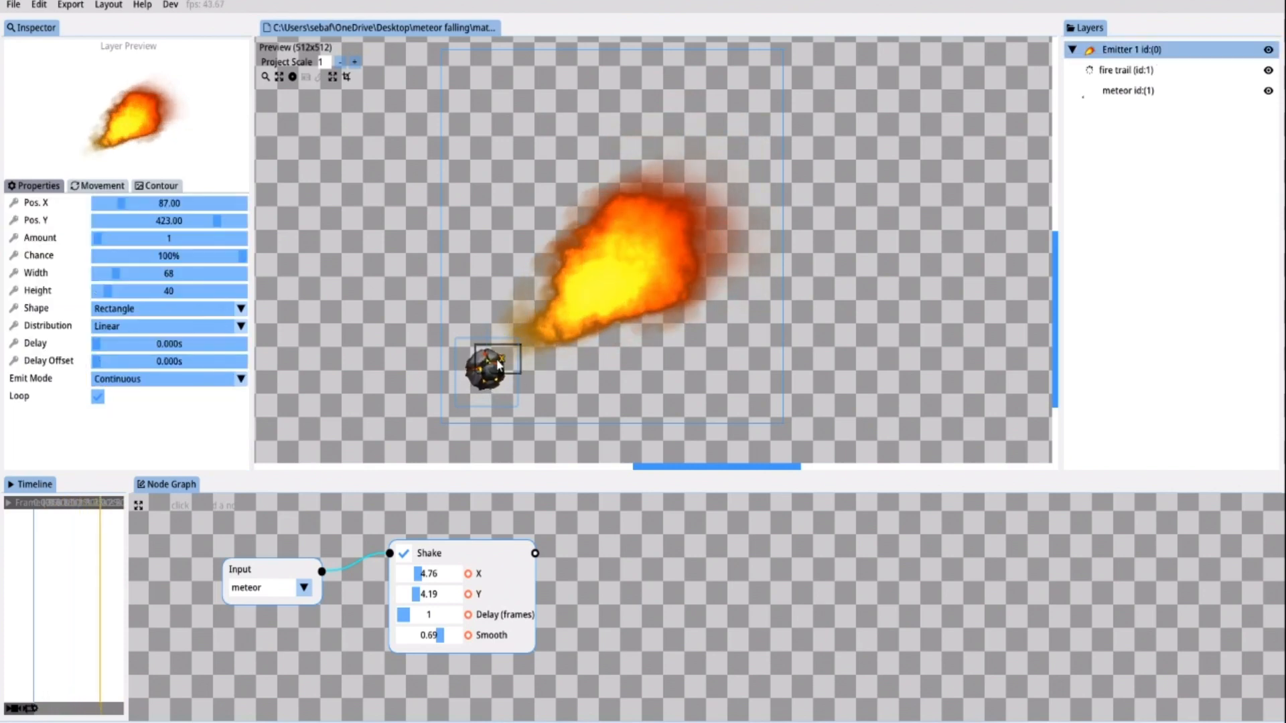
{"action": "left_click_drag", "start_coordinate": [495, 367], "coordinate": [466, 385]}
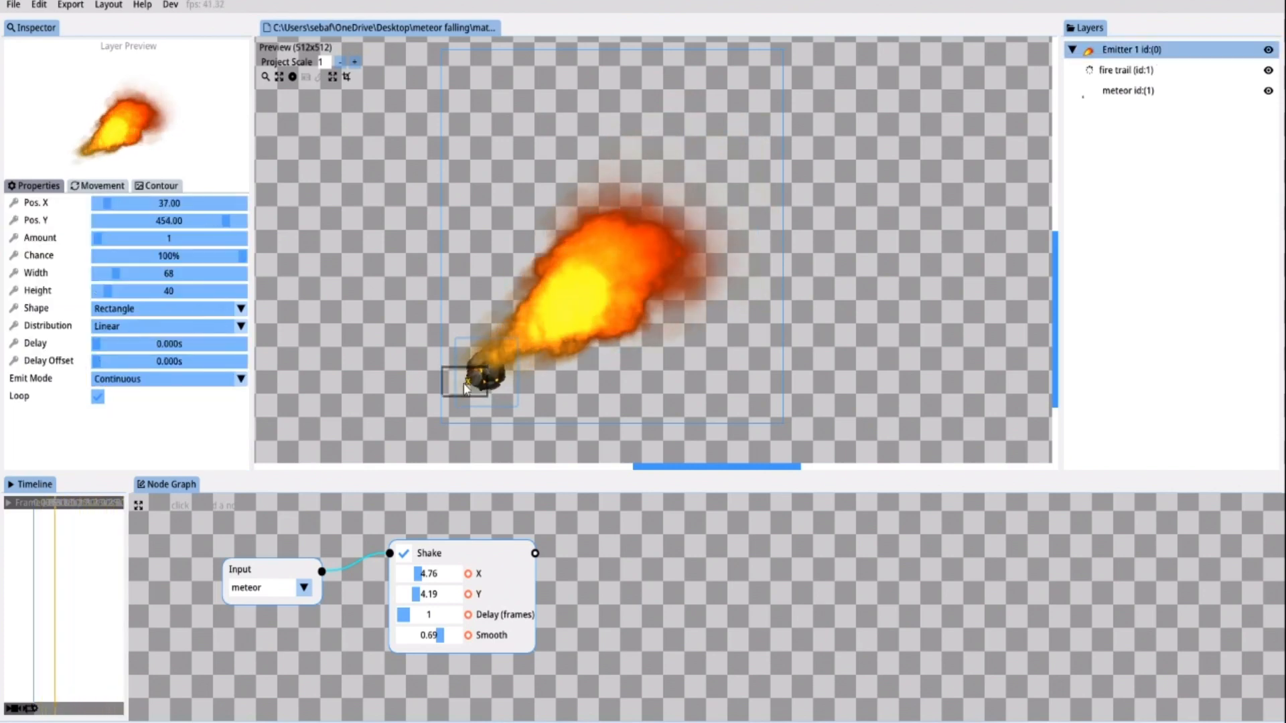
{"action": "left_click", "coordinate": [1133, 69]}
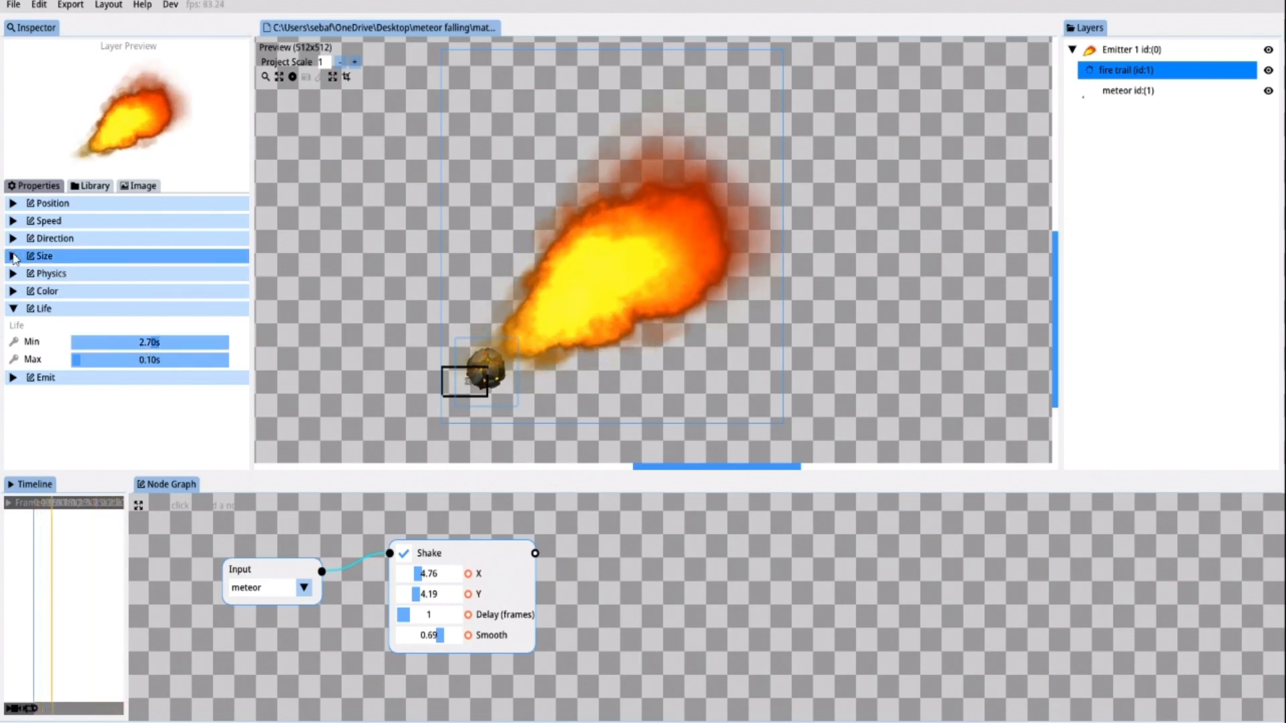
{"action": "left_click", "coordinate": [12, 256]}
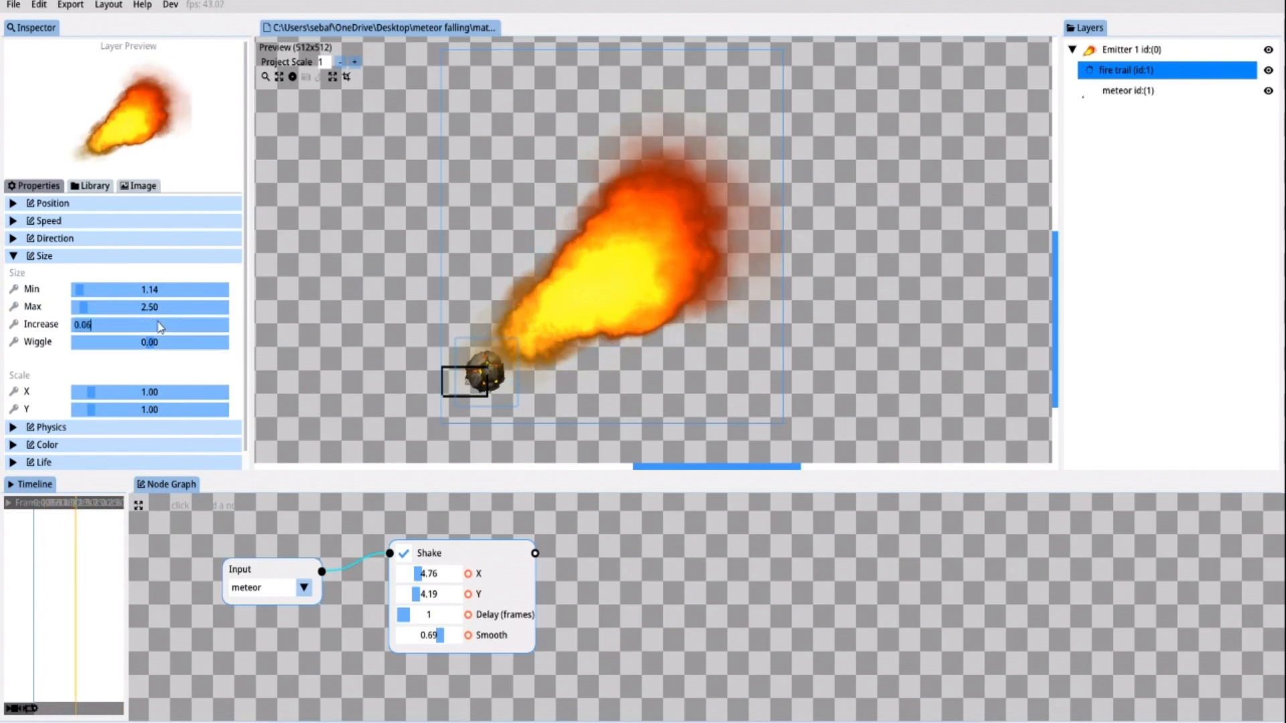
{"action": "type", "text": "0."}
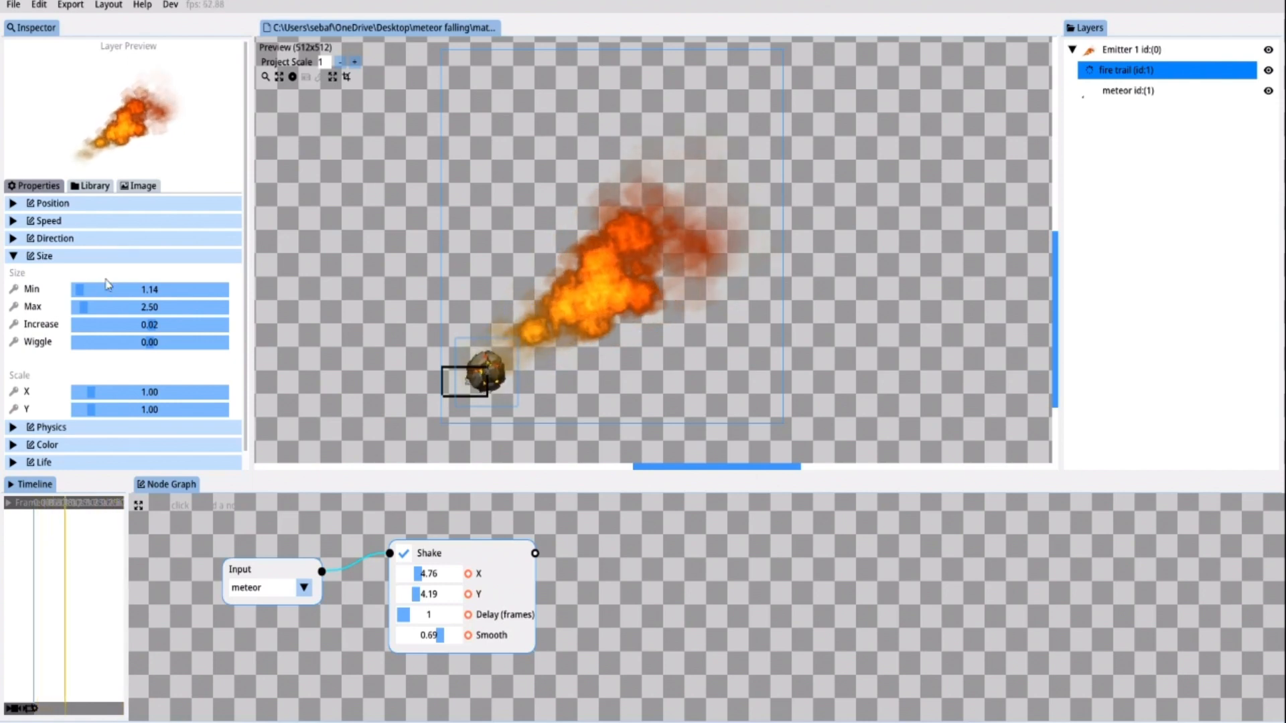
Set Emitter 1 Amount to 2, then give the fire trail Size Wiggle about 1.4 and Life Min 2.50 s
{"action": "left_click", "coordinate": [1134, 49]}
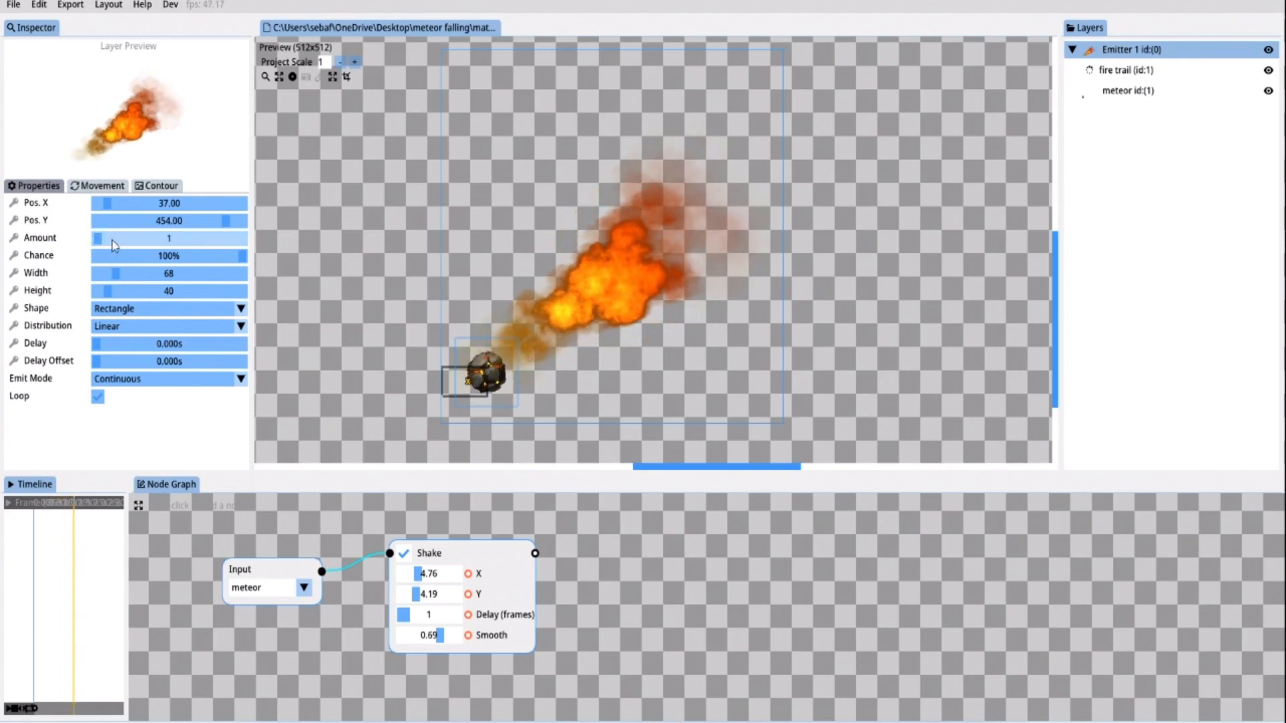
{"action": "left_click_drag", "start_coordinate": [104, 239], "coordinate": [112, 238]}
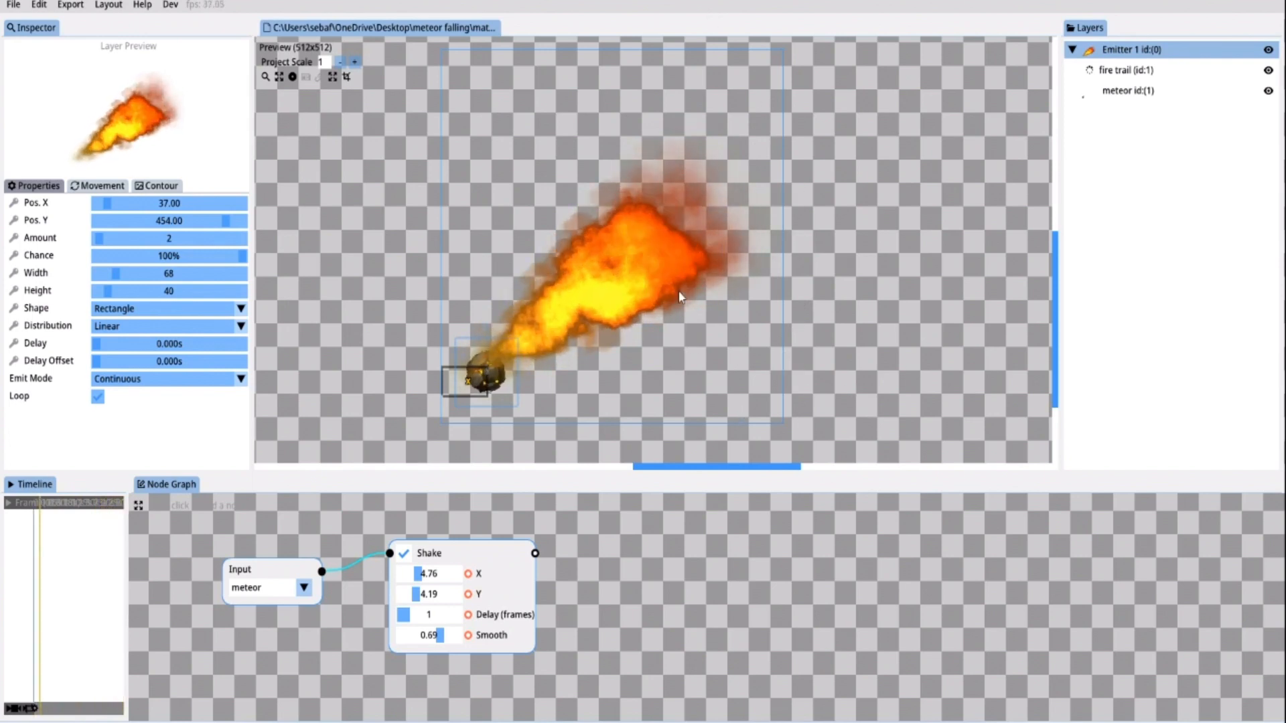
{"action": "left_click", "coordinate": [1131, 70]}
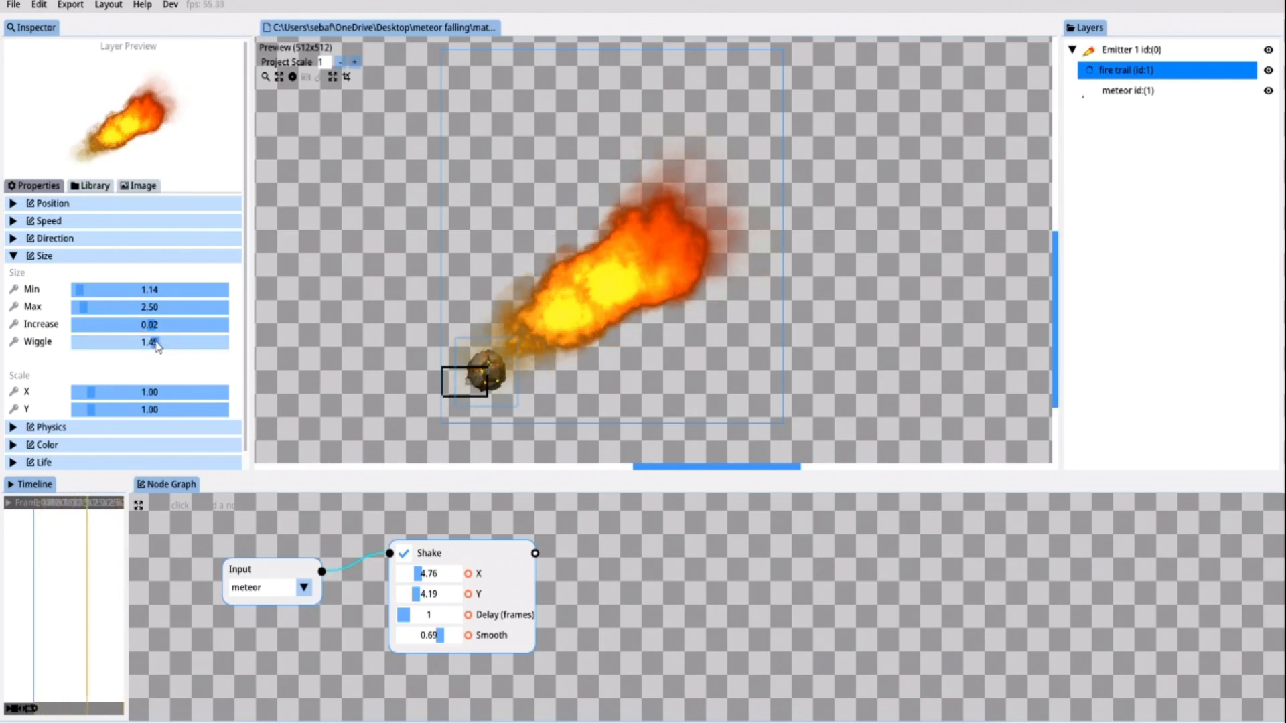
{"action": "left_click_drag", "start_coordinate": [150, 341], "coordinate": [150, 341]}
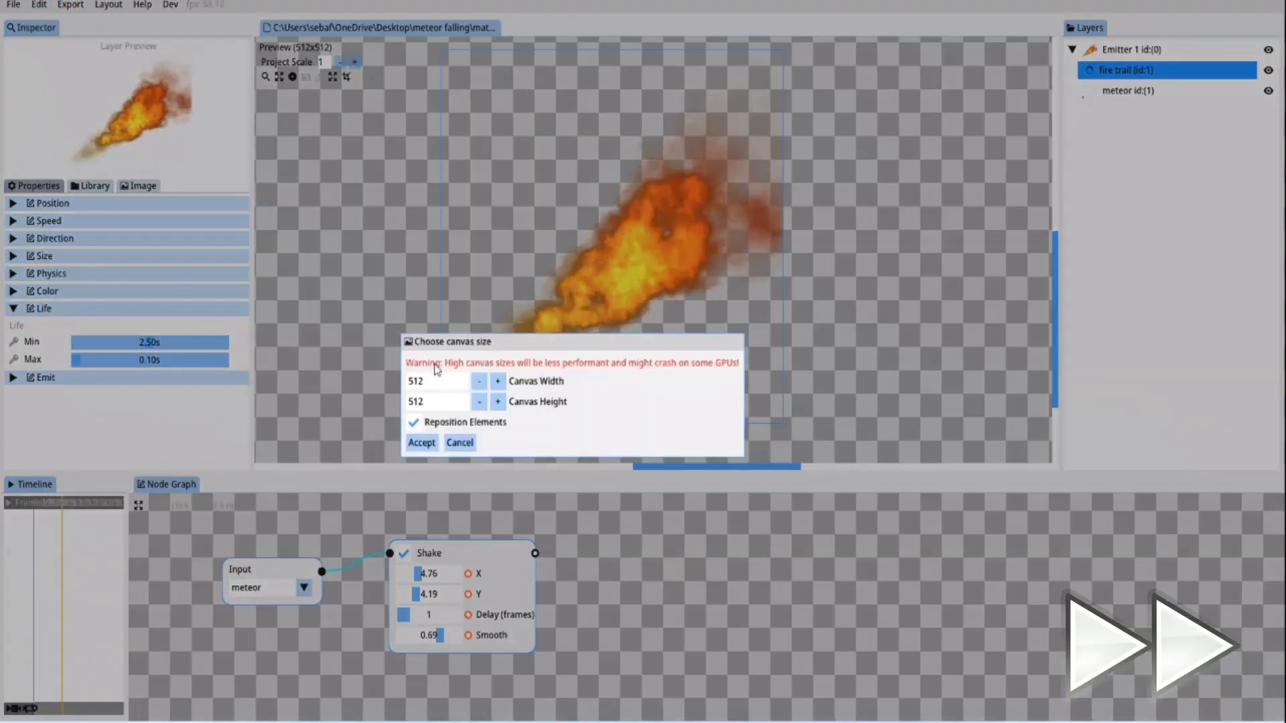
Accept a 700×512 canvas, set Emitter 1 Amount to 3 and move the meteor layer to the top
{"action": "left_click", "coordinate": [420, 442]}
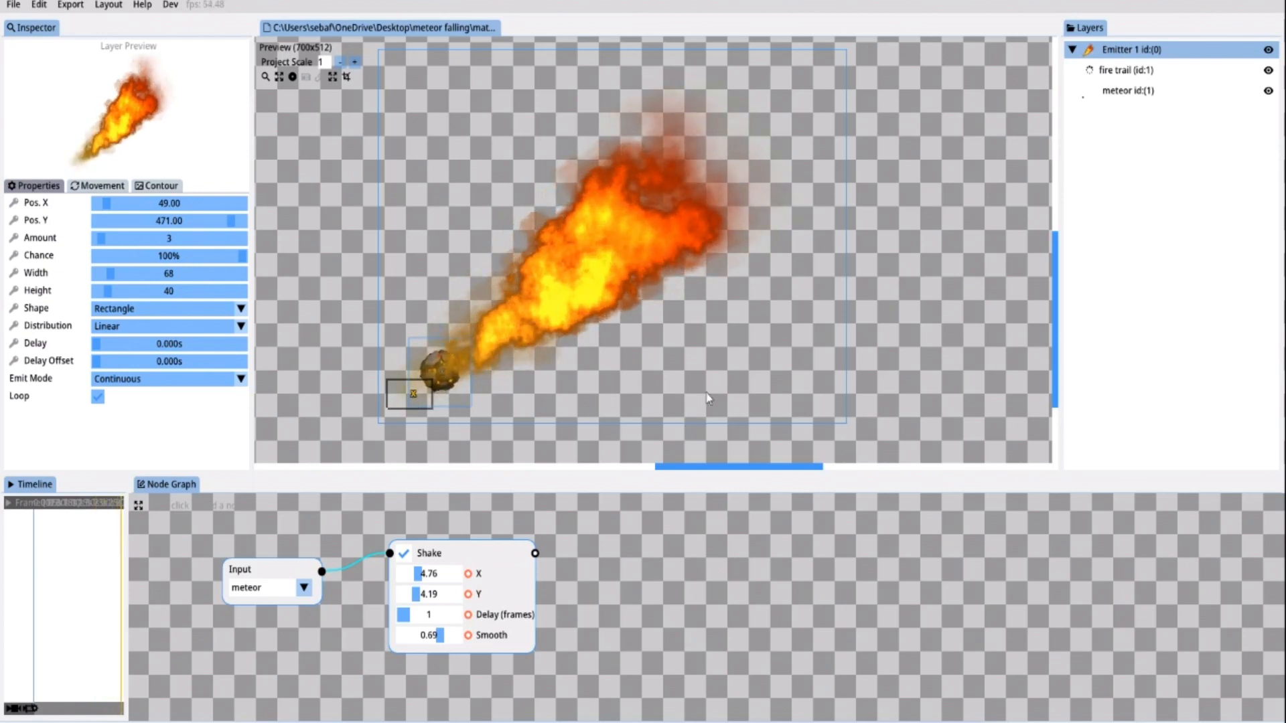
{"action": "left_click", "coordinate": [1122, 91]}
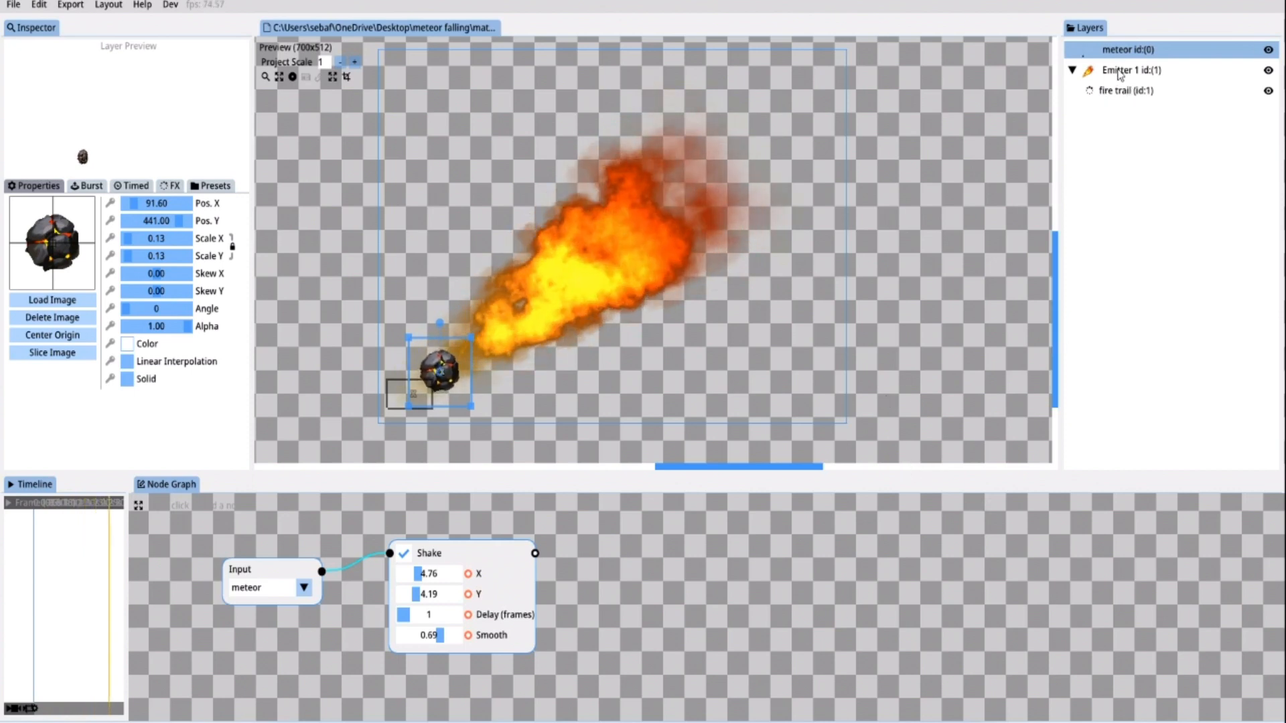
Duplicate the fire trail emitter from the layer context menu
{"action": "left_click", "coordinate": [1130, 70]}
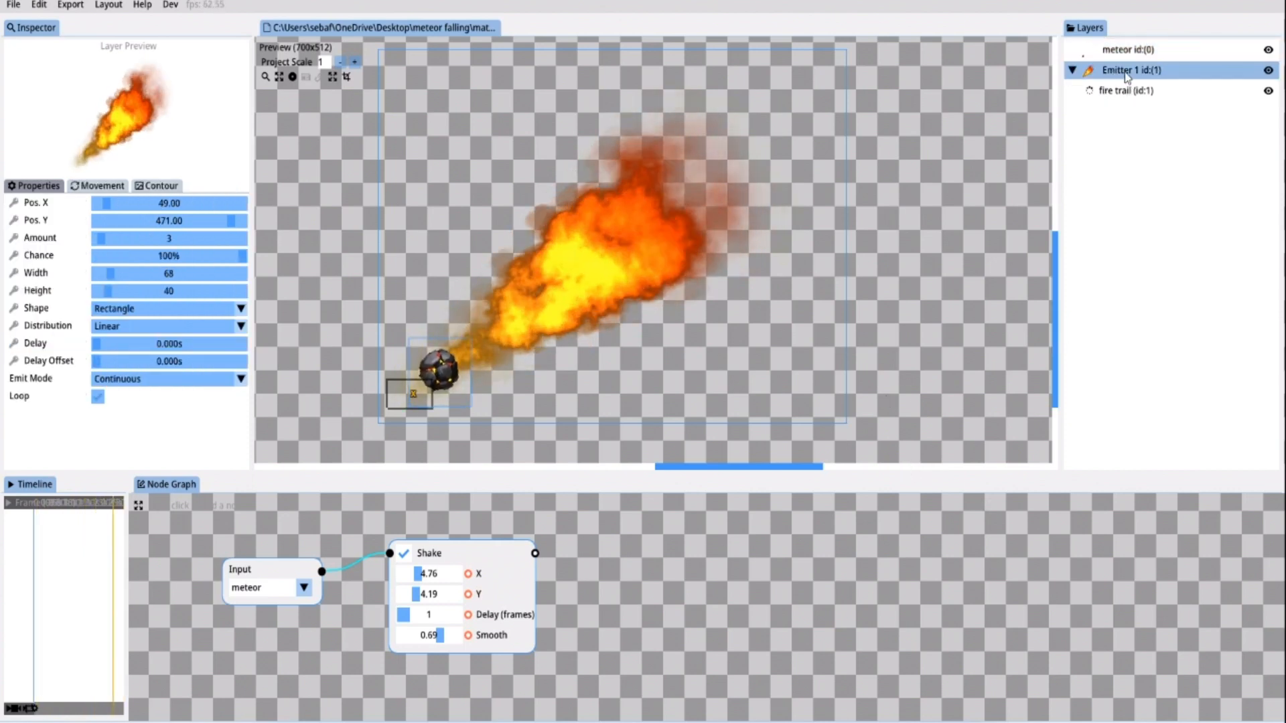
{"action": "right_click", "coordinate": [1130, 70]}
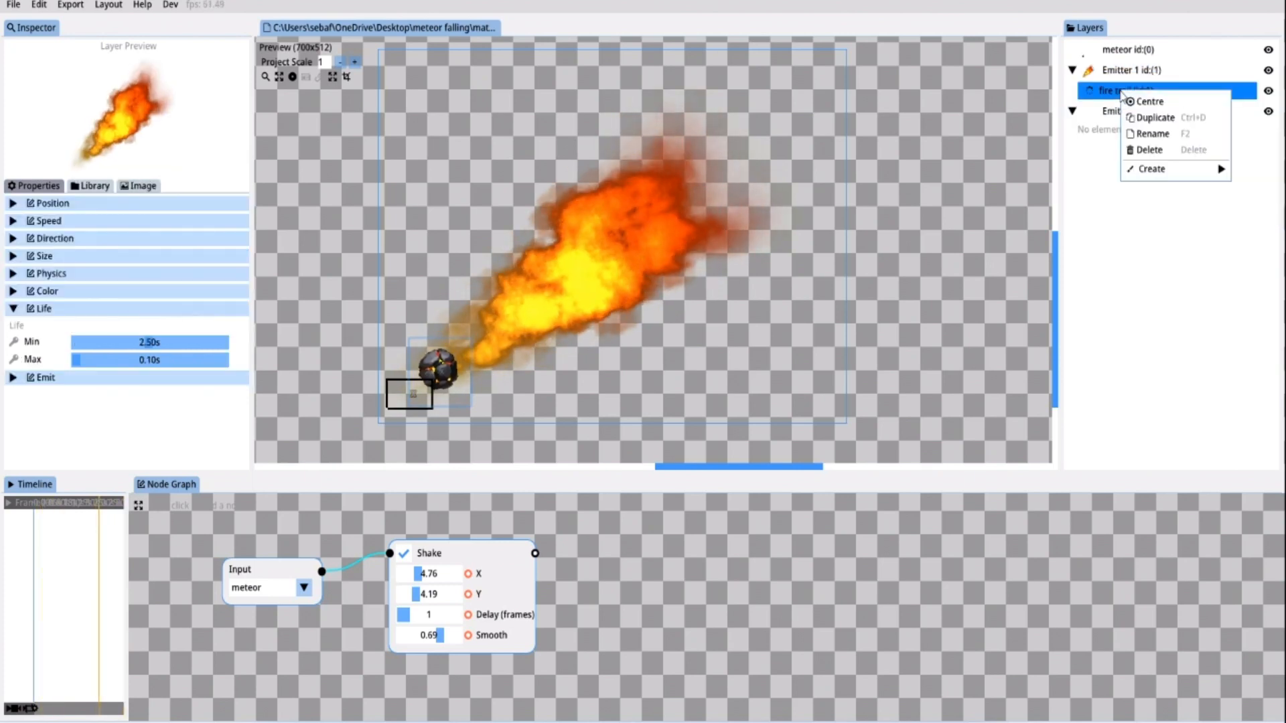
{"action": "left_click", "coordinate": [1157, 118]}
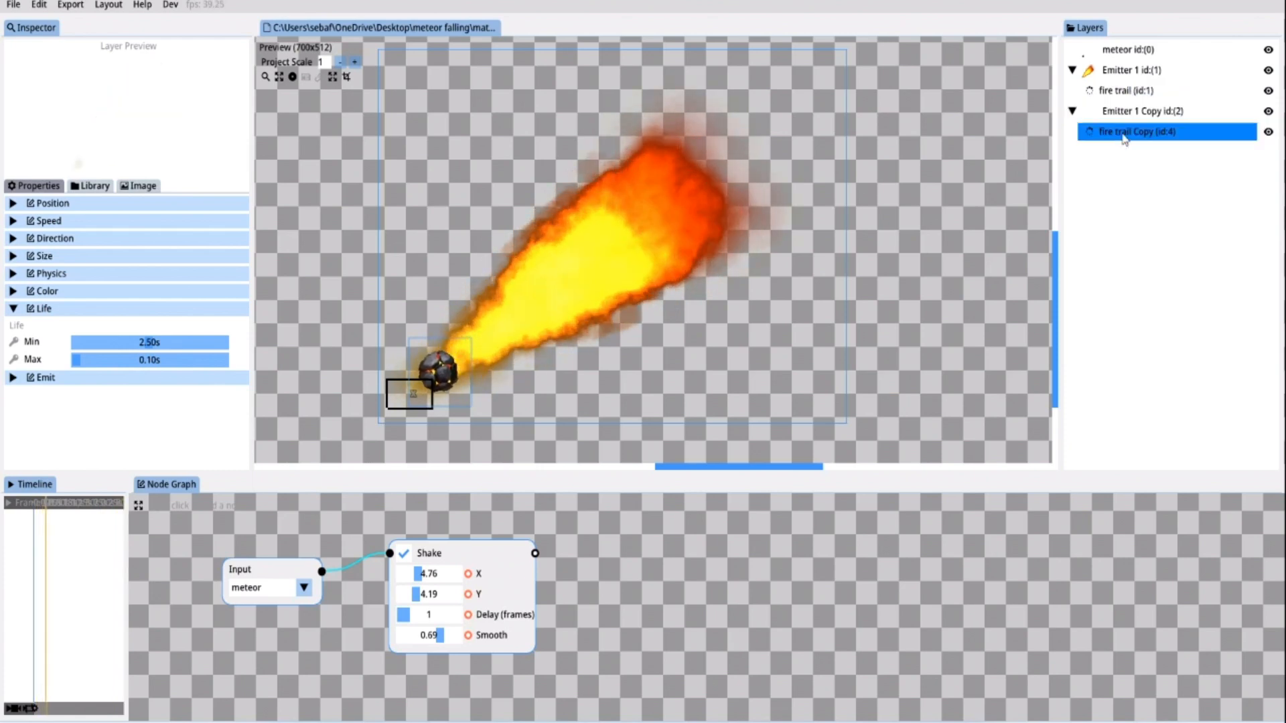
Rename the original emitter Fire and the copy Smoke with its particle named trail
{"action": "left_click", "coordinate": [1130, 70]}
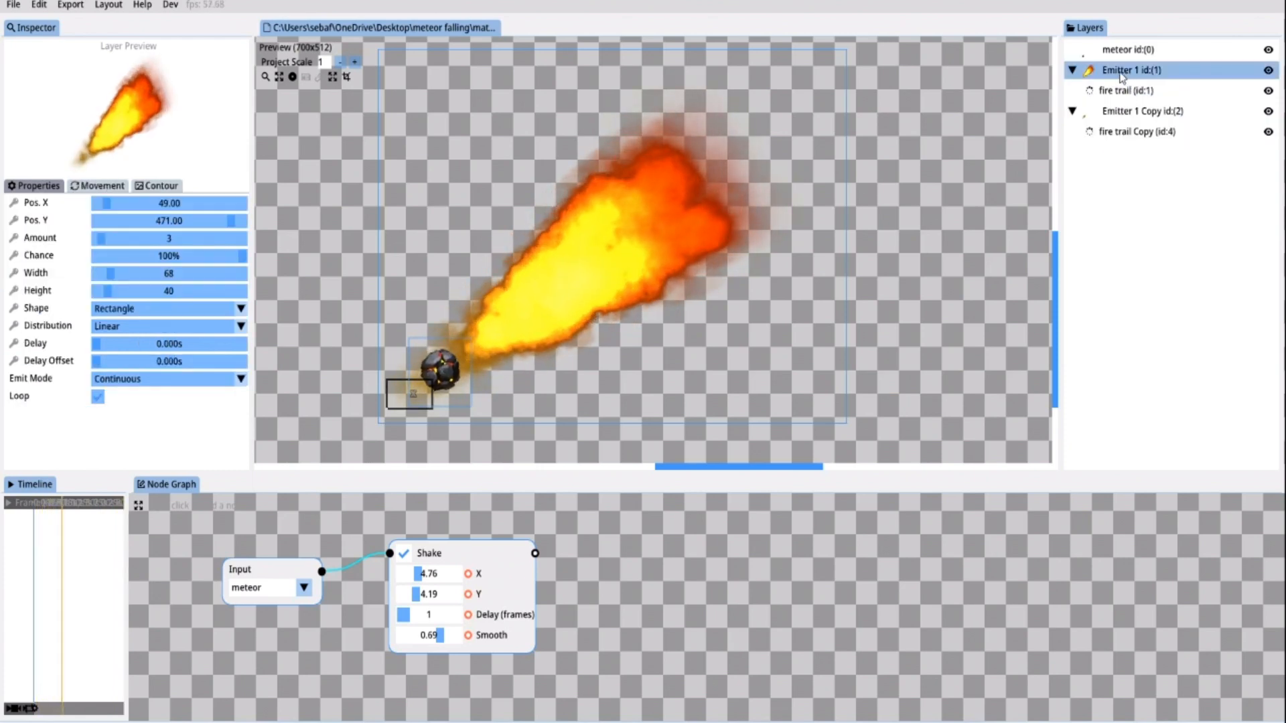
{"action": "right_click", "coordinate": [1127, 69]}
{"action": "type", "text": "Fir"}
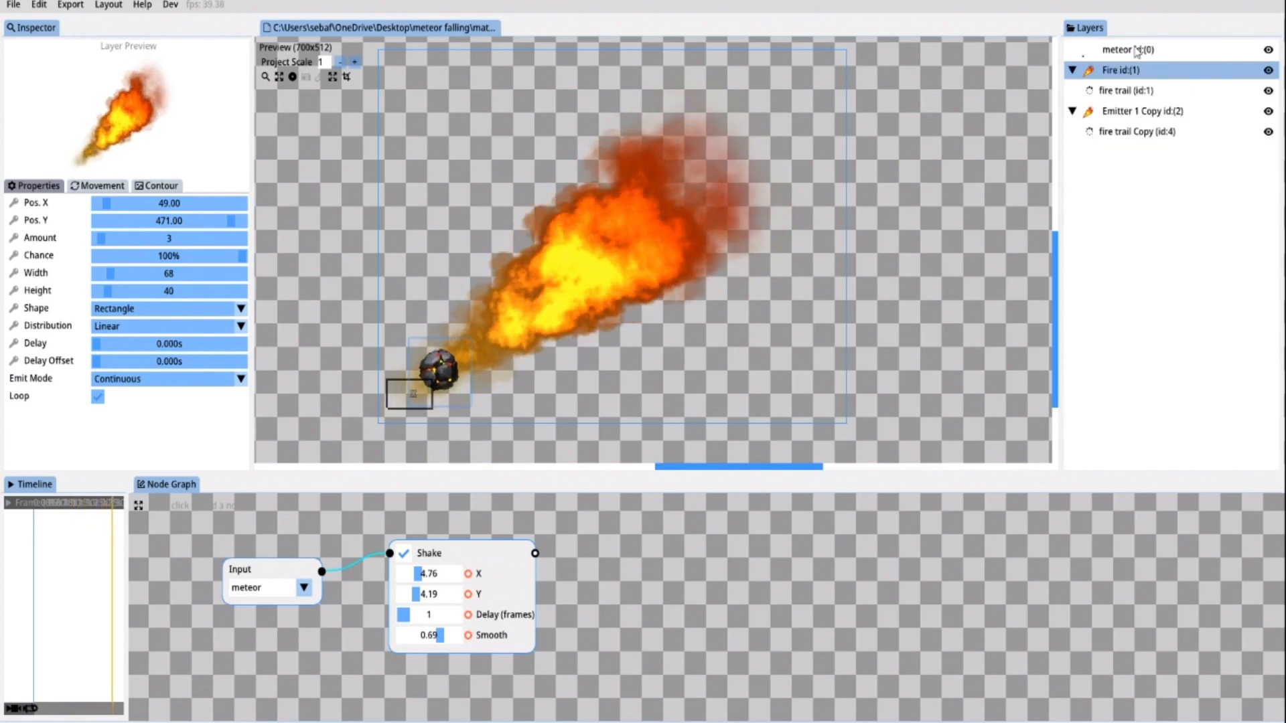
{"action": "left_click", "coordinate": [1122, 131]}
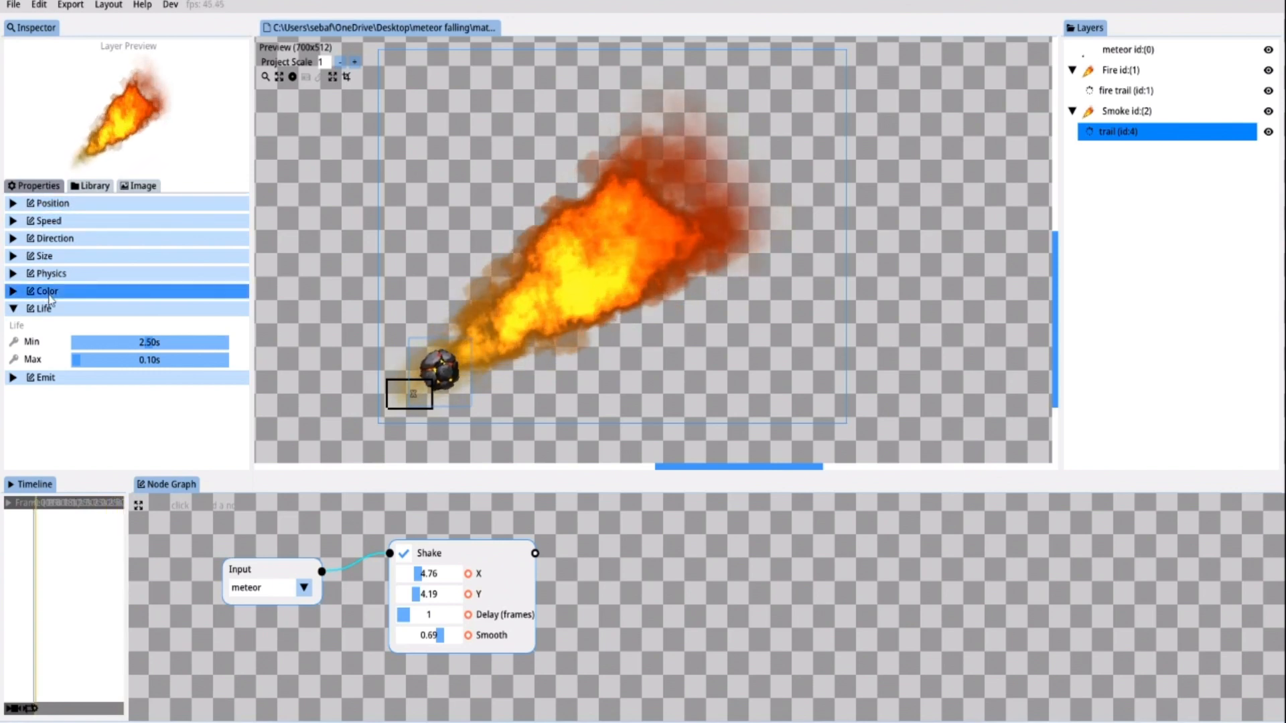
Apply the smoke colour preset to the trail particle and add a new fourth emitter
{"action": "left_click", "coordinate": [45, 291]}
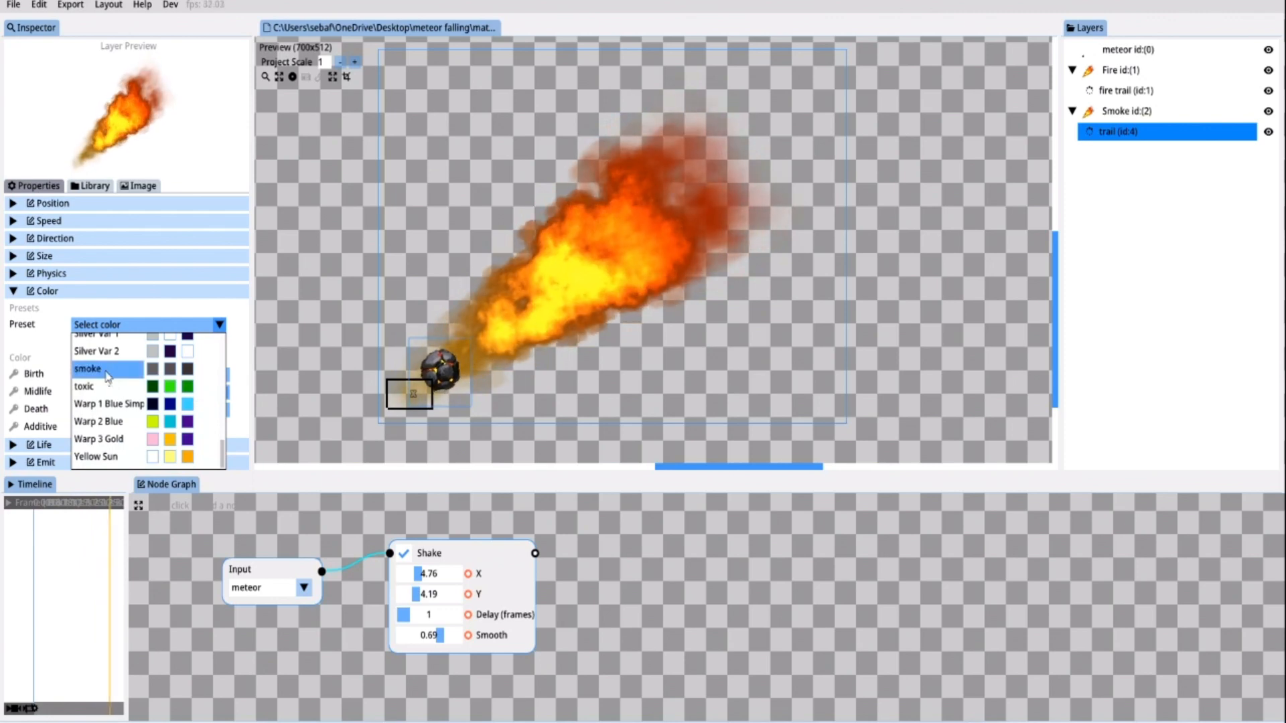
{"action": "left_click", "coordinate": [89, 368]}
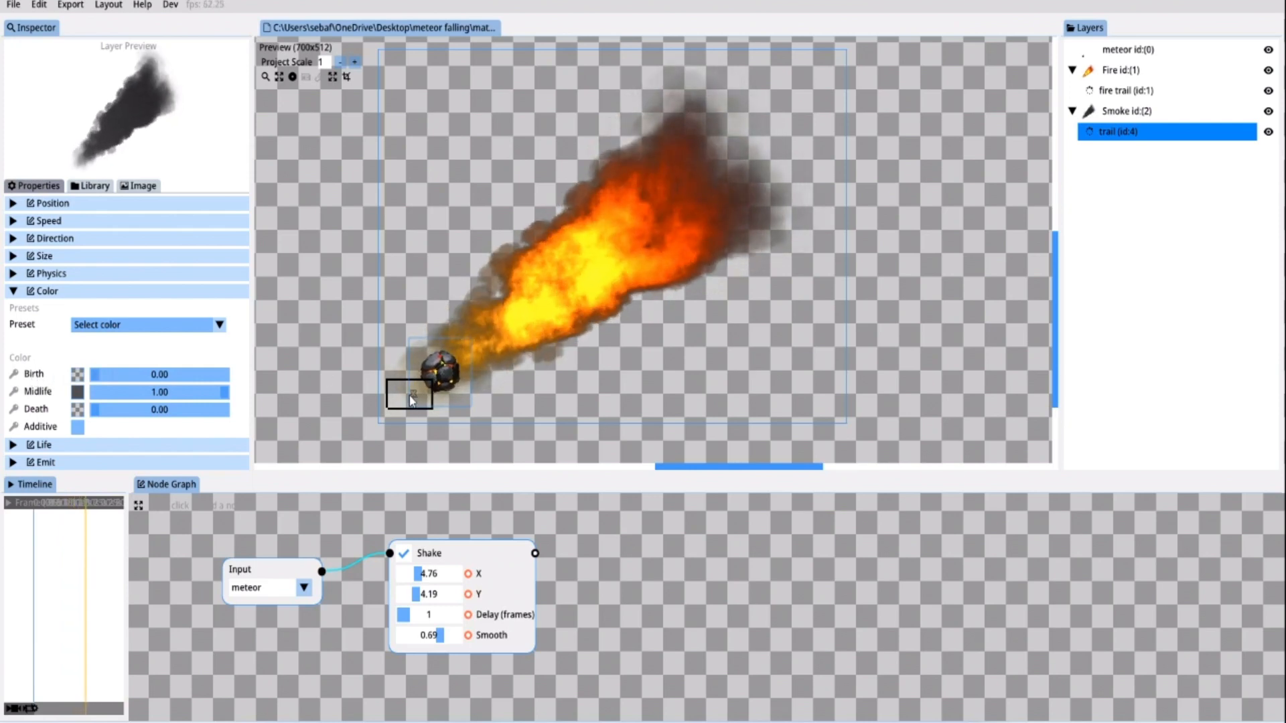
{"action": "left_click", "coordinate": [1127, 111]}
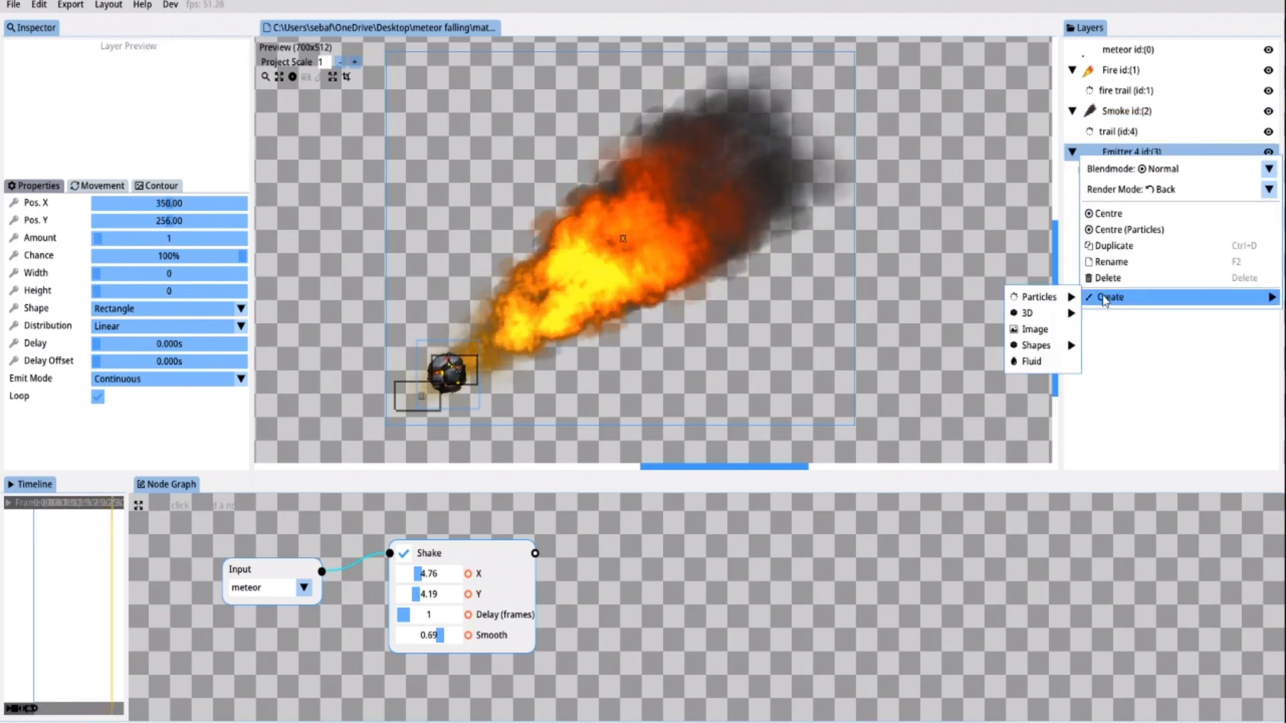
Create a particle on Emitter 4, move it to the top, and rename them Fire Glow and glow
{"action": "left_click", "coordinate": [1040, 296]}
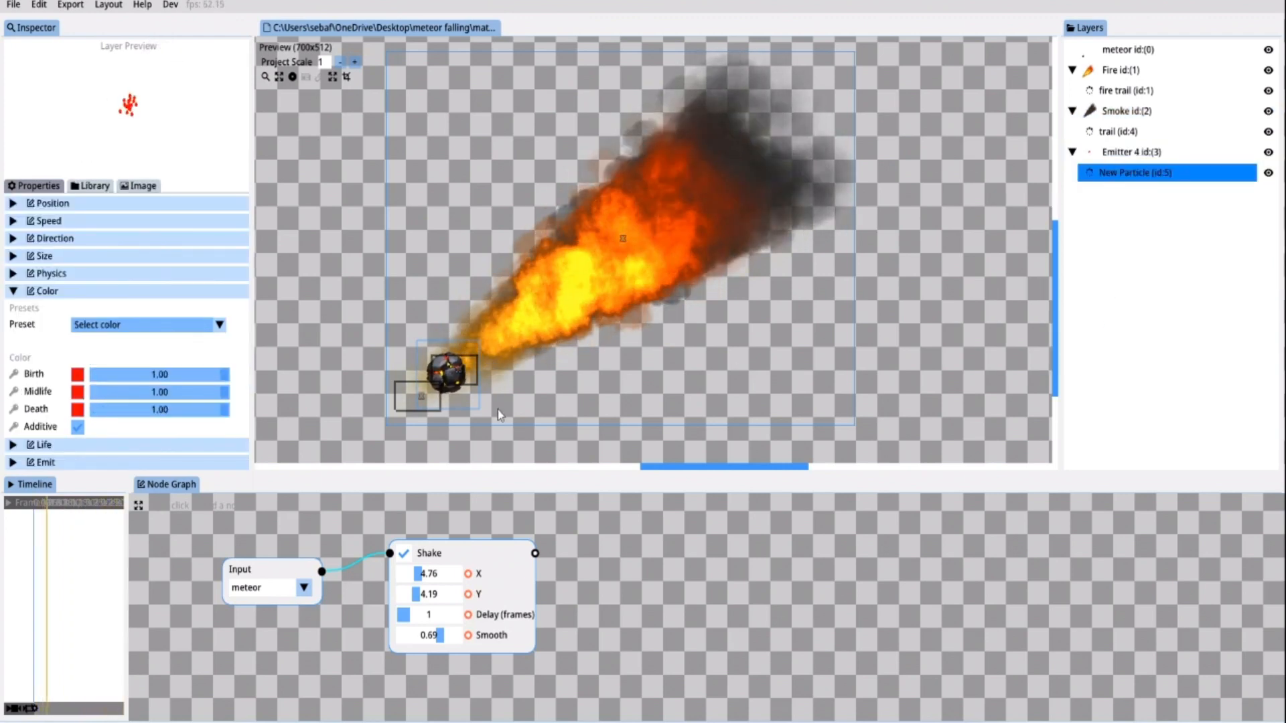
{"action": "left_click", "coordinate": [1133, 151]}
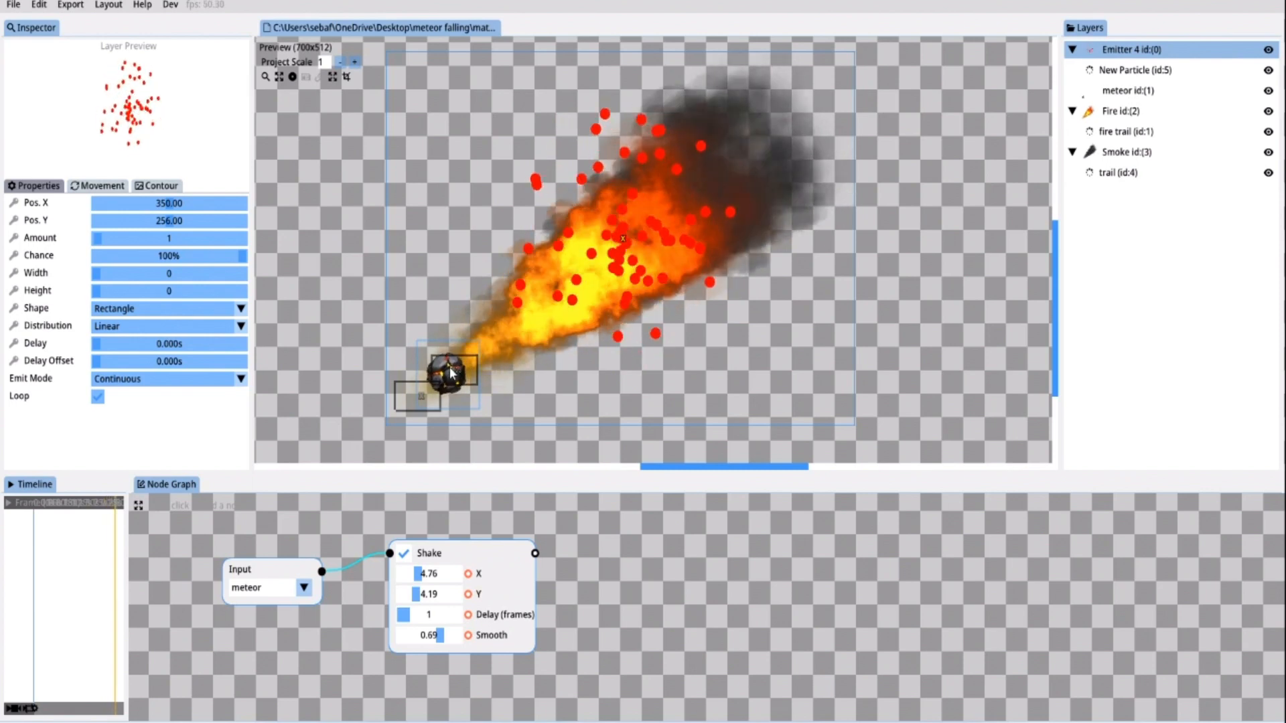
{"action": "right_click", "coordinate": [1144, 50]}
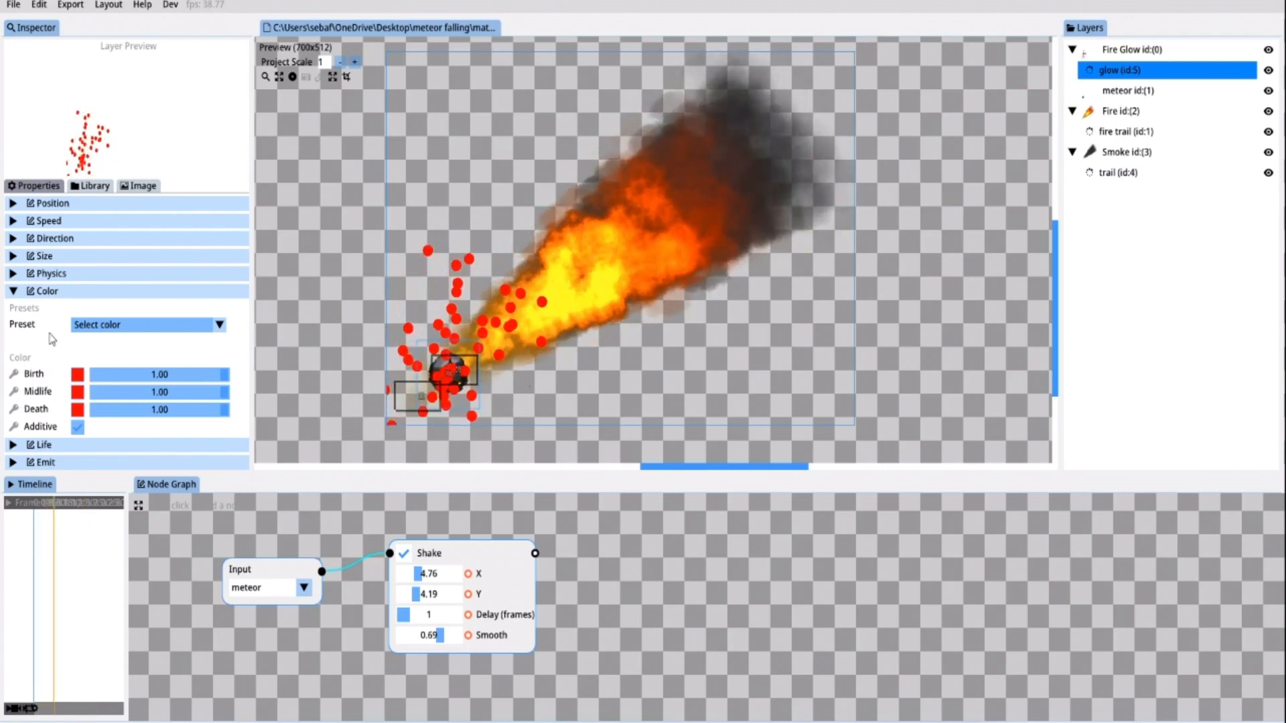
Set glow Direction Min 31 and Max 0, then give Fire Glow a 55 by 49 spawn area
{"action": "left_click", "coordinate": [53, 239]}
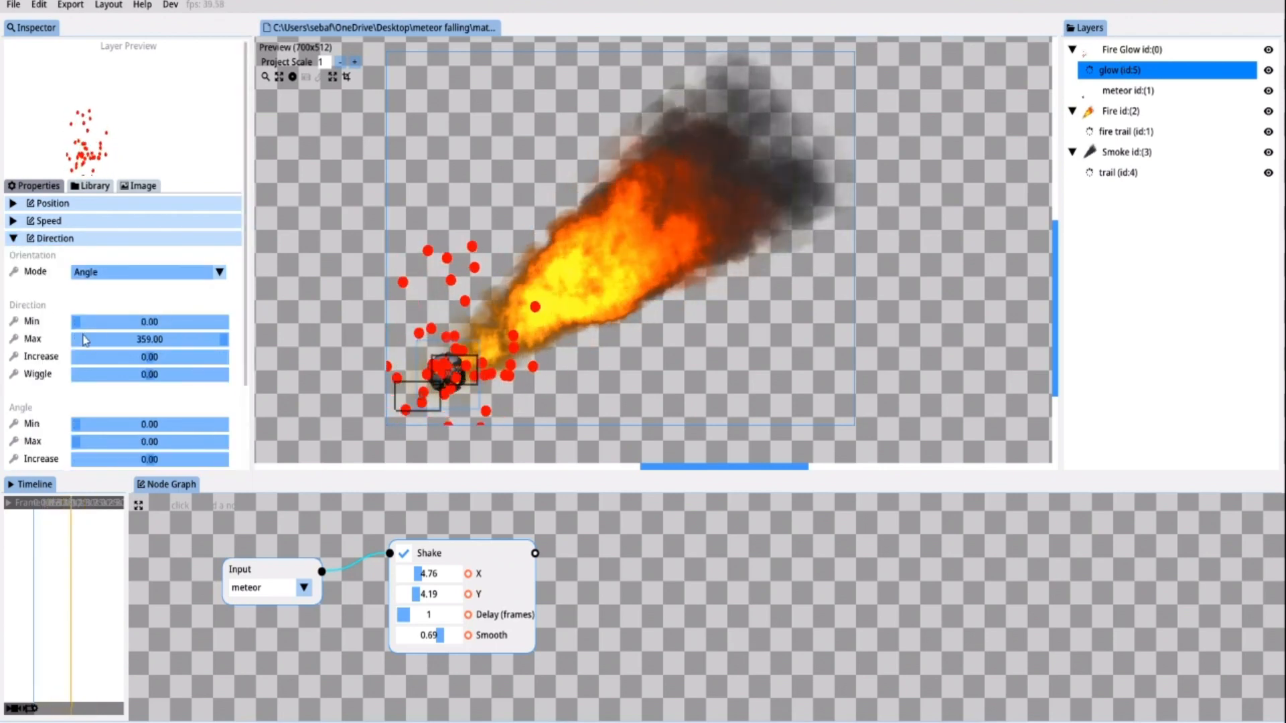
{"action": "left_click_drag", "start_coordinate": [78, 320], "coordinate": [90, 320]}
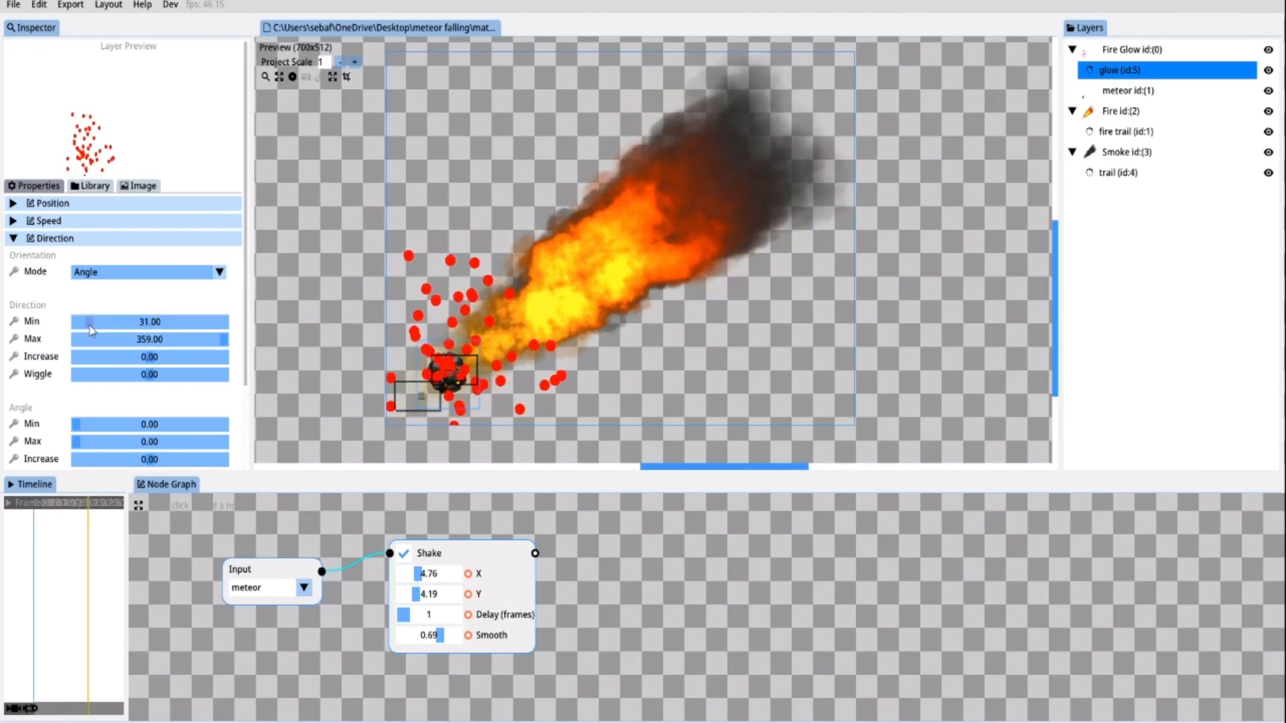
{"action": "left_click_drag", "start_coordinate": [229, 339], "coordinate": [78, 339]}
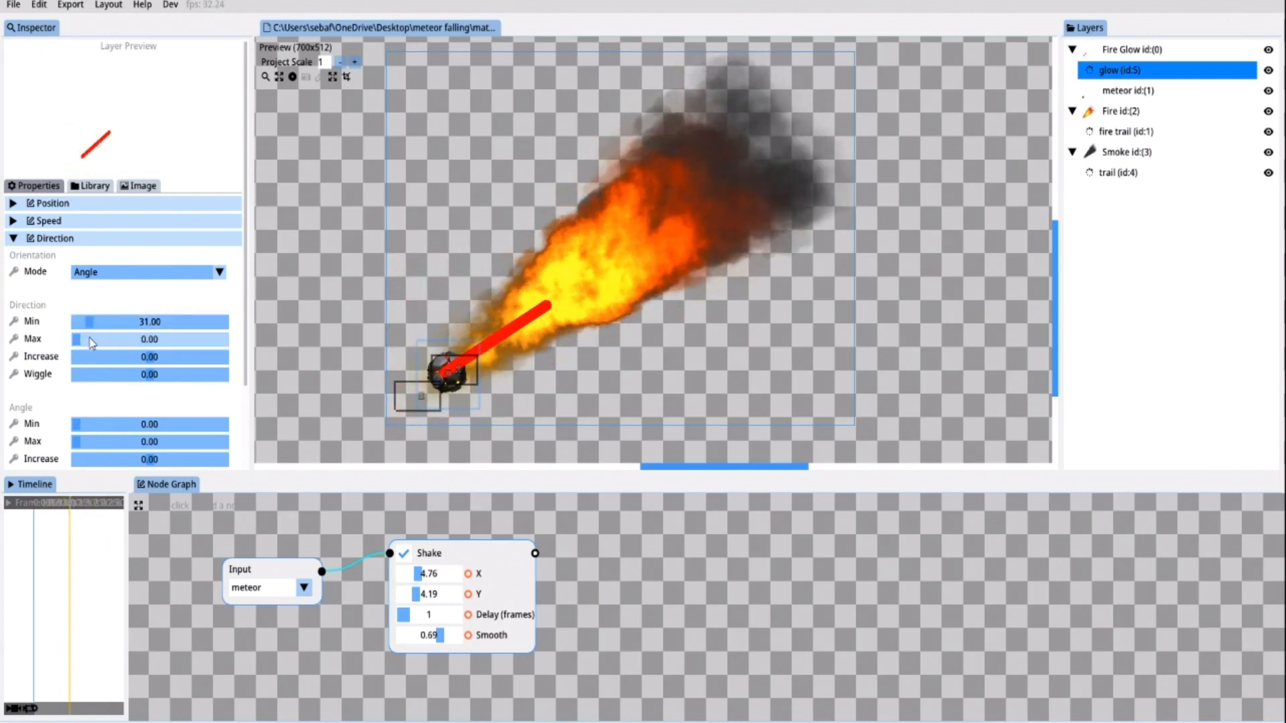
{"action": "left_click_drag", "start_coordinate": [78, 339], "coordinate": [92, 338]}
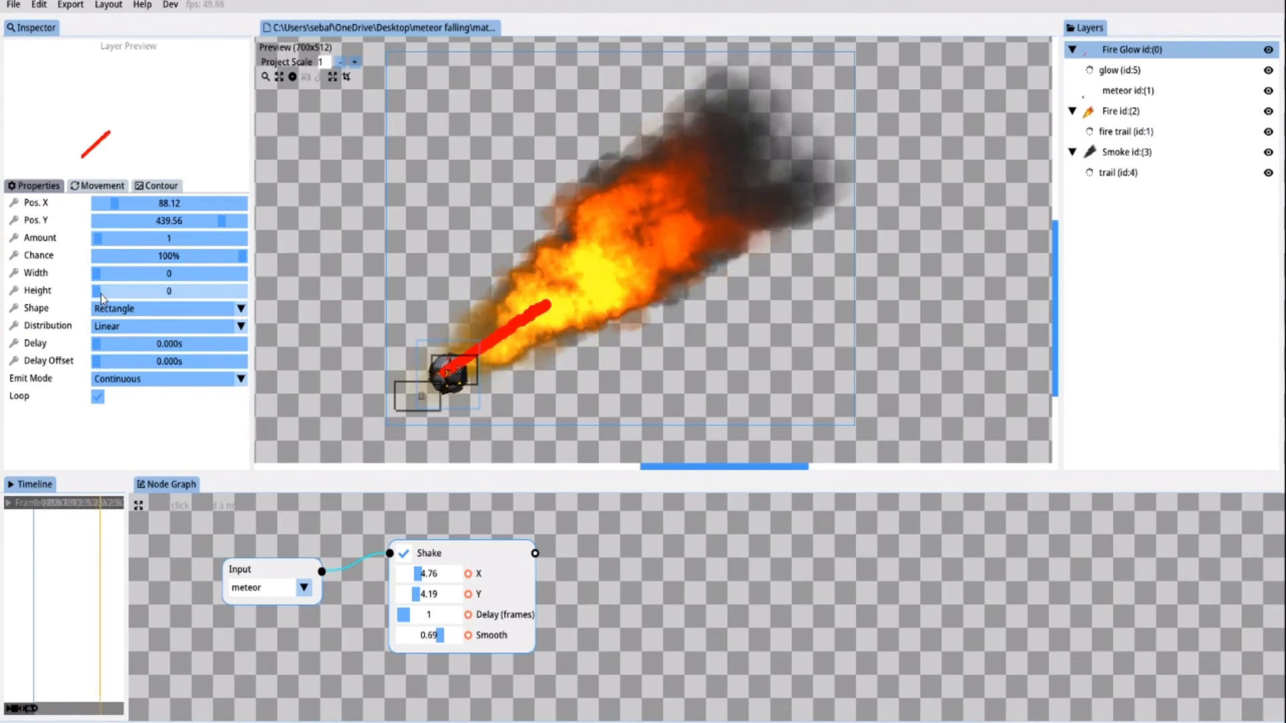
{"action": "left_click_drag", "start_coordinate": [97, 290], "coordinate": [169, 291]}
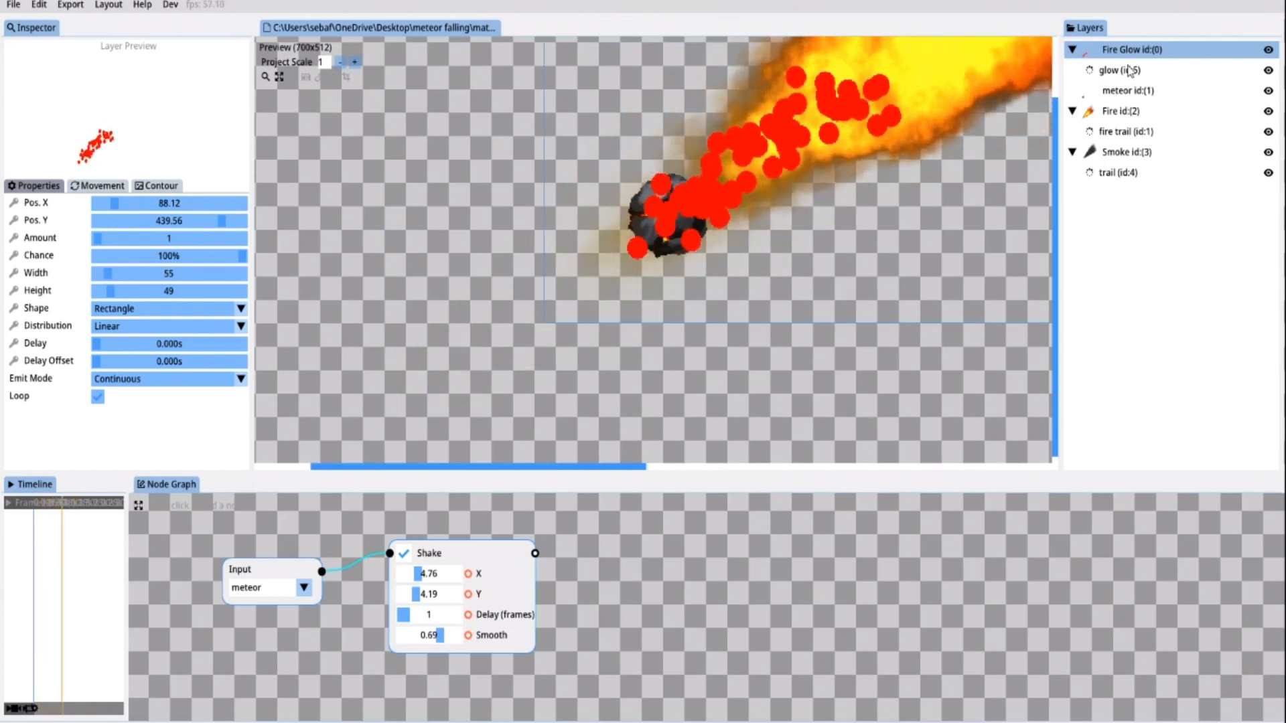
Give the glow particle a fiery yellow-orange-red colour preset and adjust its Midlife shade
{"action": "left_click", "coordinate": [1122, 70]}
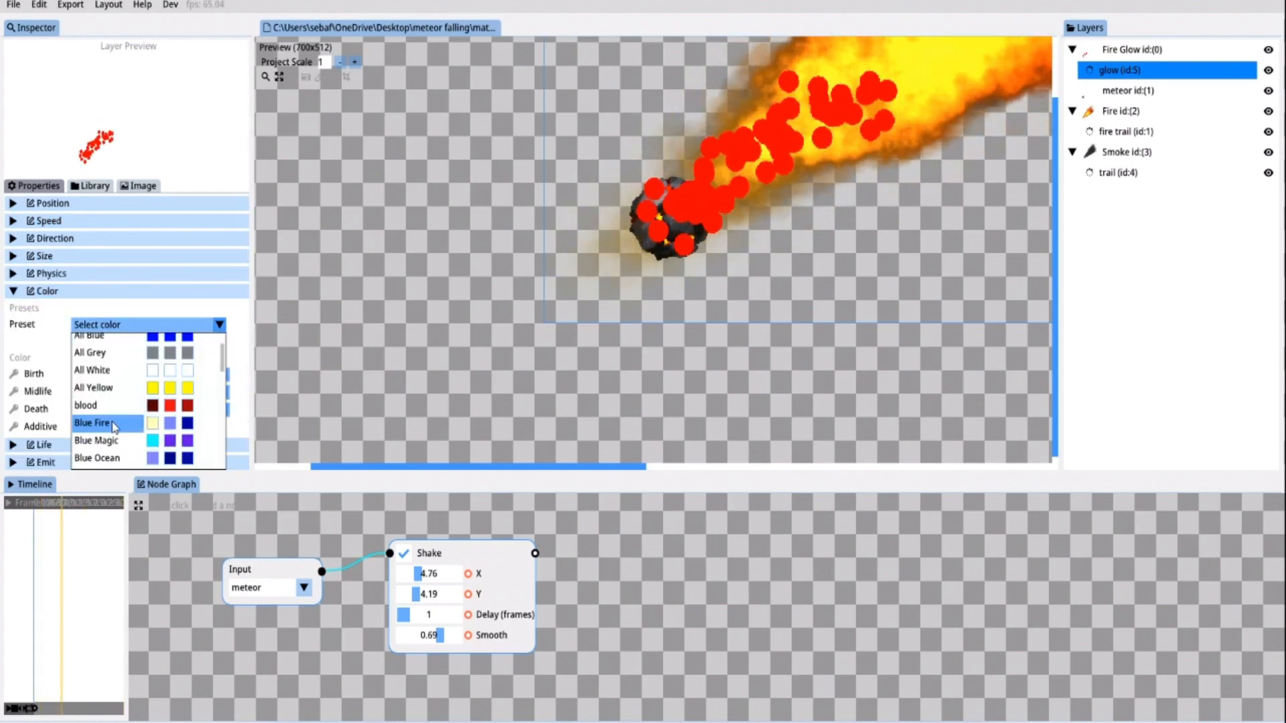
{"action": "left_click", "coordinate": [92, 422]}
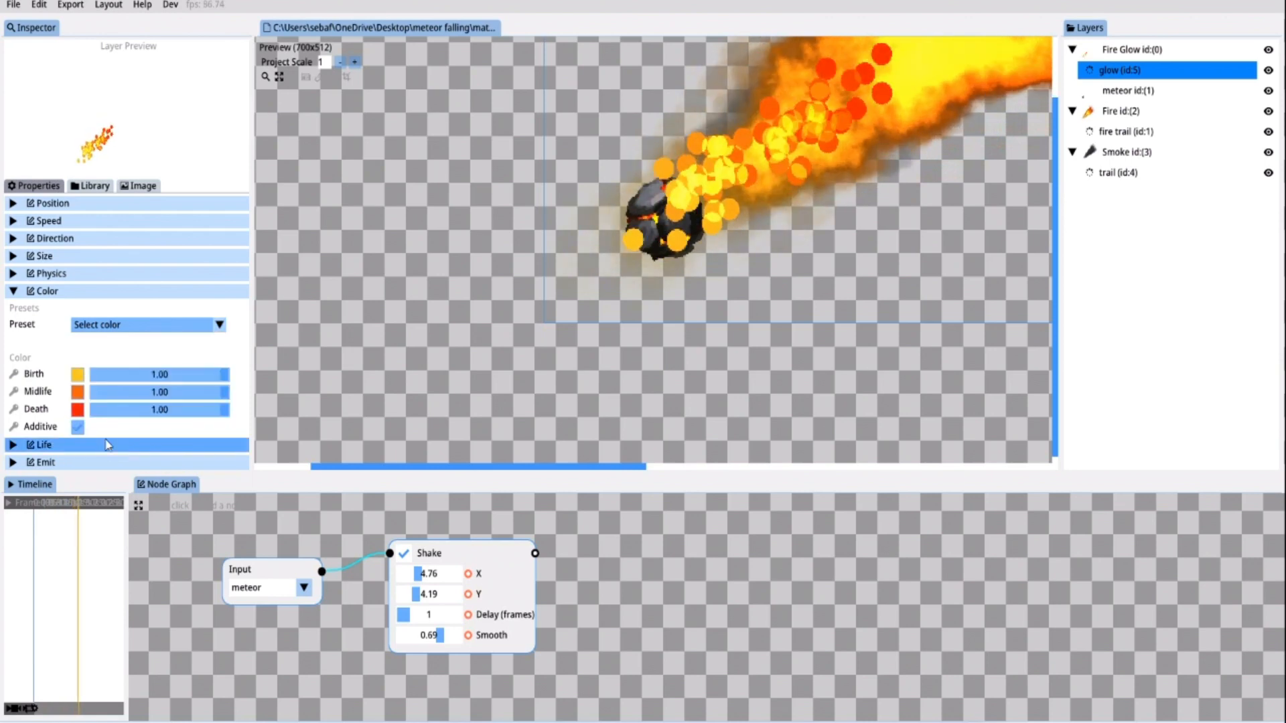
{"action": "left_click", "coordinate": [77, 409]}
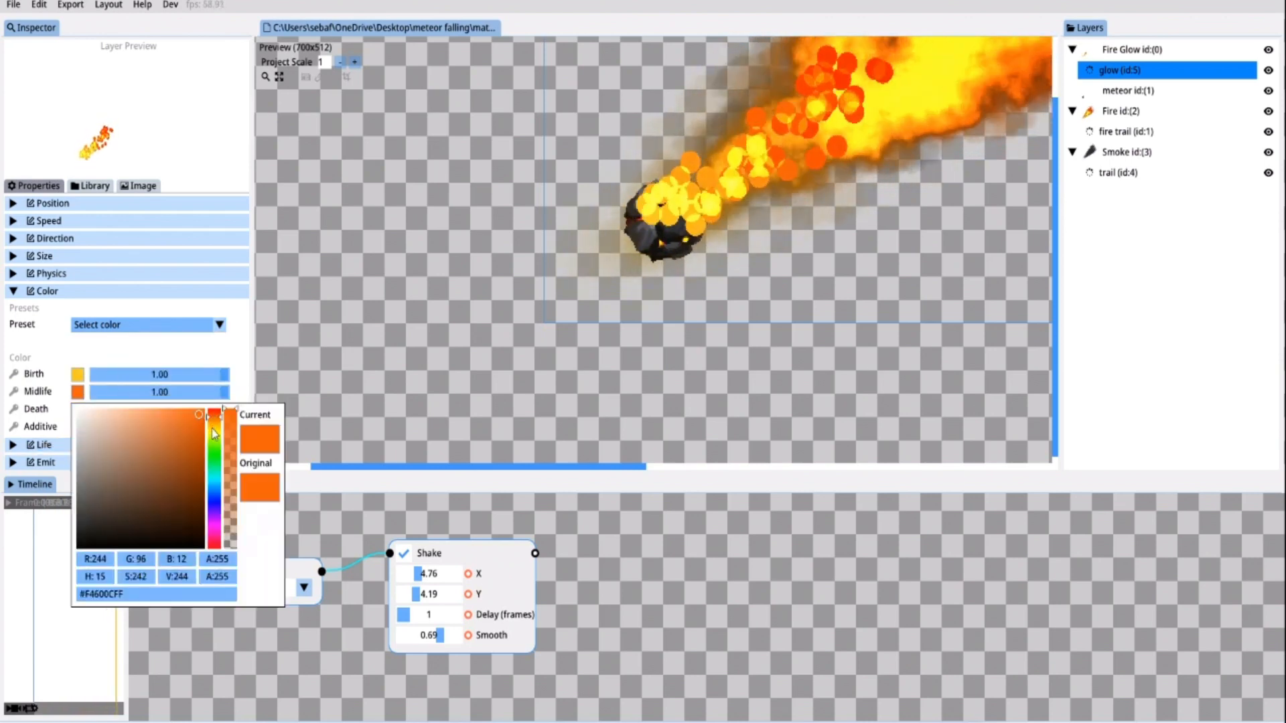
{"action": "left_click_drag", "start_coordinate": [215, 434], "coordinate": [214, 447]}
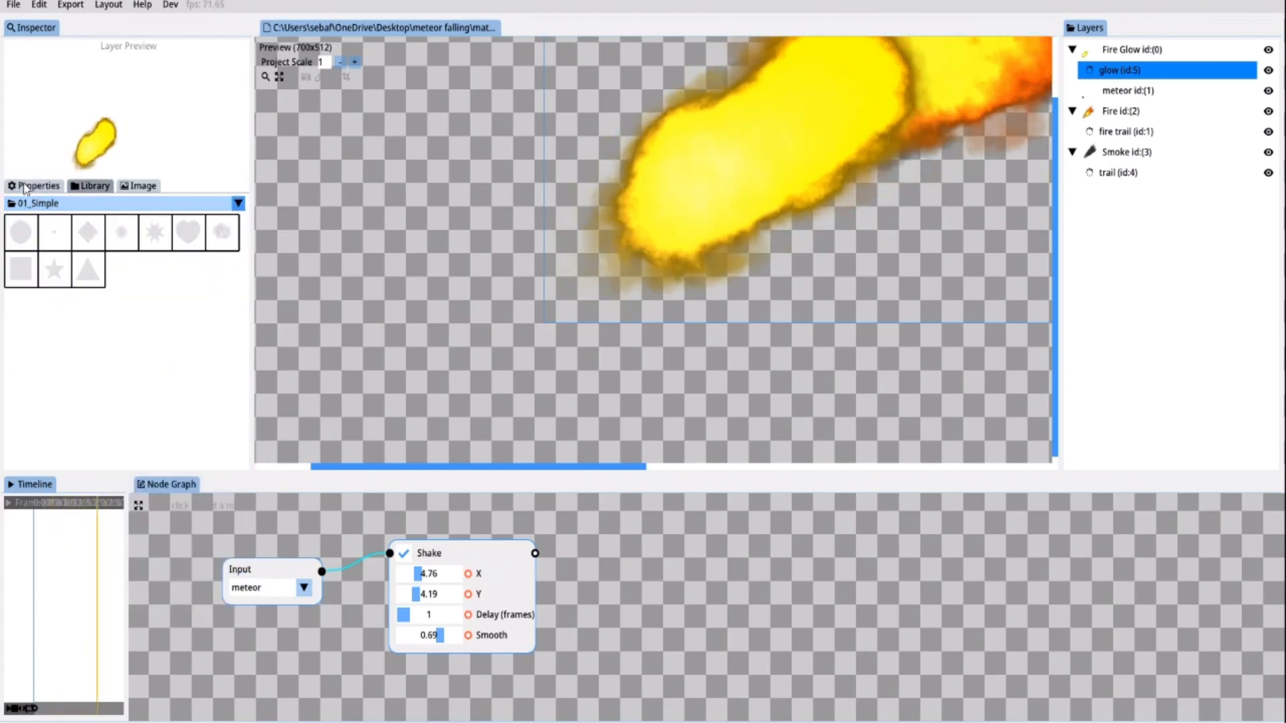
Lower the glow particle's Size Min to 1.36
{"action": "left_click", "coordinate": [32, 185]}
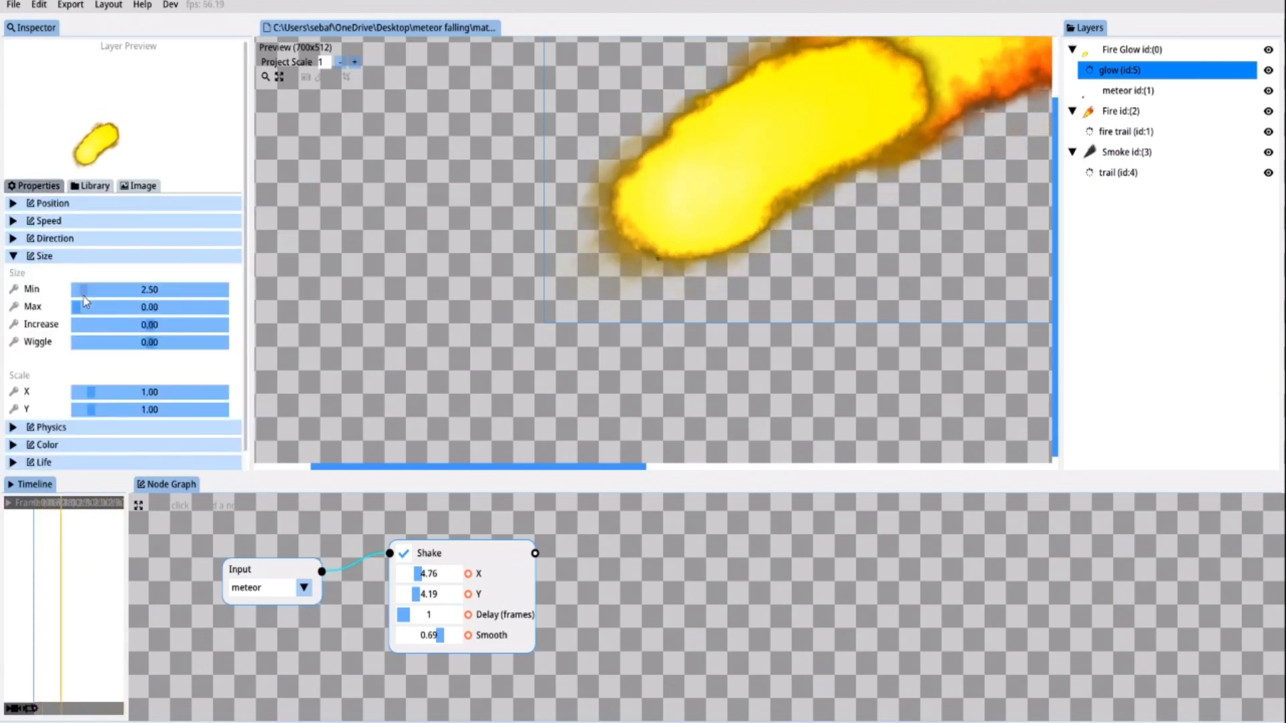
{"action": "left_click_drag", "start_coordinate": [82, 290], "coordinate": [81, 289]}
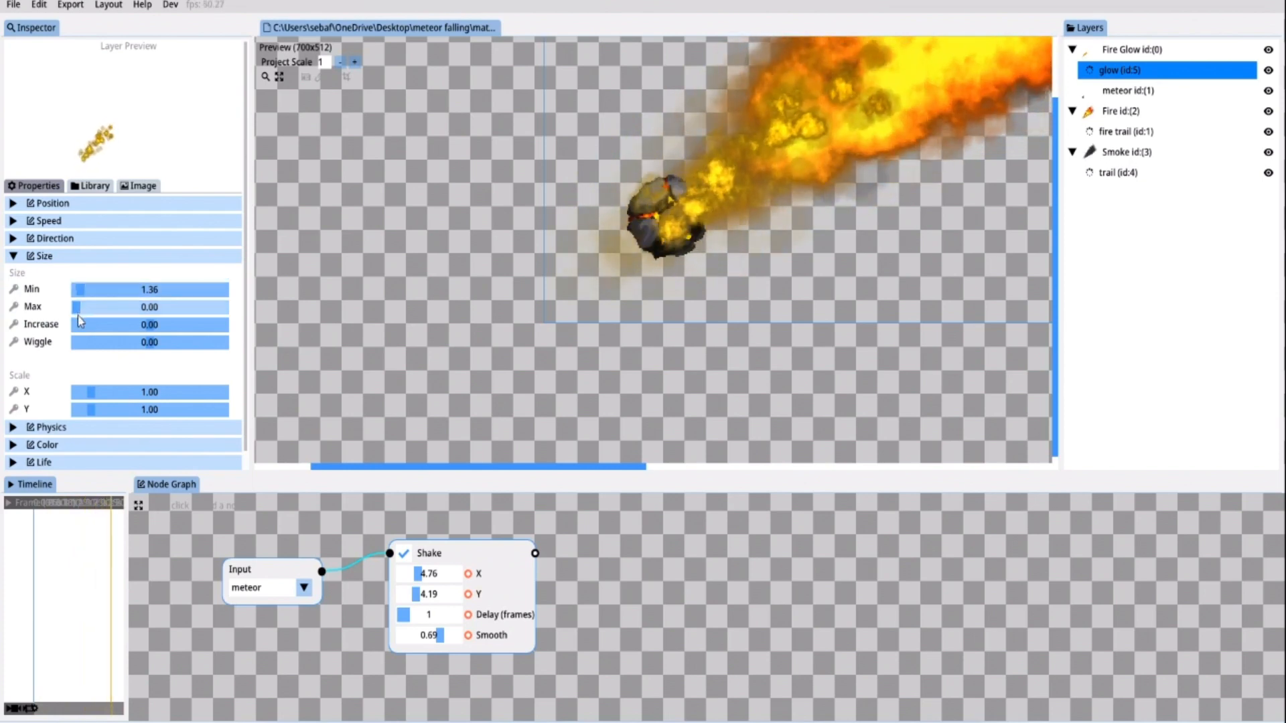
Reshape the glow particles via Size Scale X/Y into narrow vertical slivers
{"action": "left_click_drag", "start_coordinate": [86, 410], "coordinate": [112, 409]}
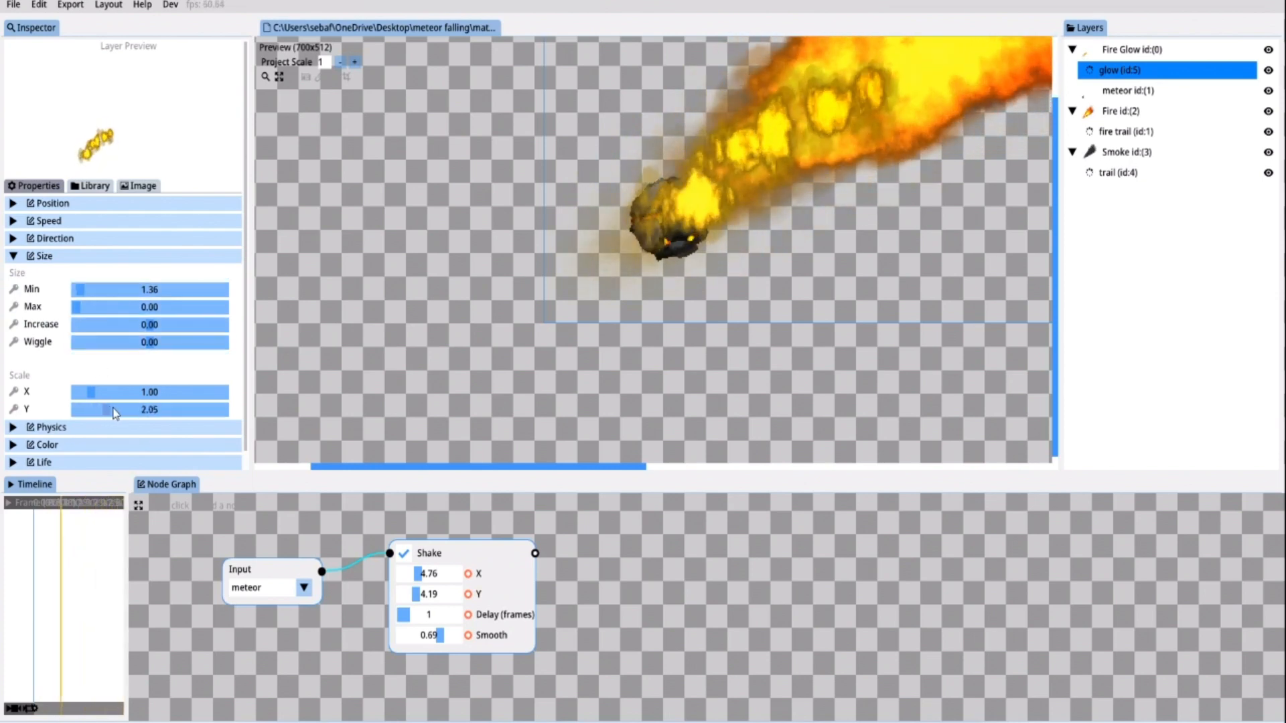
{"action": "left_click_drag", "start_coordinate": [111, 393], "coordinate": [82, 392]}
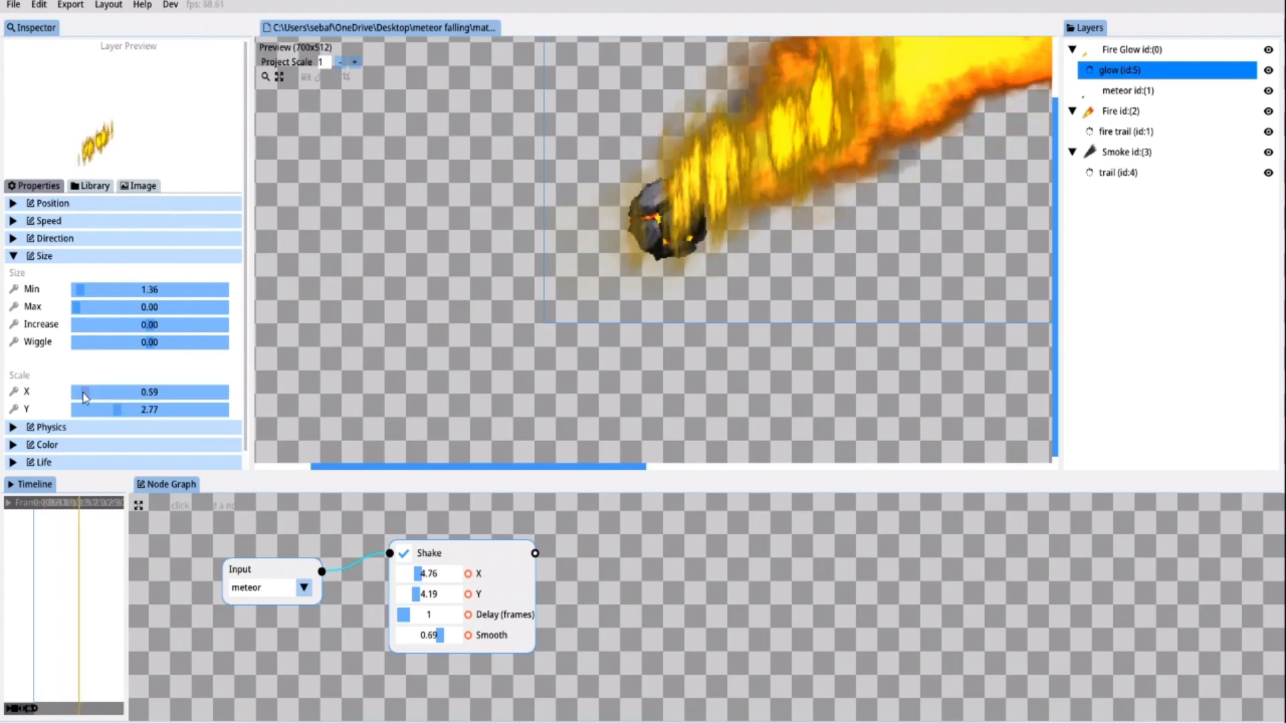
{"action": "left_click_drag", "start_coordinate": [84, 393], "coordinate": [70, 392]}
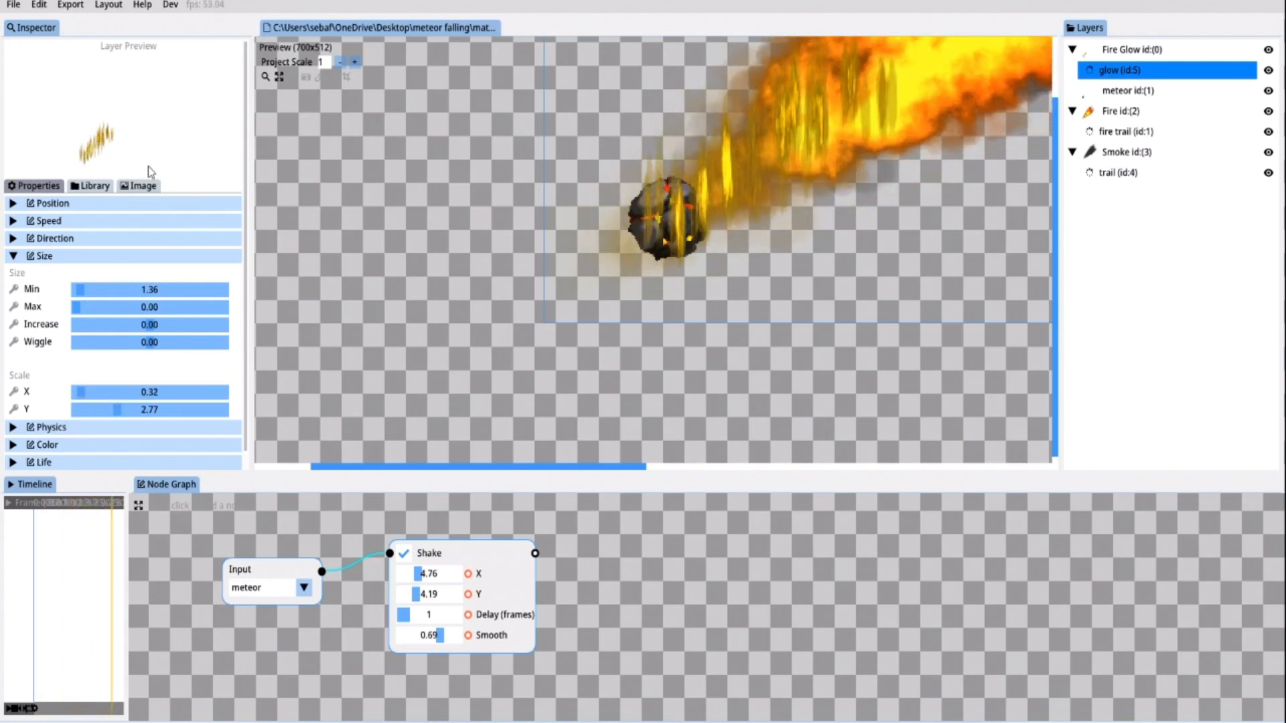
Set Direction Mode to Direction and Scale X 1.86 by Y 0.27 for thin travel-aligned streaks
{"action": "left_click", "coordinate": [54, 239]}
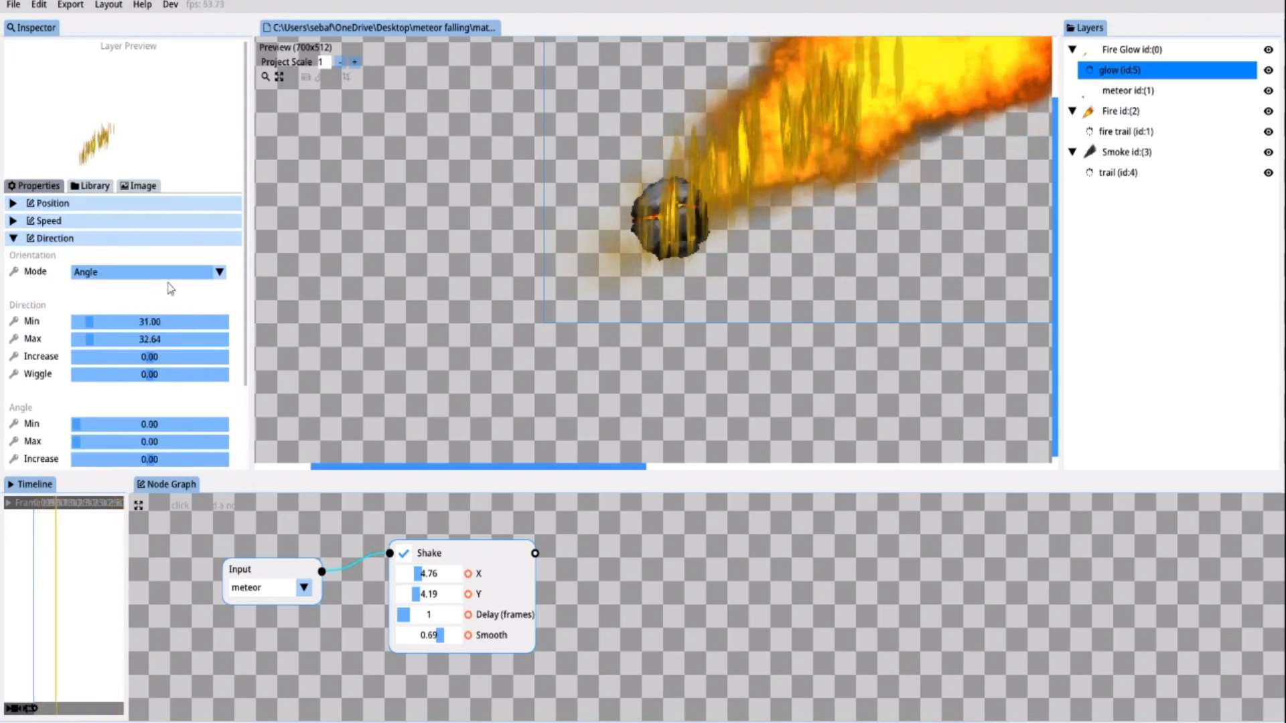
{"action": "left_click", "coordinate": [148, 271]}
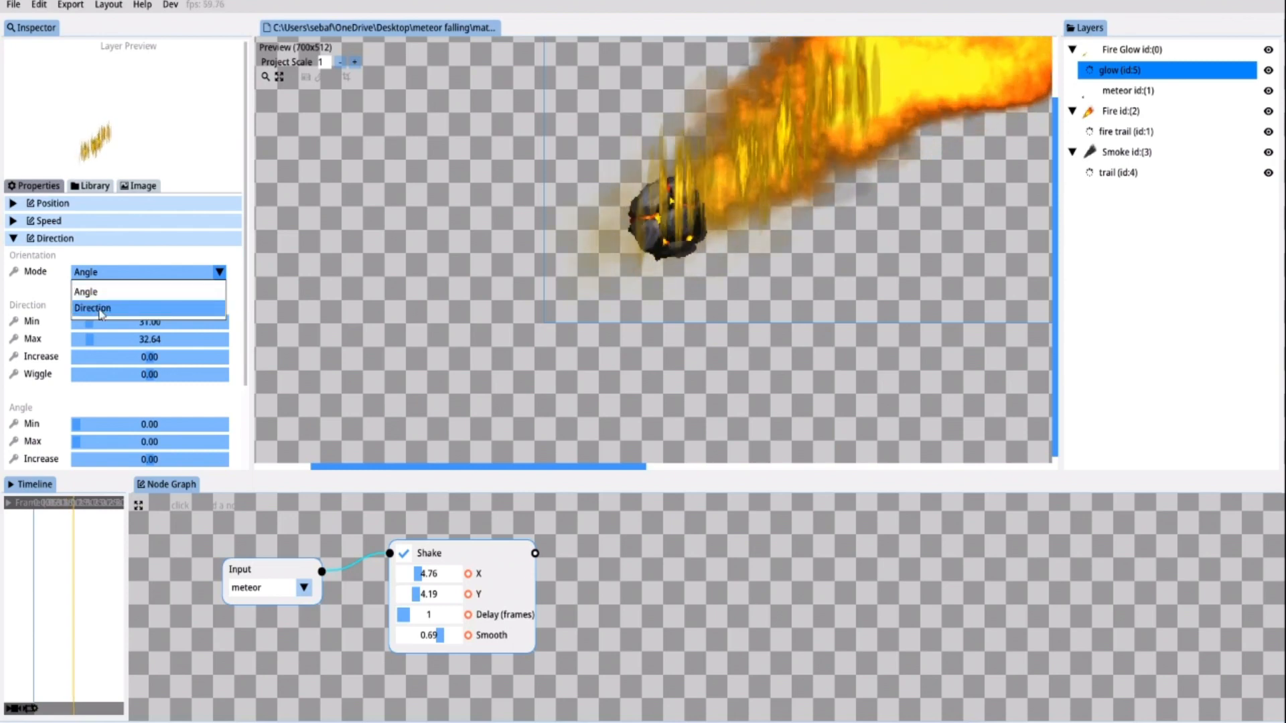
{"action": "left_click", "coordinate": [92, 308]}
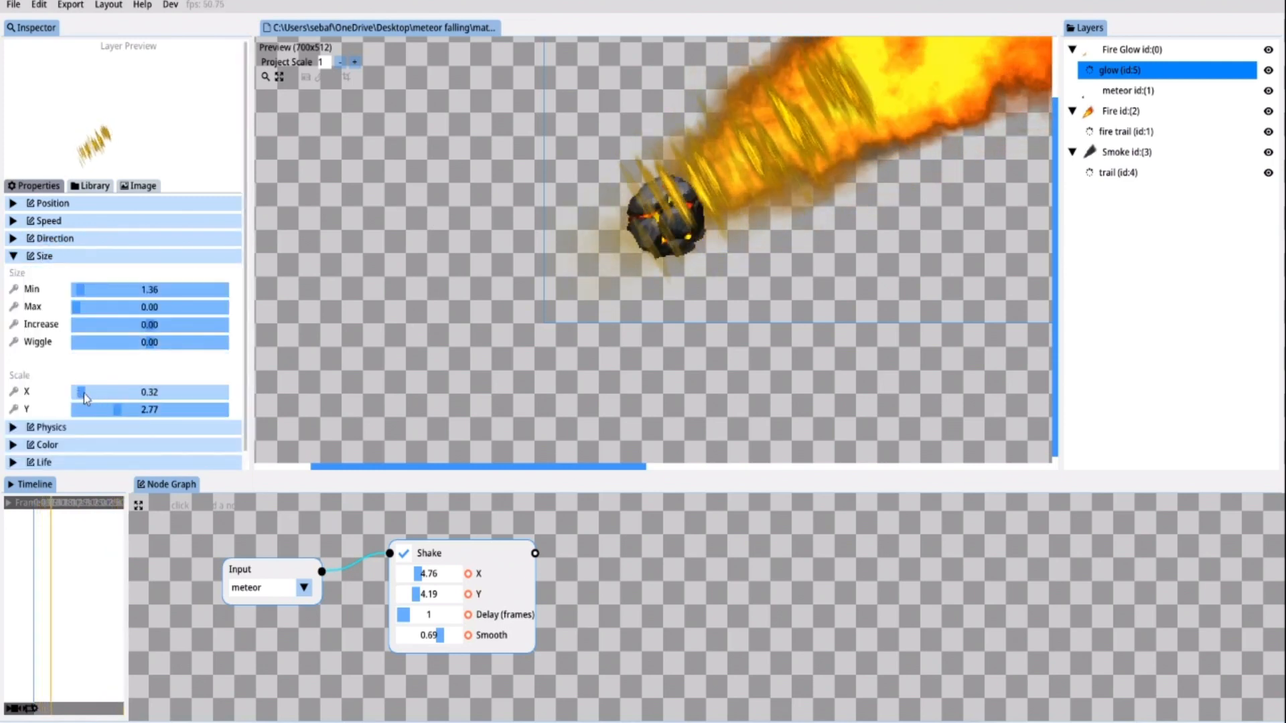
{"action": "left_click_drag", "start_coordinate": [82, 392], "coordinate": [123, 393]}
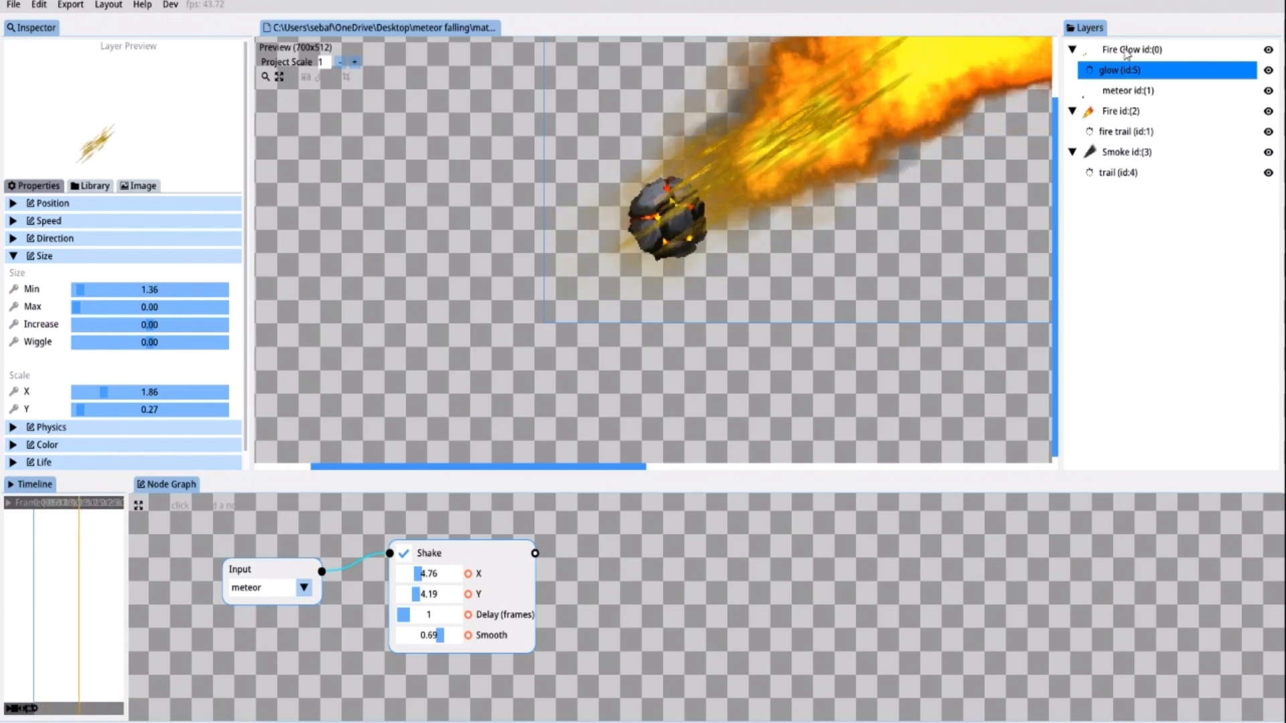
Set Fire Glow to additive blending and change its emitter Shape to Ellipse
{"action": "right_click", "coordinate": [1125, 48]}
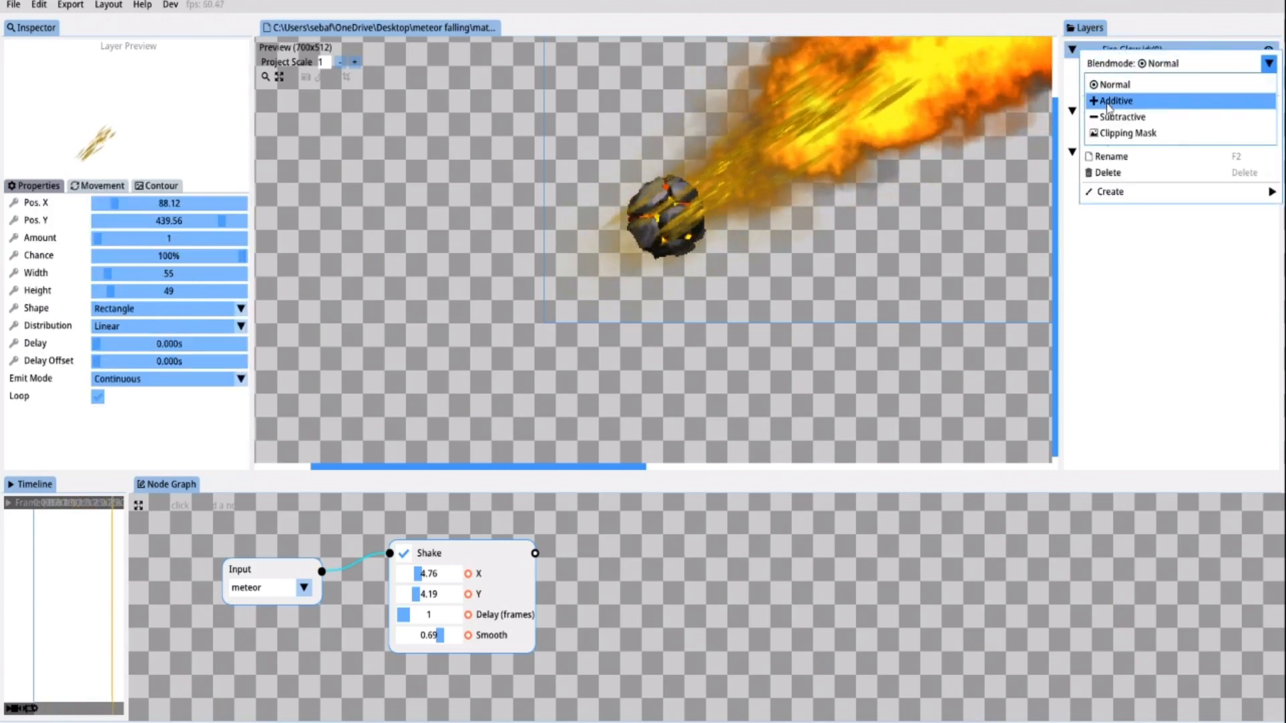
{"action": "left_click", "coordinate": [1114, 101]}
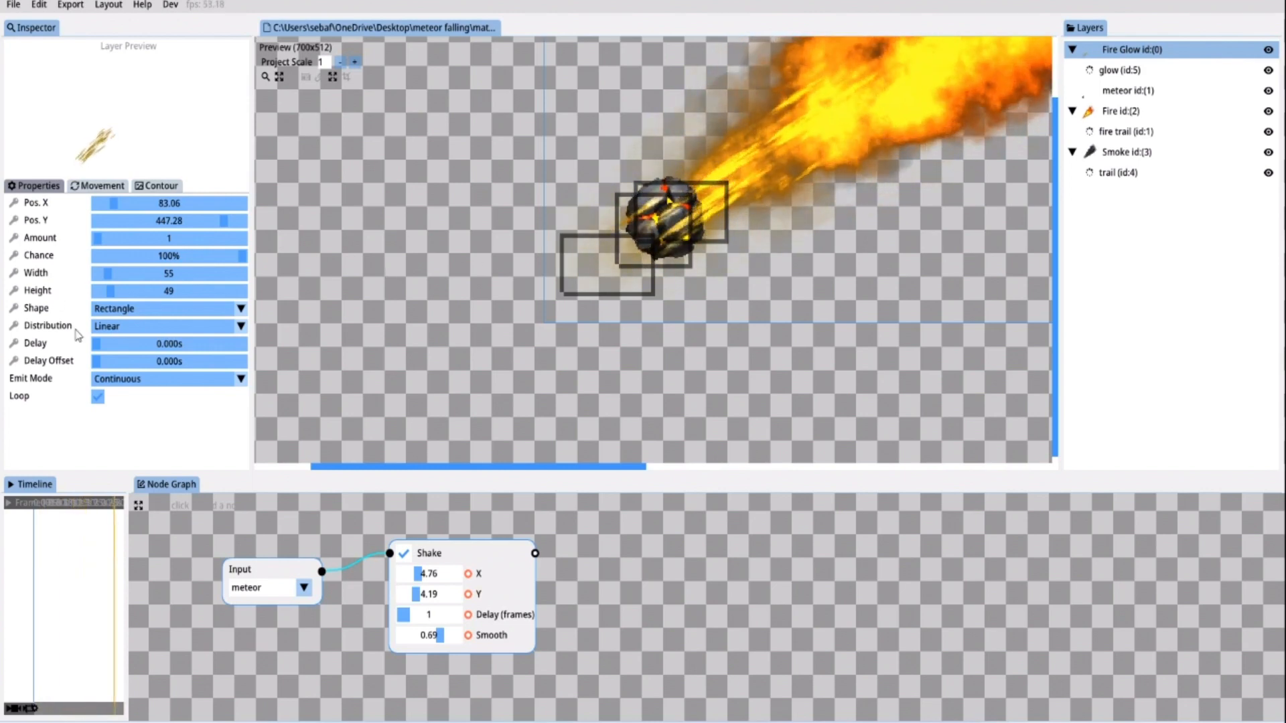
{"action": "left_click", "coordinate": [167, 308]}
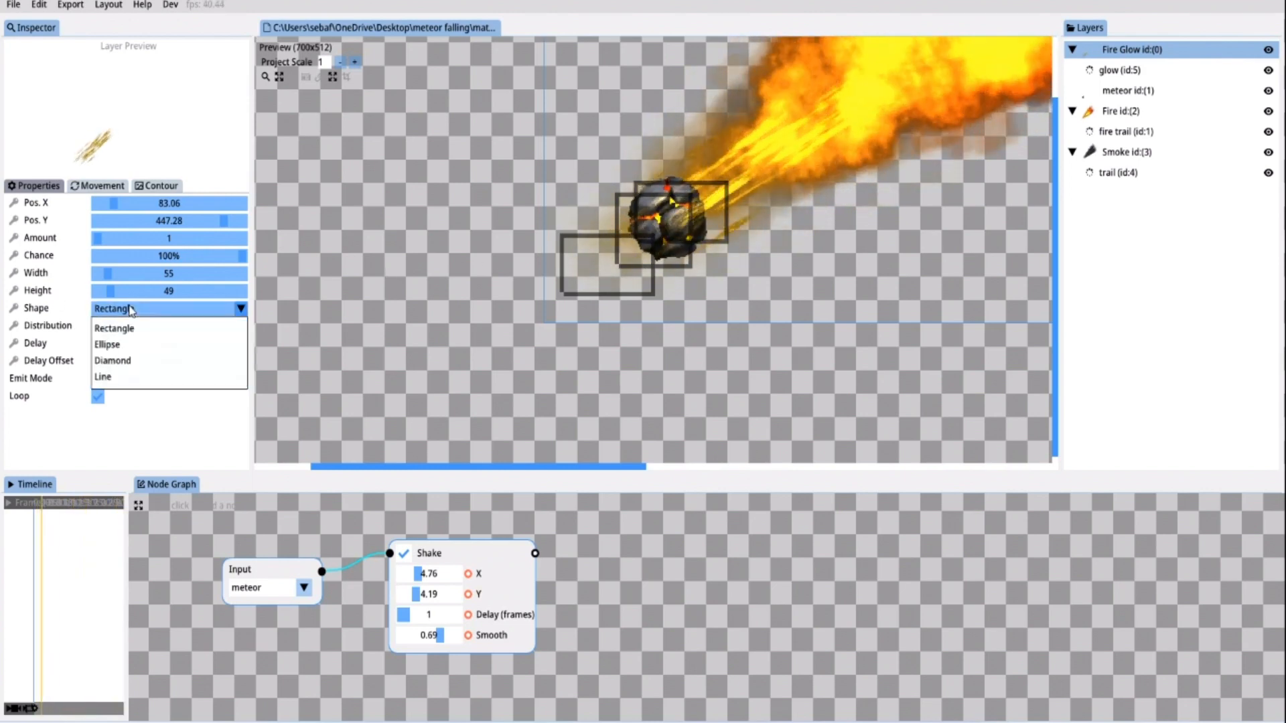
{"action": "mouse_move", "coordinate": [119, 346]}
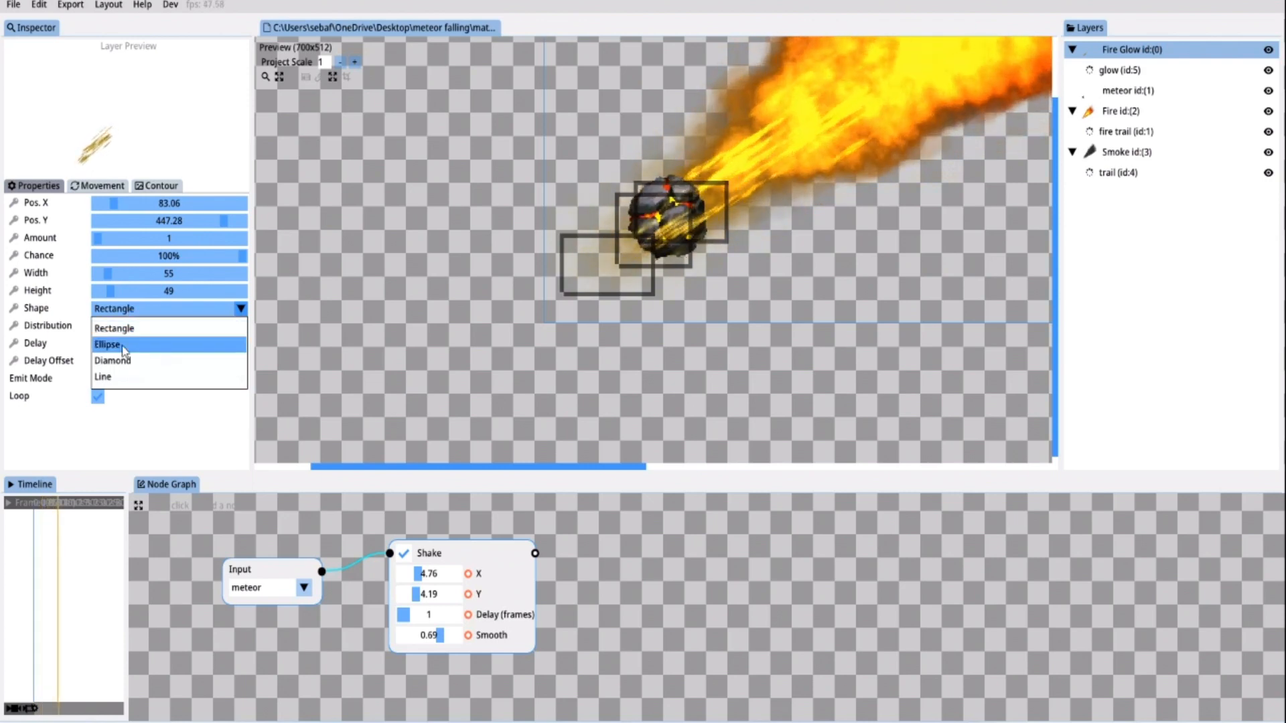
{"action": "left_click", "coordinate": [107, 344]}
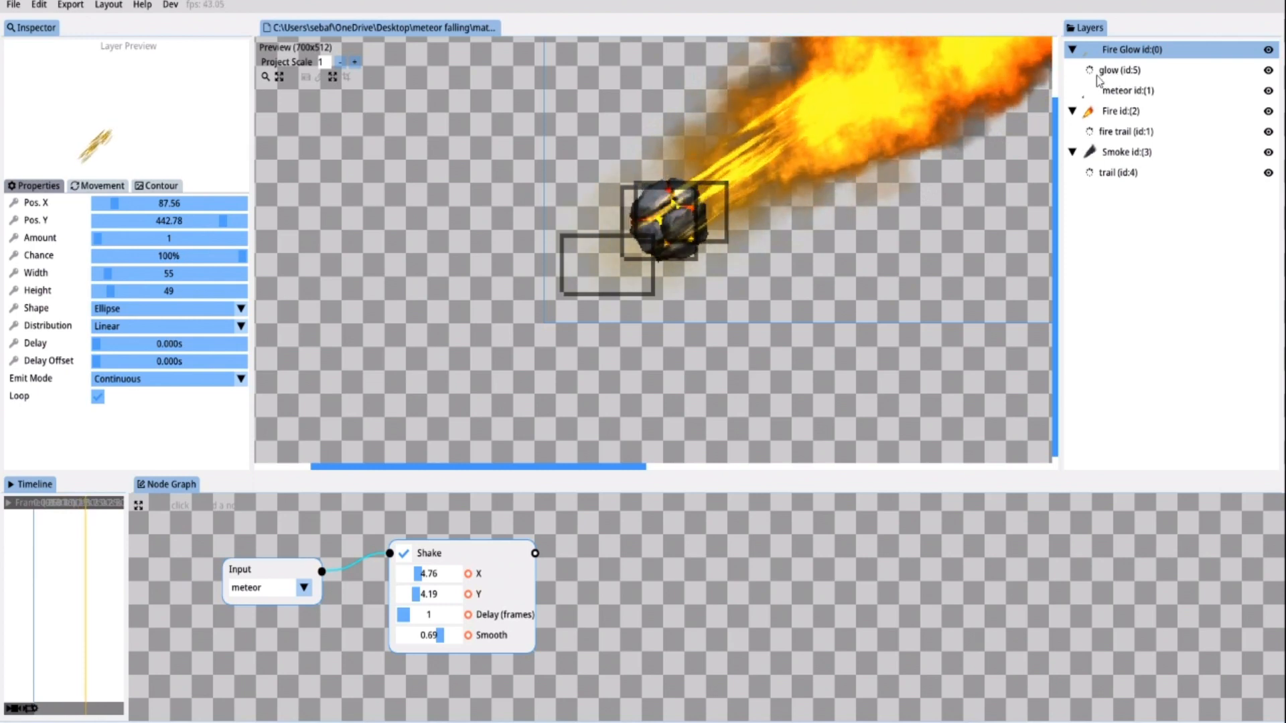
Set the glow particle's Color Birth and Death to 0 so streaks fade in and out
{"action": "left_click", "coordinate": [1117, 70]}
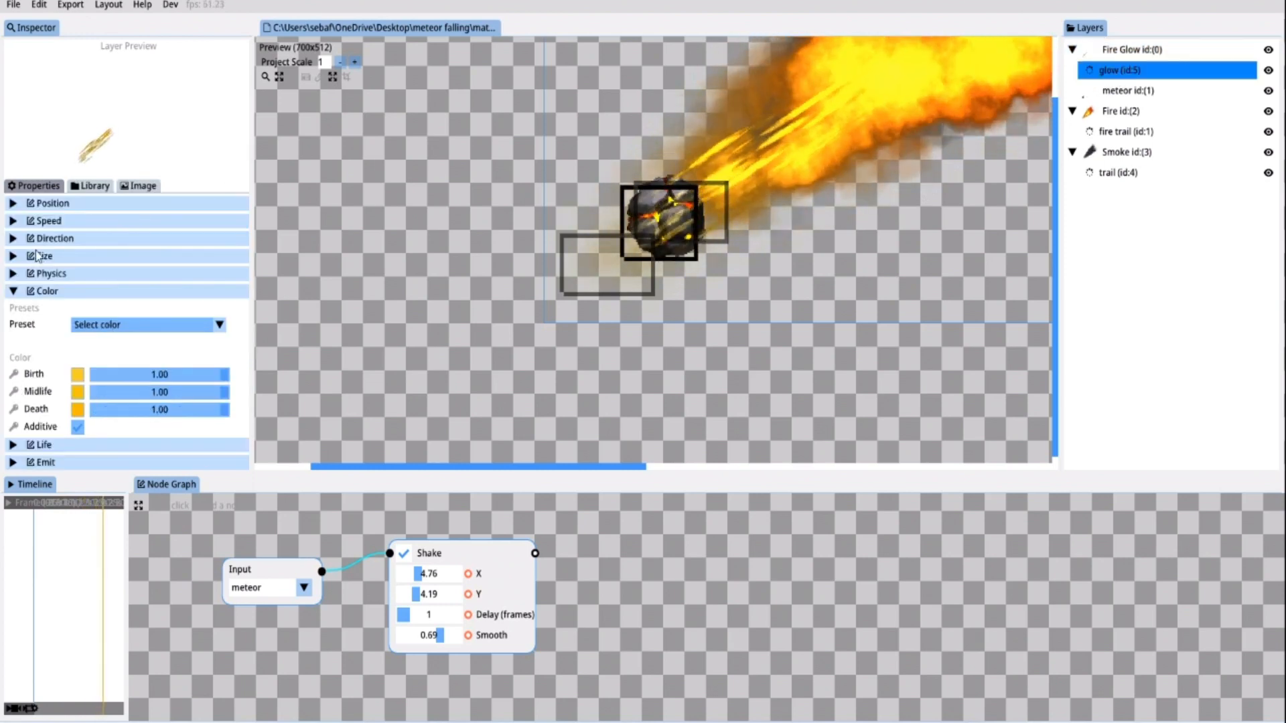
{"action": "left_click", "coordinate": [42, 219]}
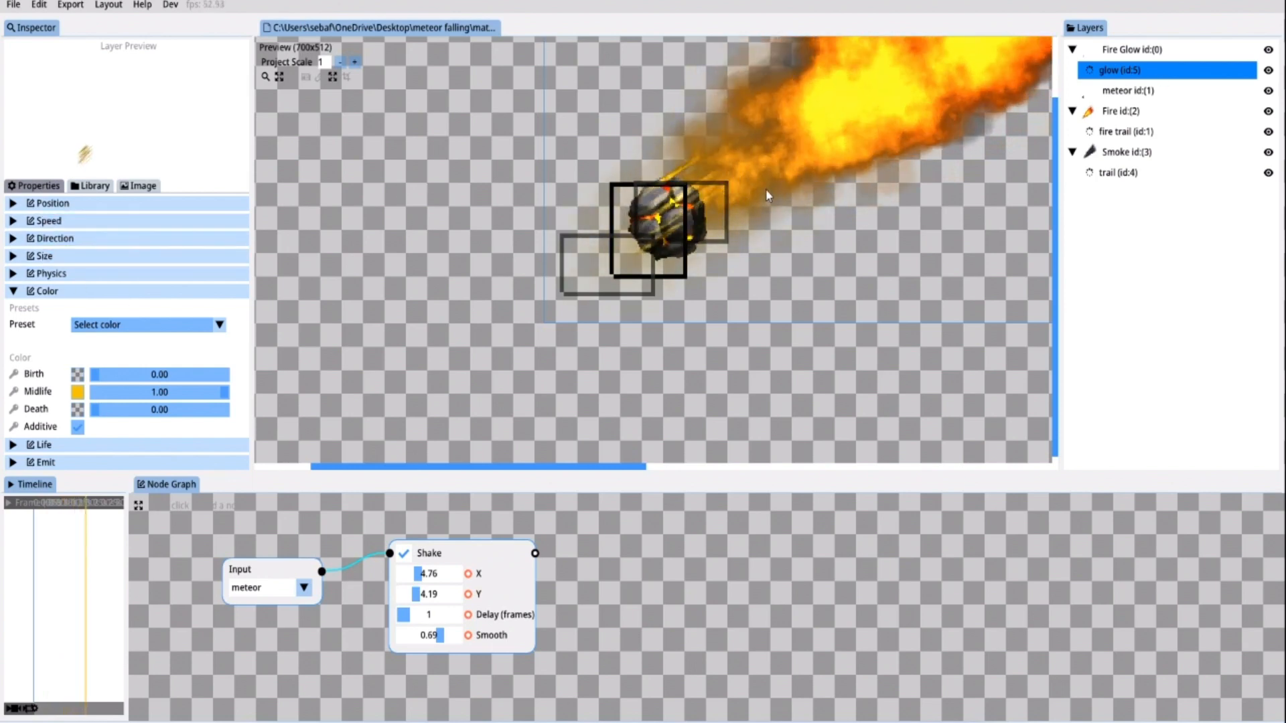
{"action": "left_click", "coordinate": [13, 220]}
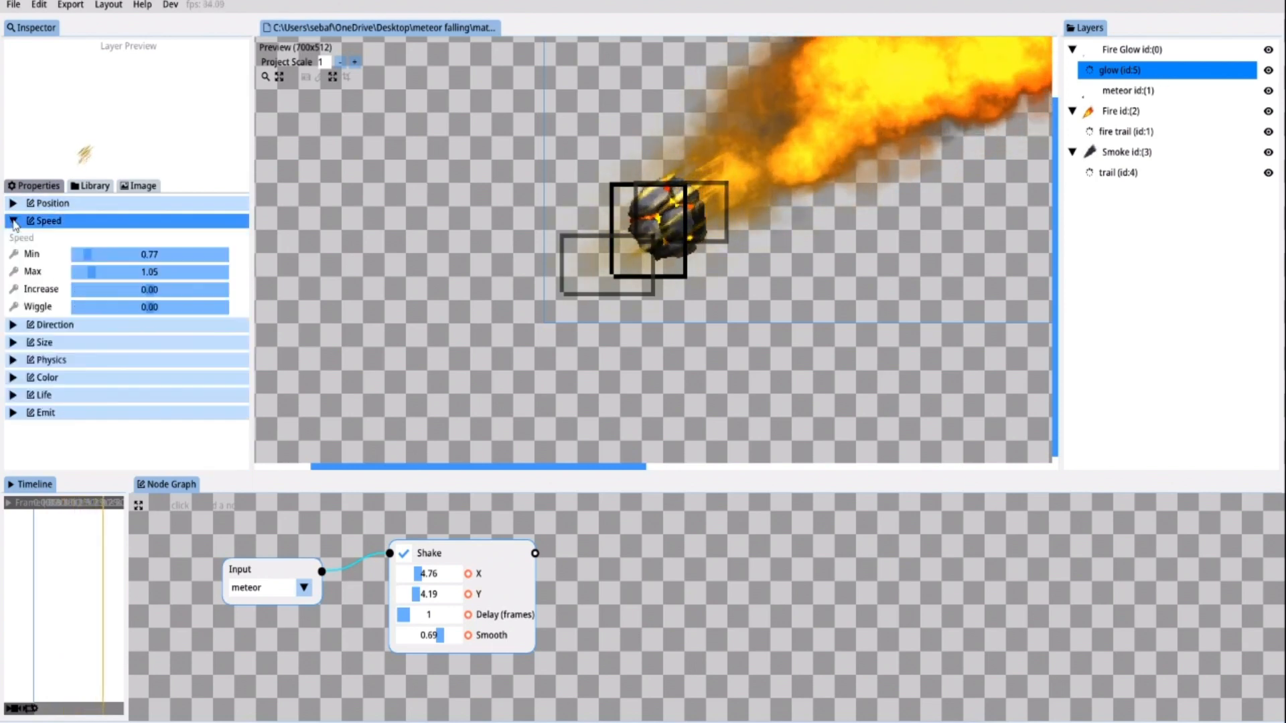
Raise glow Speed to 3.32–3.59 and shorten Life to 0.1–0.3 s
{"action": "left_click_drag", "start_coordinate": [82, 254], "coordinate": [103, 255]}
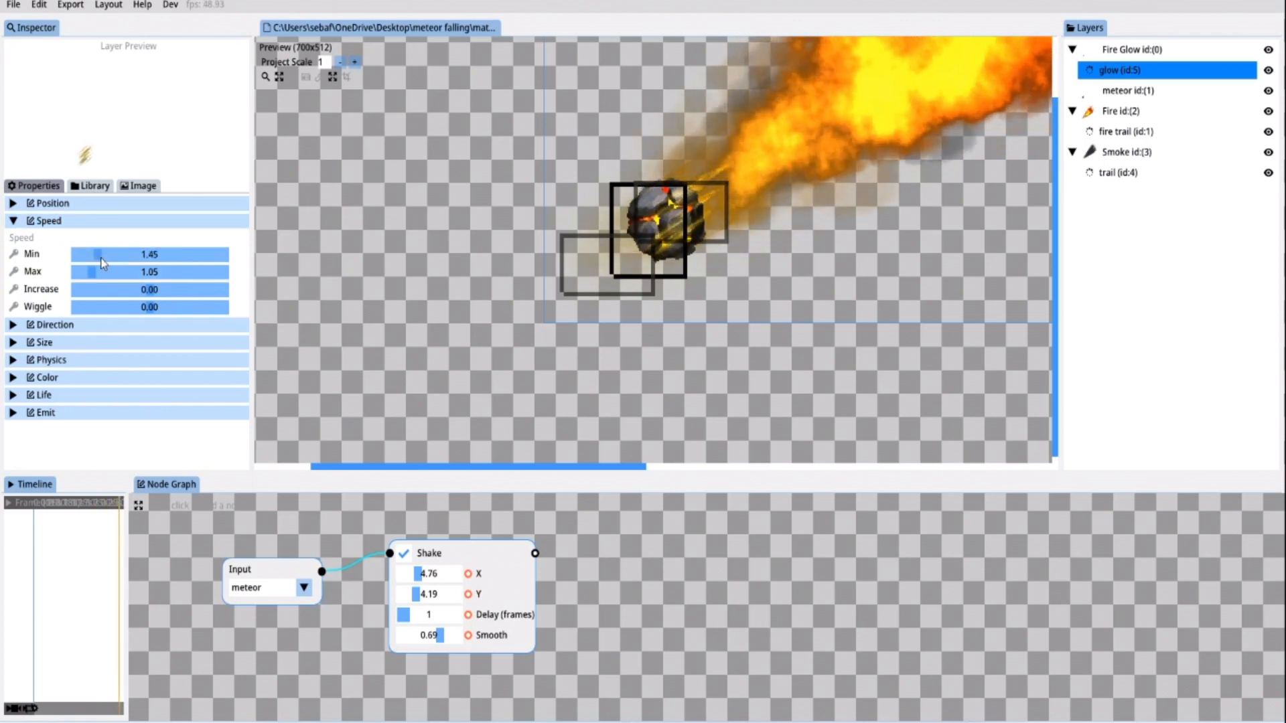
{"action": "left_click_drag", "start_coordinate": [96, 254], "coordinate": [121, 254]}
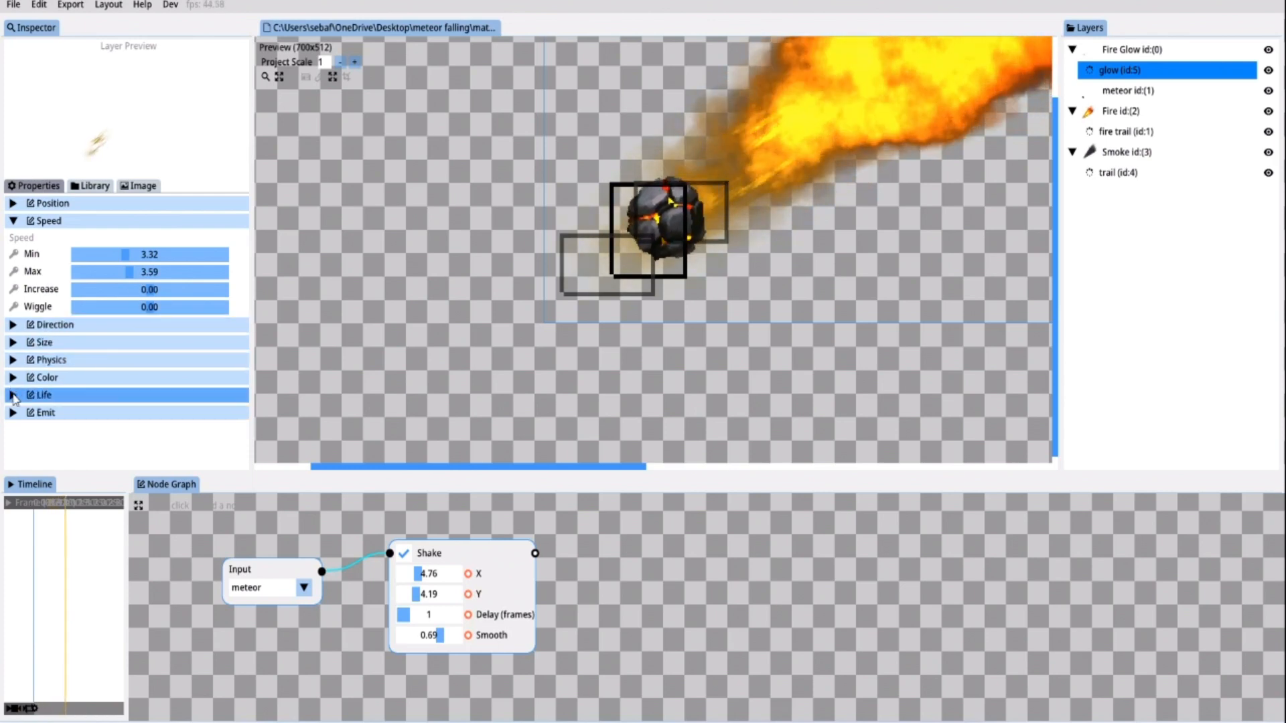
{"action": "left_click", "coordinate": [13, 394]}
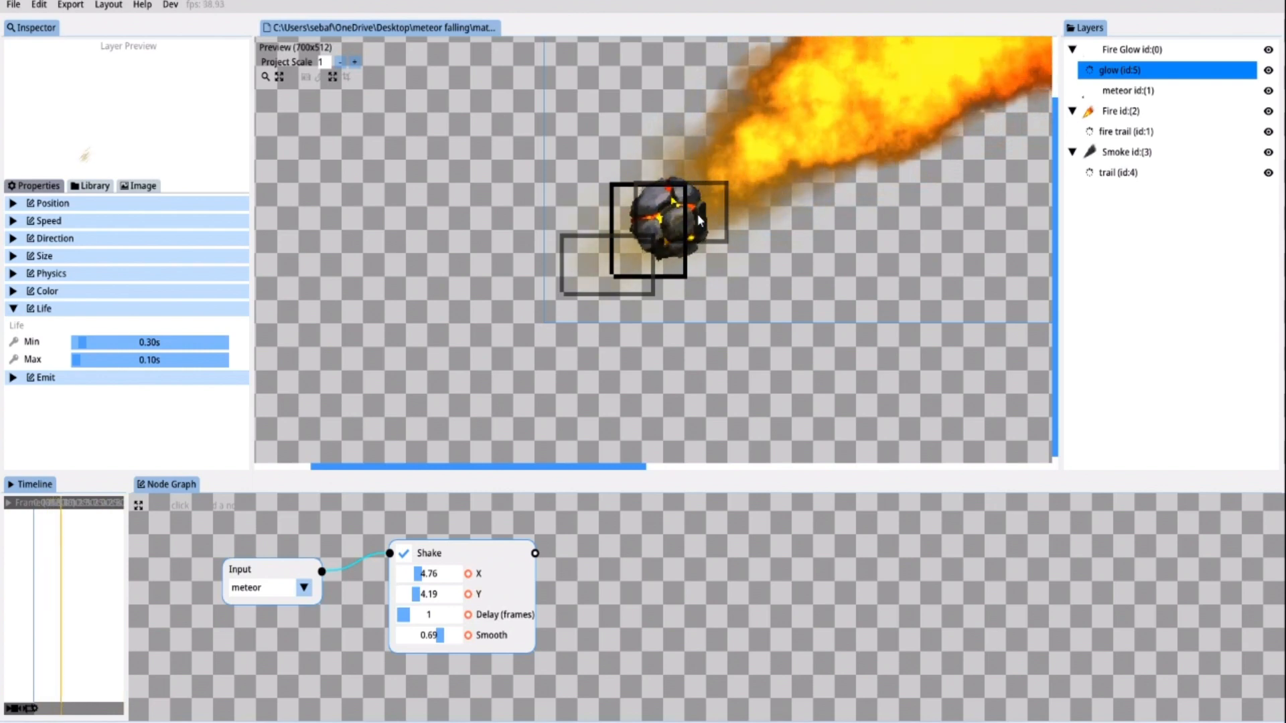
Raise the Fire Glow emitter's Amount so it releases 6 glow streaks
{"action": "left_click", "coordinate": [1131, 50]}
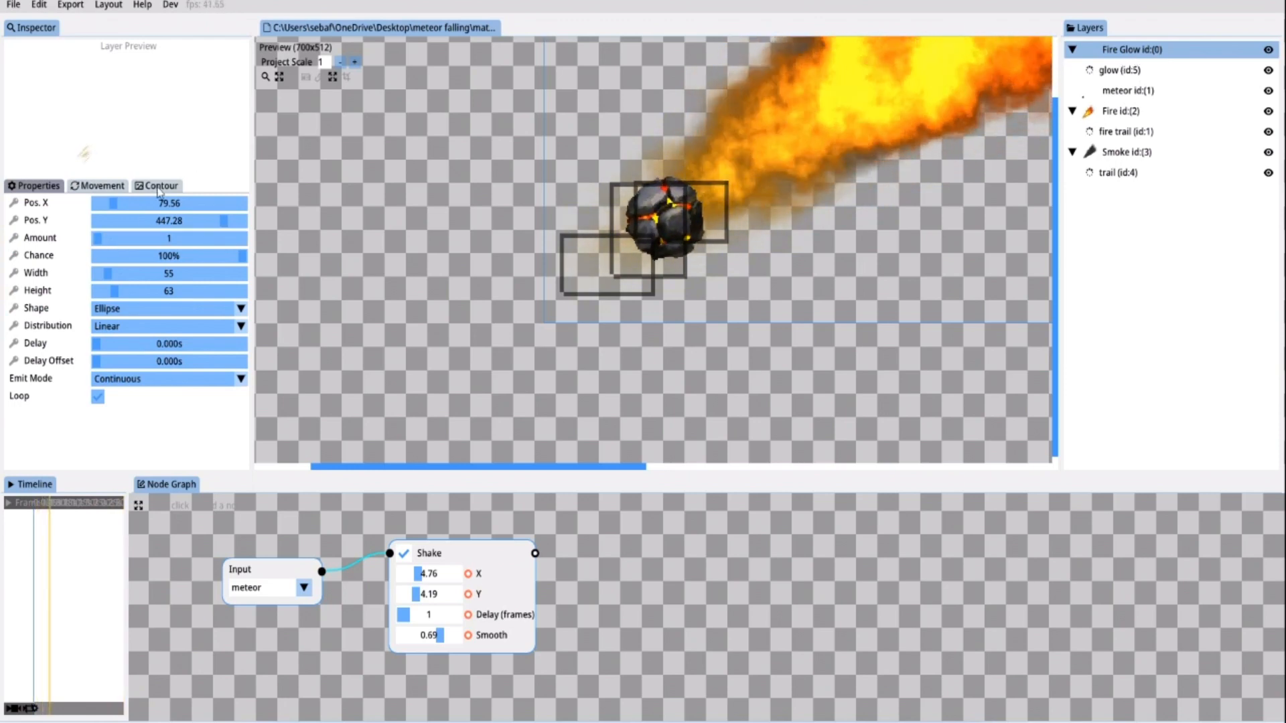
{"action": "left_click_drag", "start_coordinate": [98, 238], "coordinate": [119, 238]}
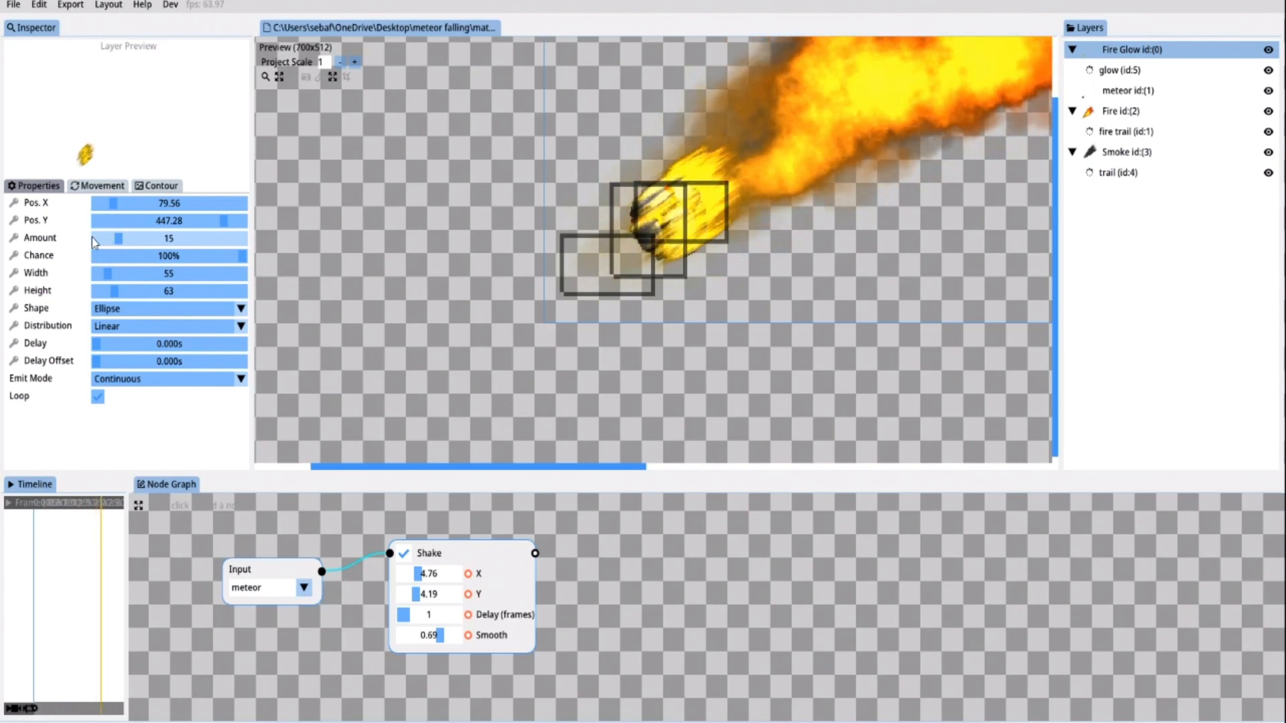
{"action": "left_click_drag", "start_coordinate": [118, 238], "coordinate": [107, 238]}
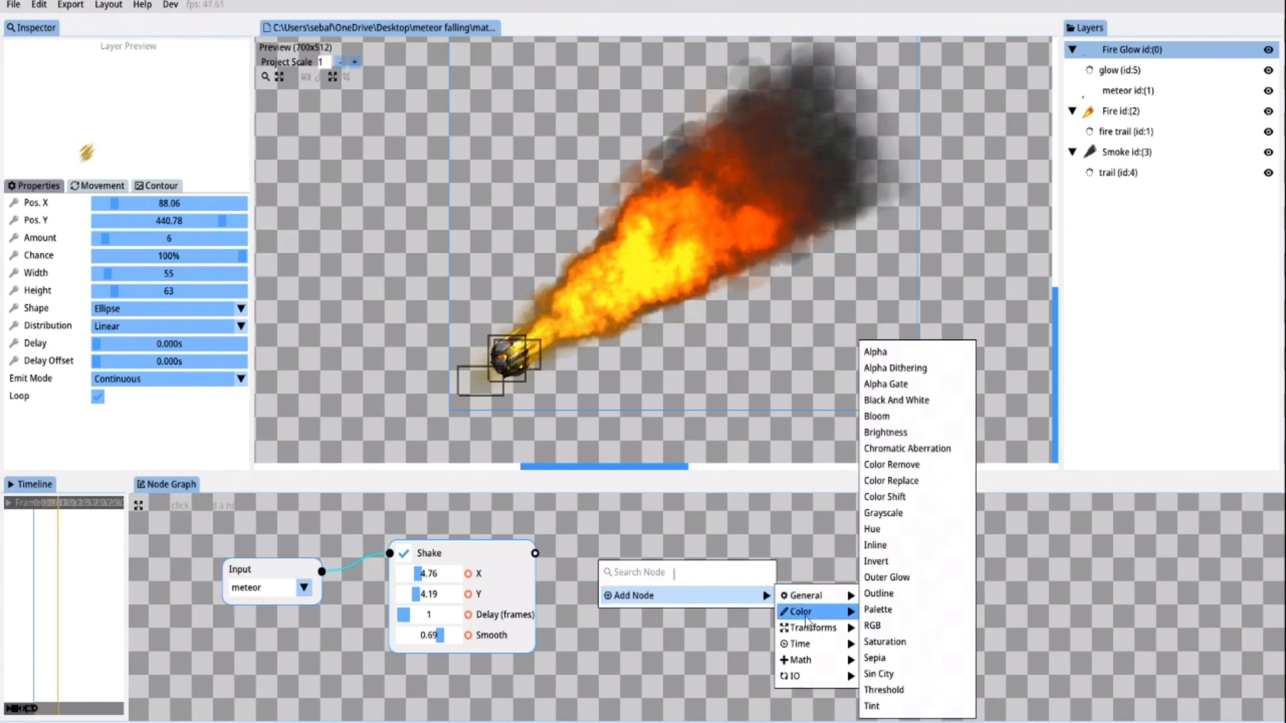
{"action": "mouse_move", "coordinate": [894, 420]}
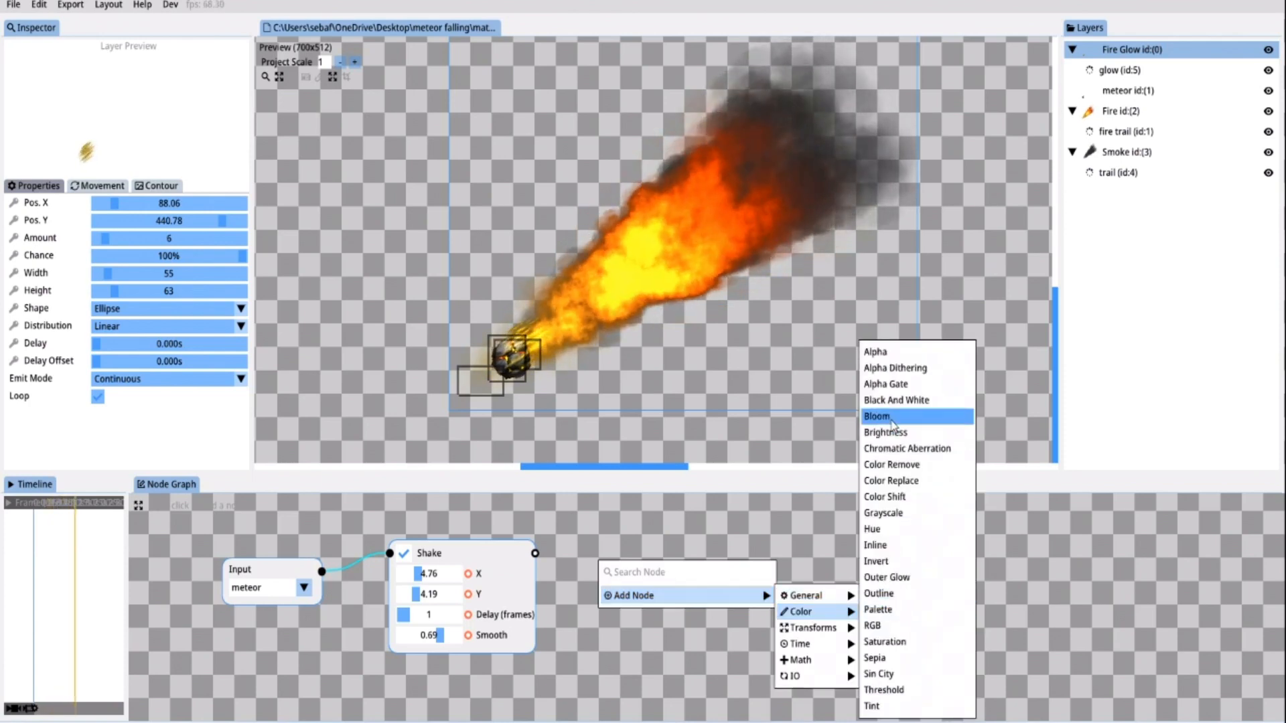
Insert a Bloom node after Shake and settle its Amount at 1.00 after trying zero
{"action": "left_click", "coordinate": [877, 415]}
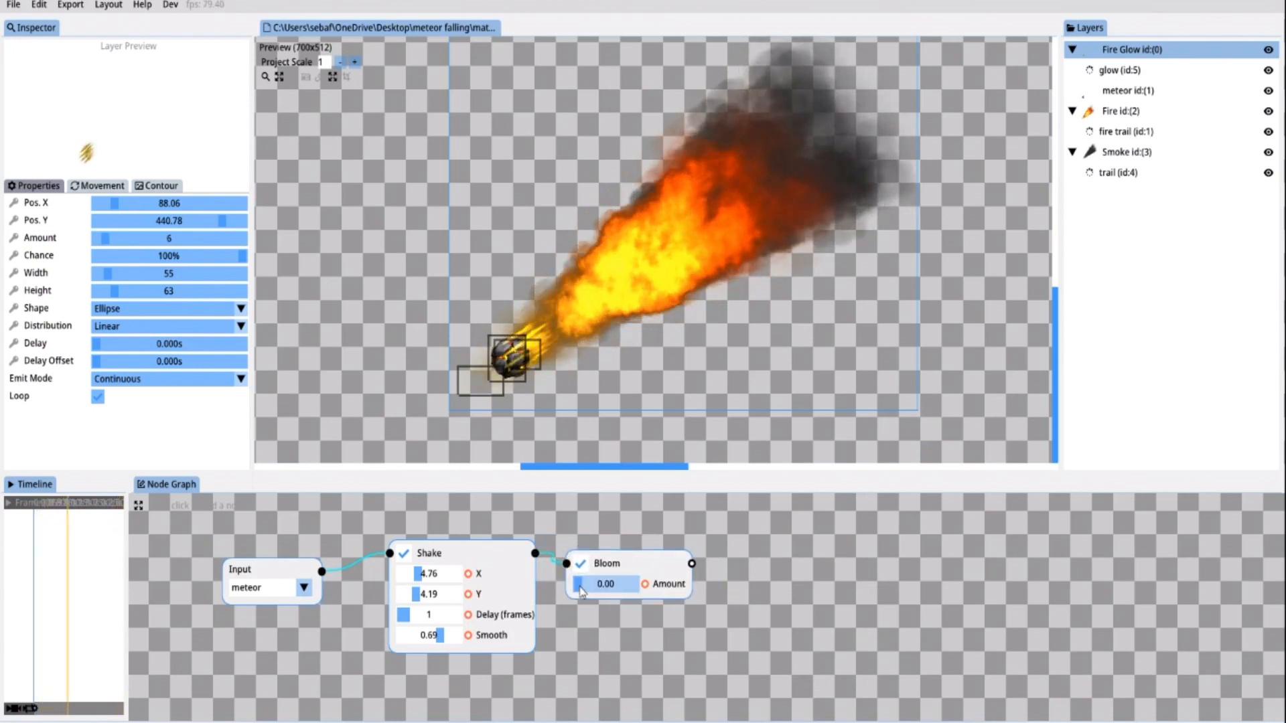
{"action": "left_click_drag", "start_coordinate": [576, 584], "coordinate": [599, 583]}
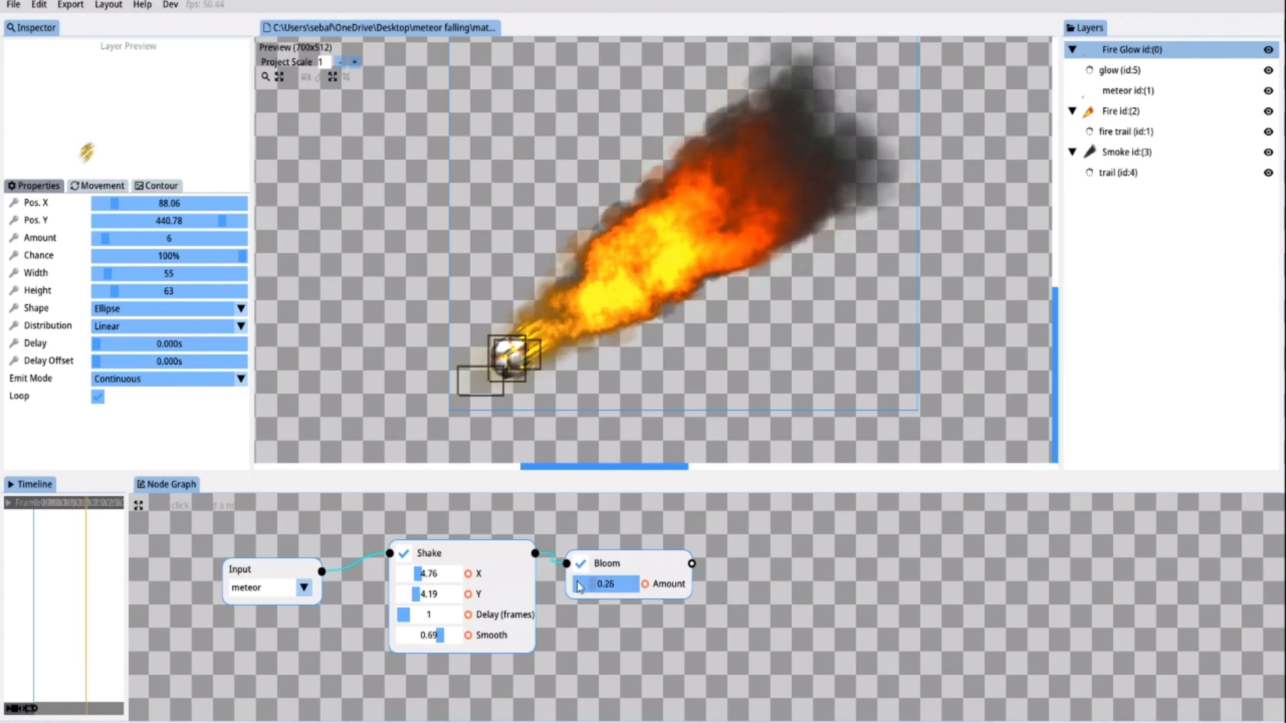
{"action": "left_click_drag", "start_coordinate": [604, 584], "coordinate": [575, 584]}
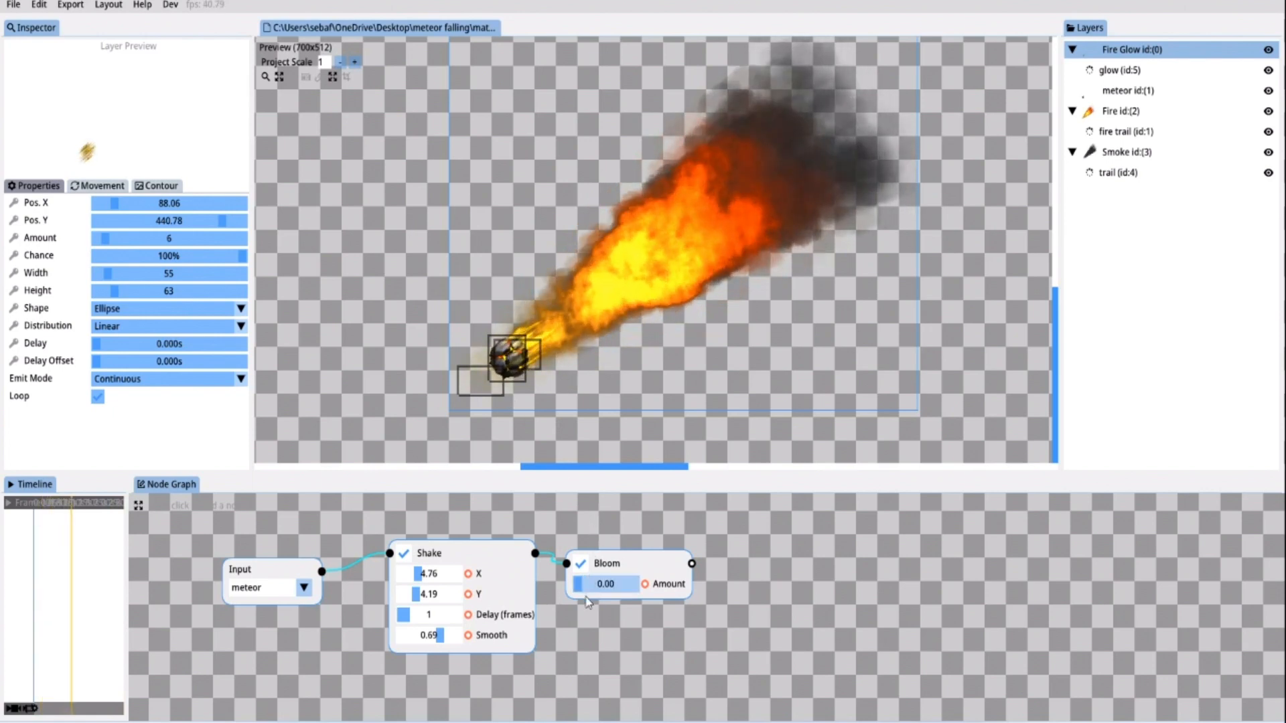
{"action": "left_click_drag", "start_coordinate": [580, 584], "coordinate": [631, 584]}
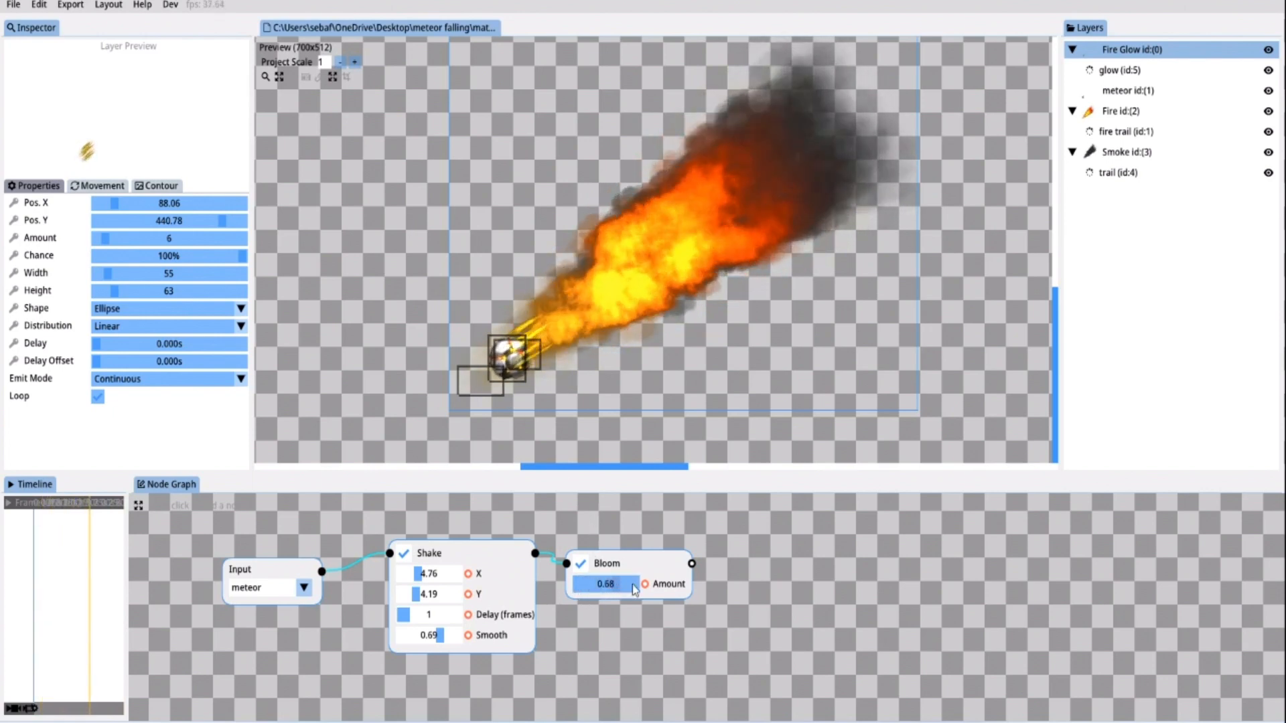
{"action": "left_click_drag", "start_coordinate": [605, 584], "coordinate": [627, 584]}
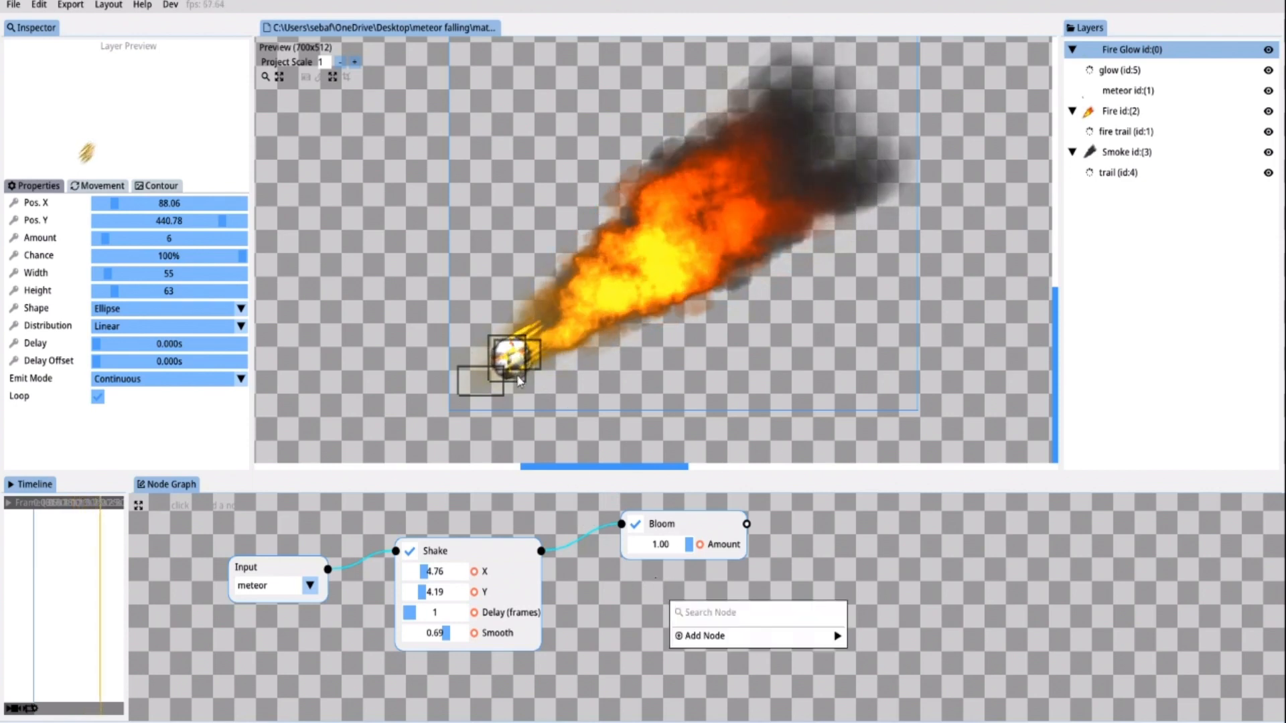
Add a Sine/Ping Pong time node and wire its output into Bloom's Amount
{"action": "left_click", "coordinate": [704, 635]}
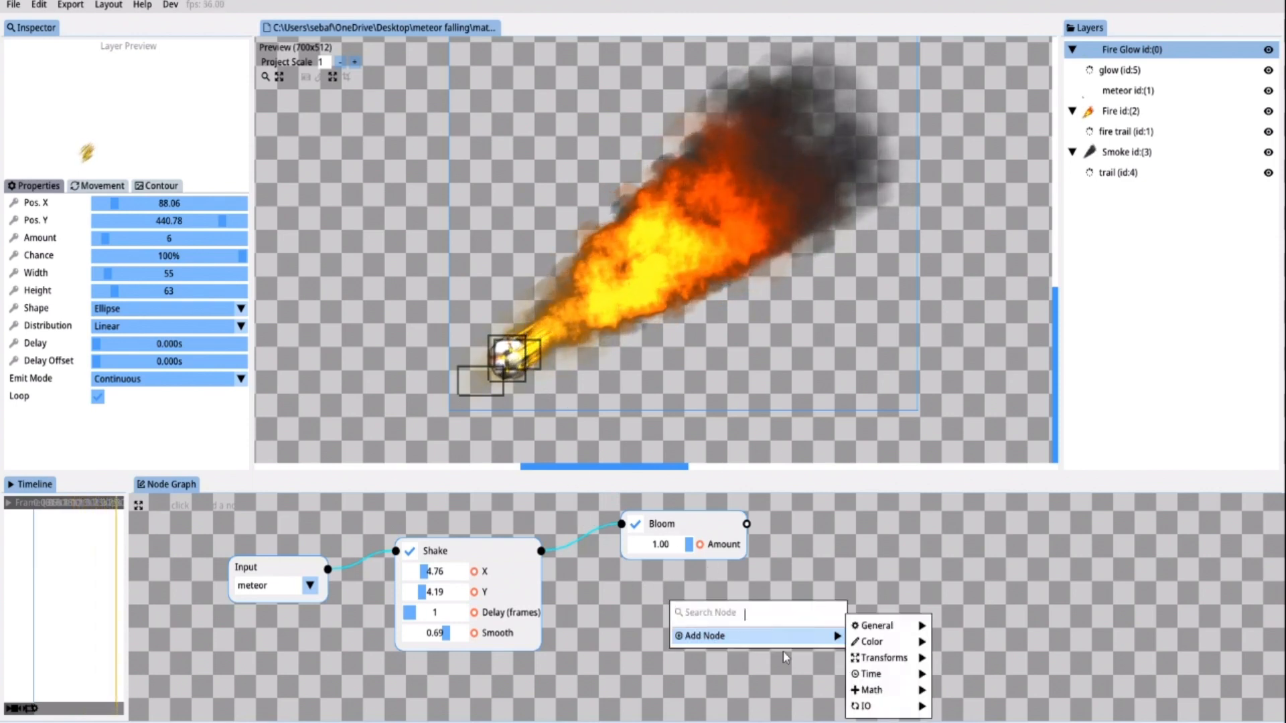
{"action": "mouse_move", "coordinate": [870, 674]}
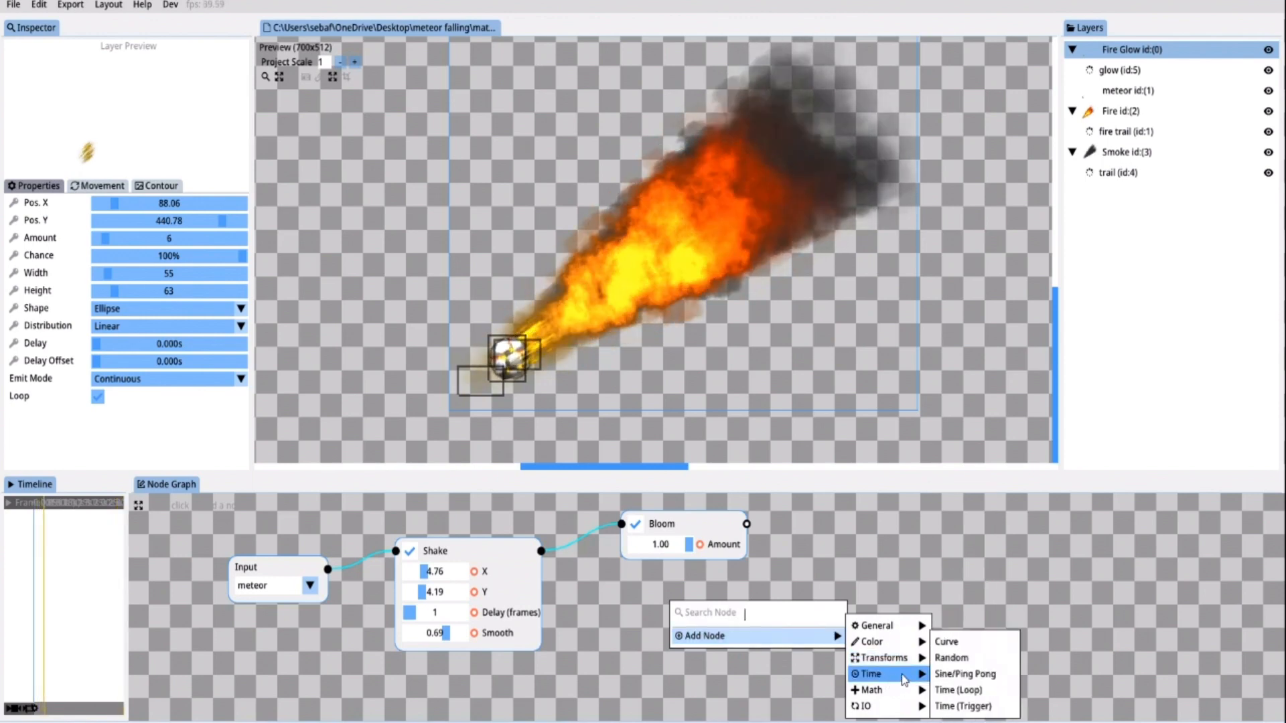
{"action": "mouse_move", "coordinate": [968, 673]}
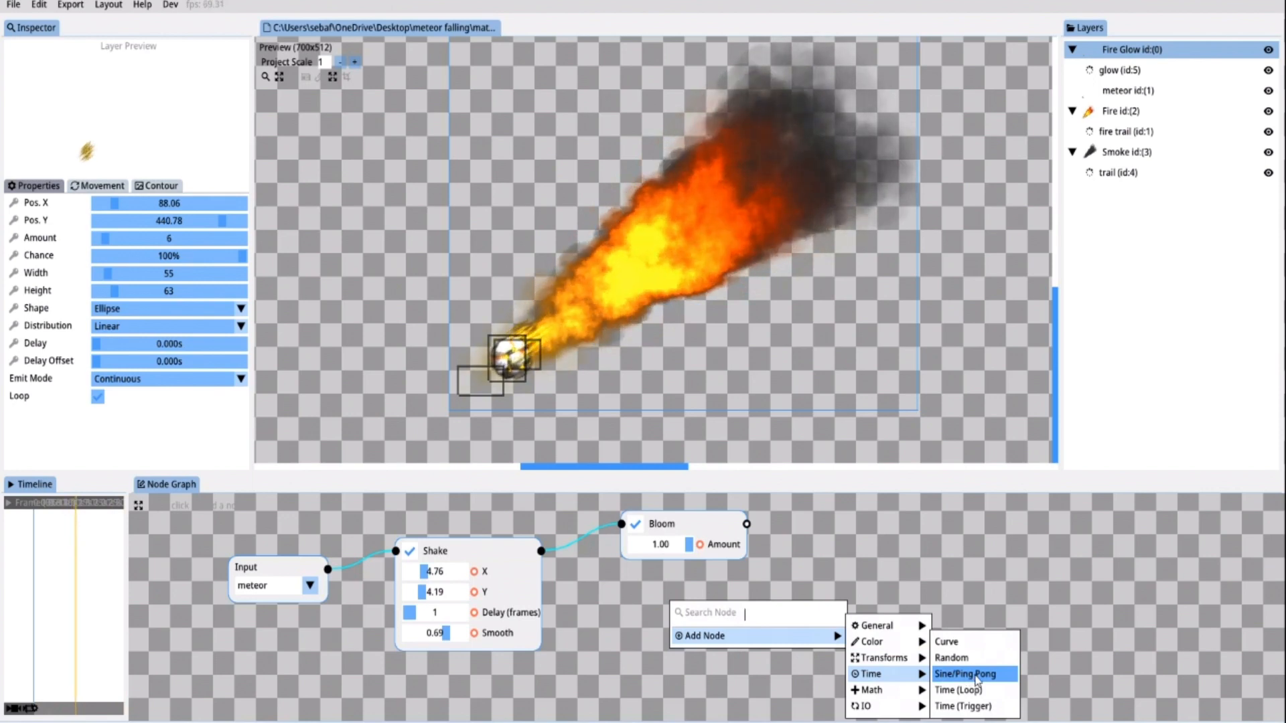
{"action": "left_click", "coordinate": [973, 673]}
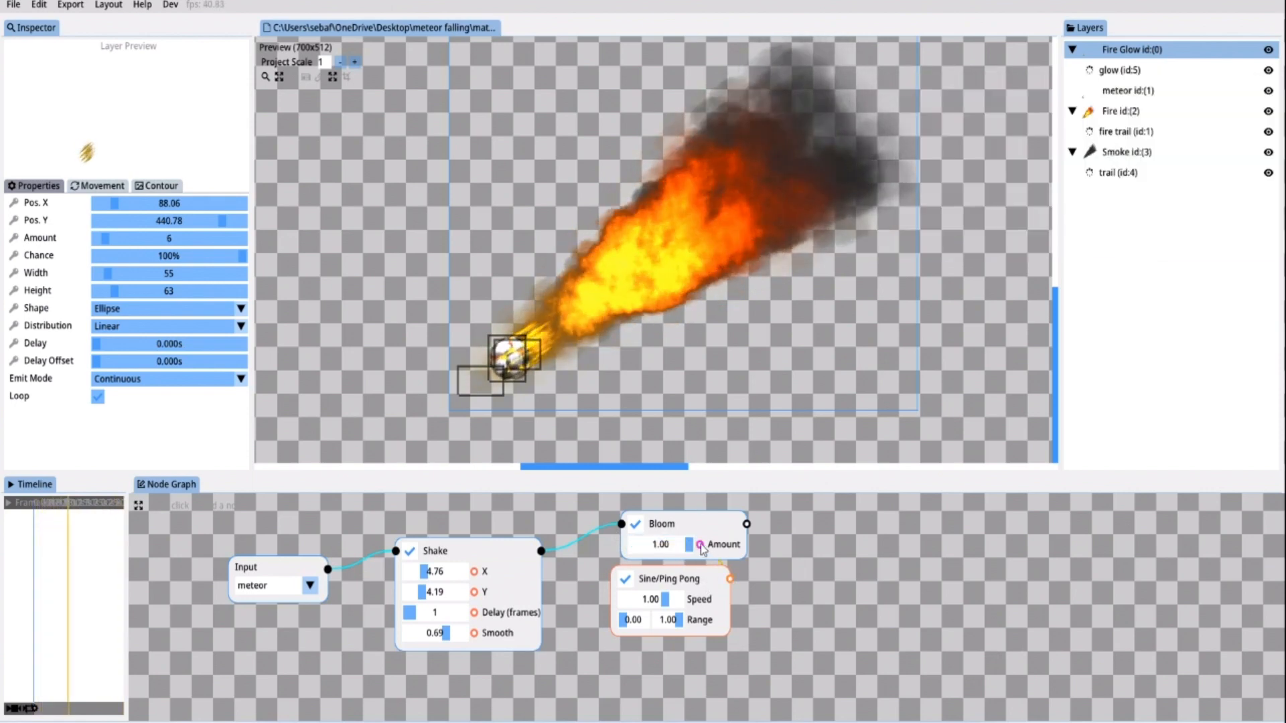
{"action": "left_click_drag", "start_coordinate": [700, 544], "coordinate": [638, 544]}
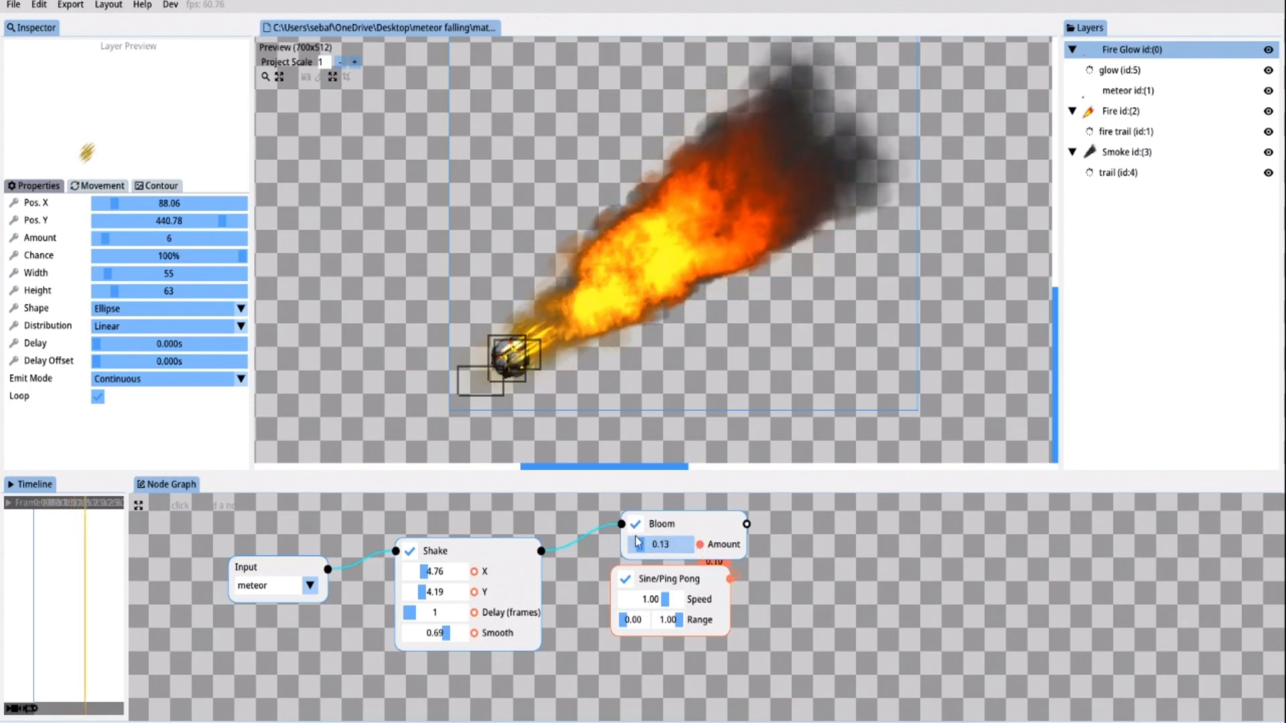
{"action": "left_click_drag", "start_coordinate": [664, 543], "coordinate": [685, 544]}
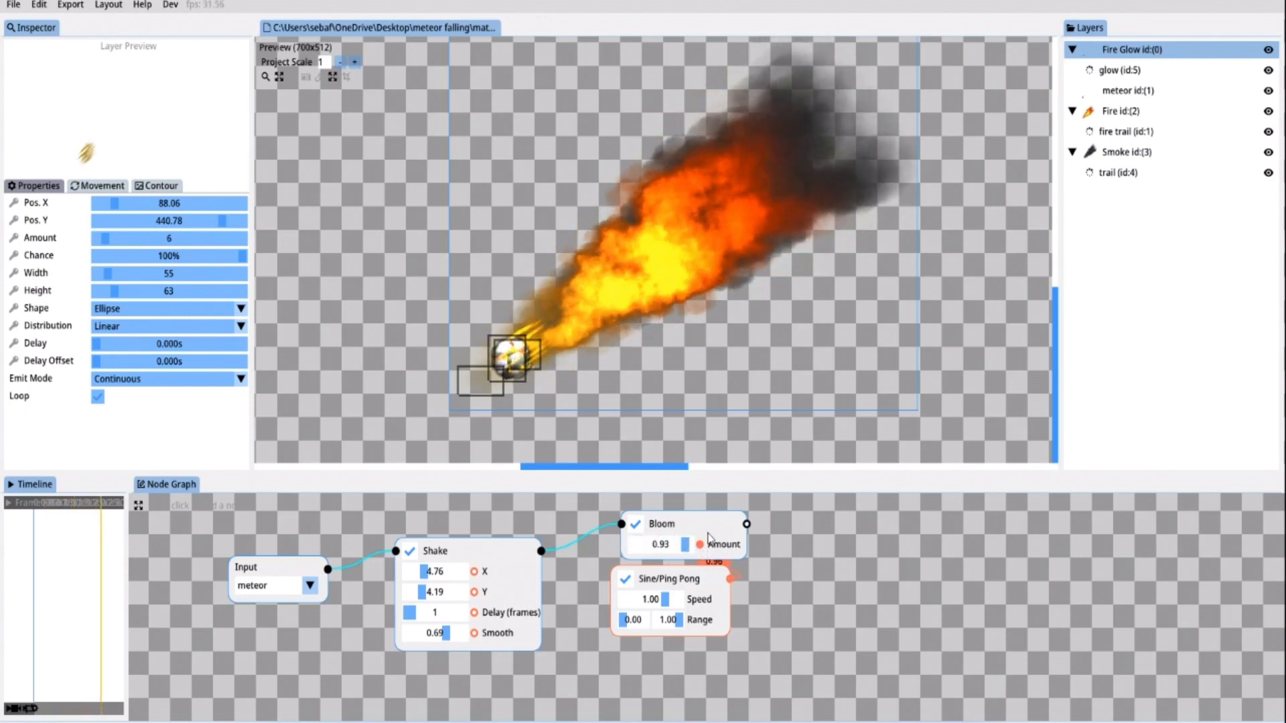
{"action": "left_click_drag", "start_coordinate": [680, 544], "coordinate": [648, 544]}
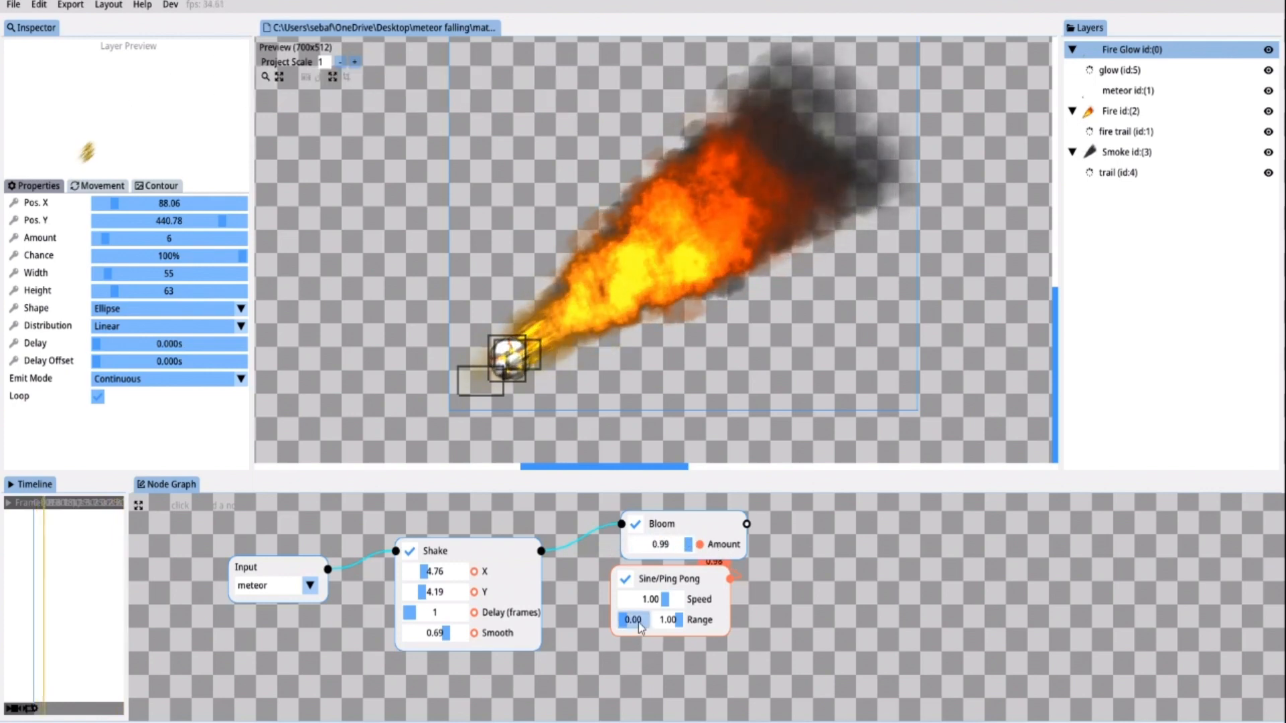
Set the oscillator to range 0.44–1.00 at speed 2.00 so the bloom pulses
{"action": "left_click_drag", "start_coordinate": [622, 620], "coordinate": [635, 620]}
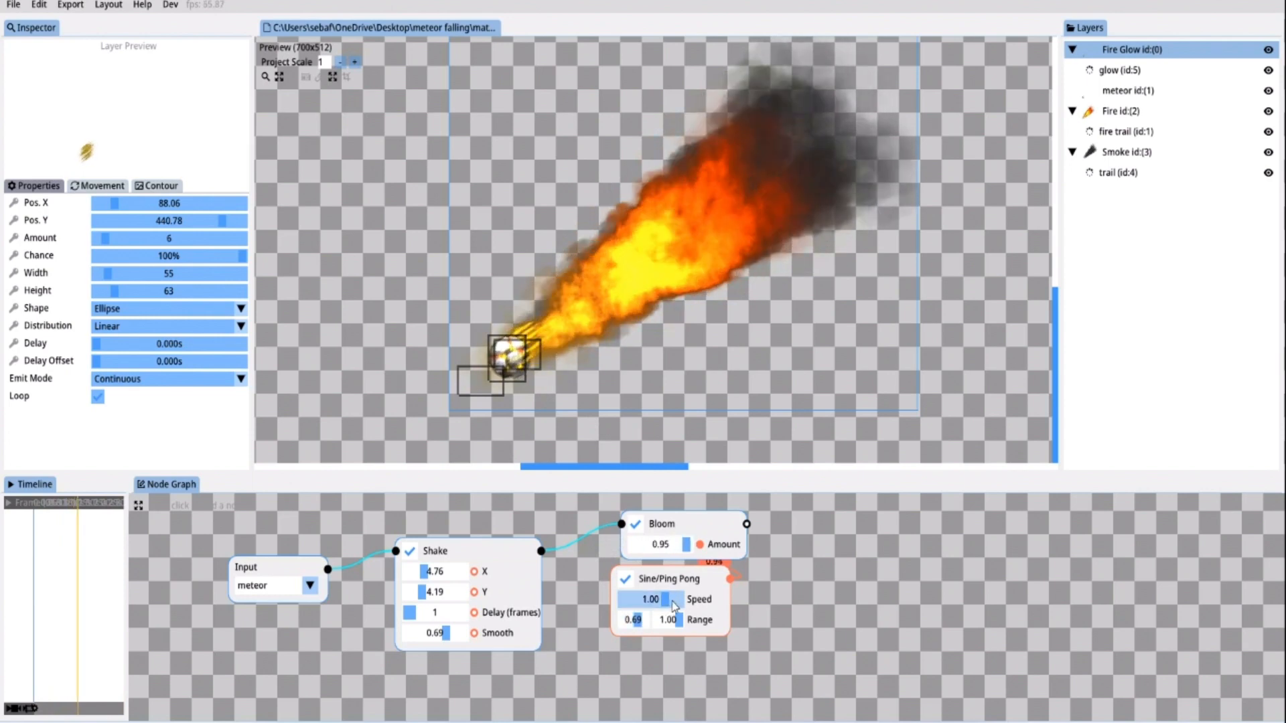
{"action": "left_click_drag", "start_coordinate": [664, 600], "coordinate": [679, 600]}
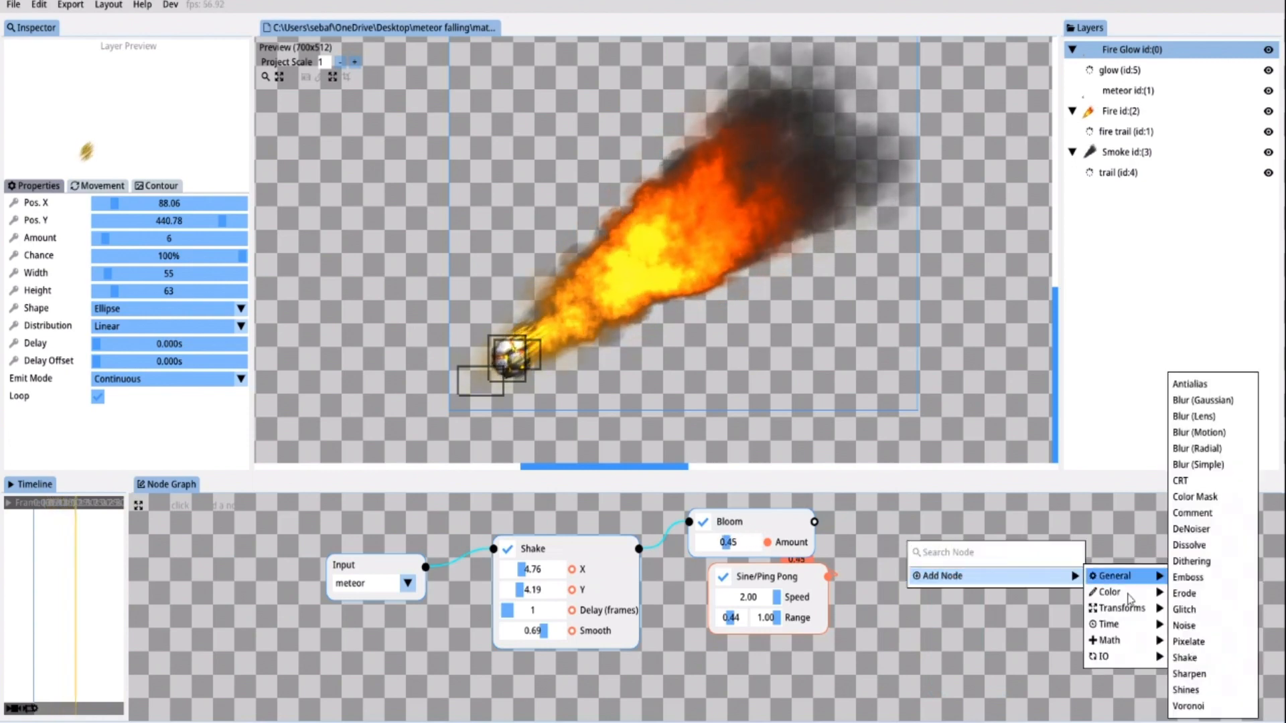
{"action": "mouse_move", "coordinate": [1117, 592]}
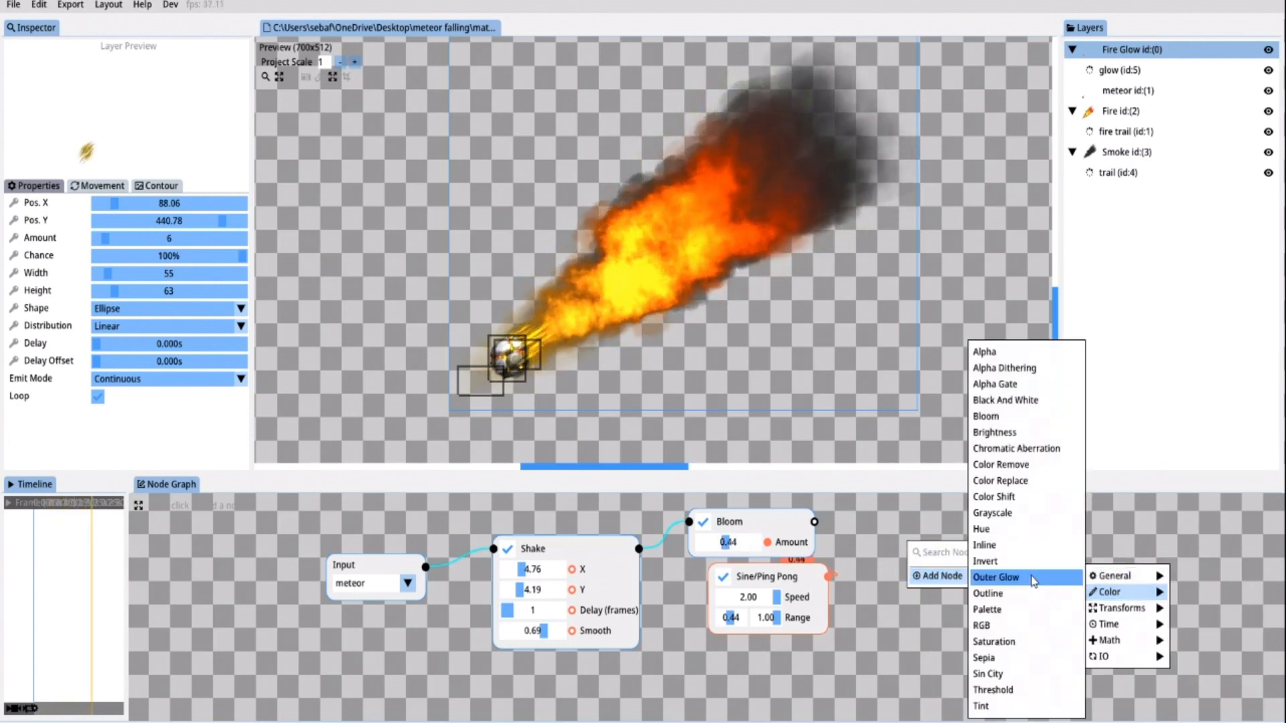
Insert an Outer Glow node after Bloom and colour it golden yellow #D6AF21
{"action": "left_click", "coordinate": [997, 577]}
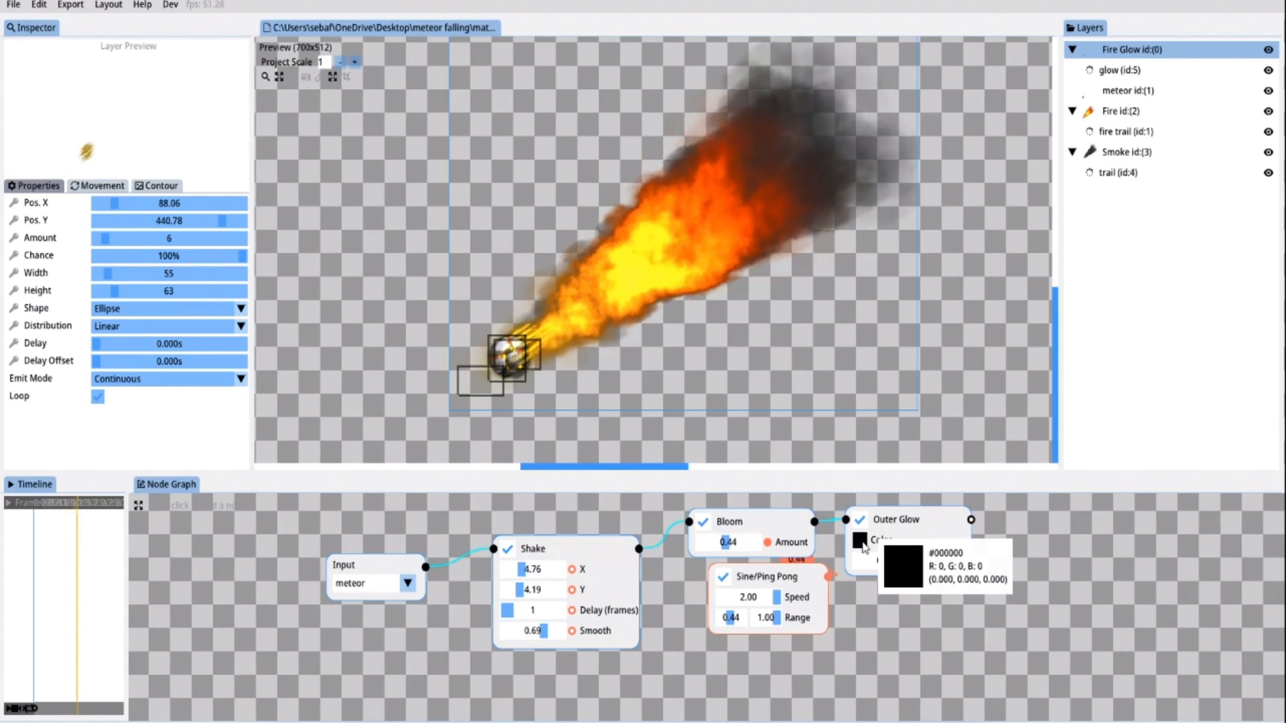
{"action": "left_click", "coordinate": [857, 537]}
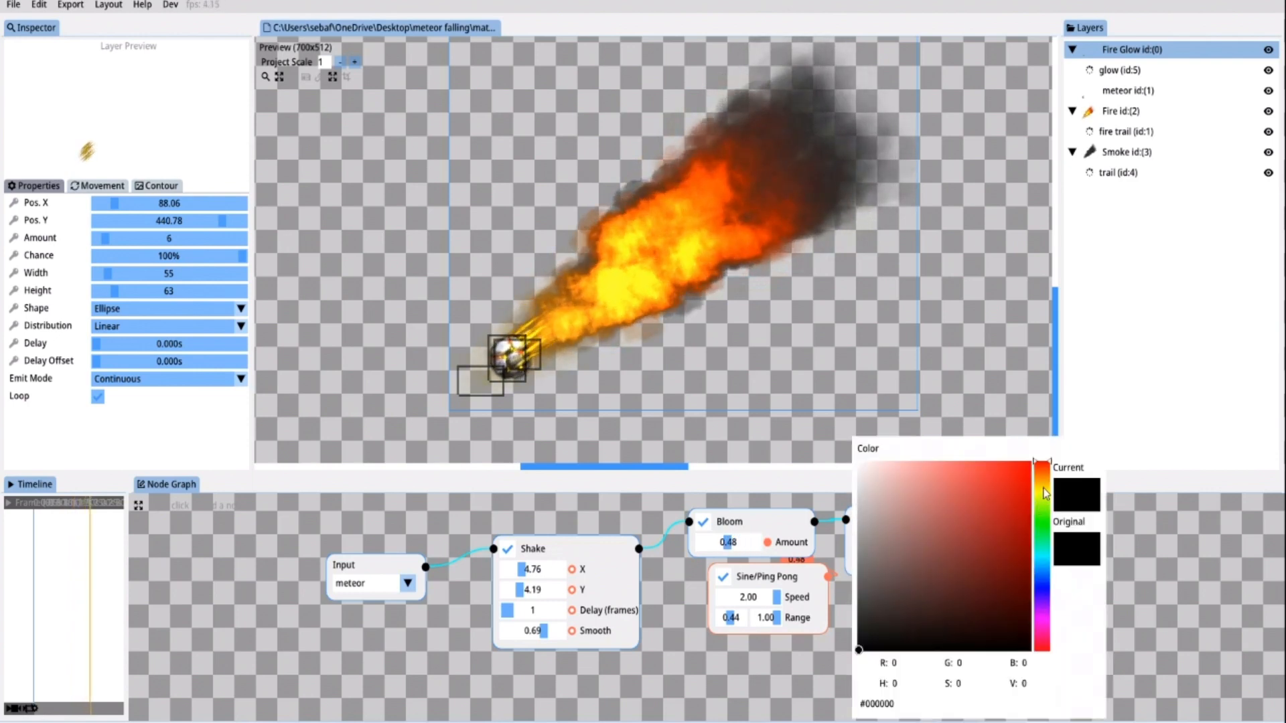
{"action": "left_click", "coordinate": [1042, 487]}
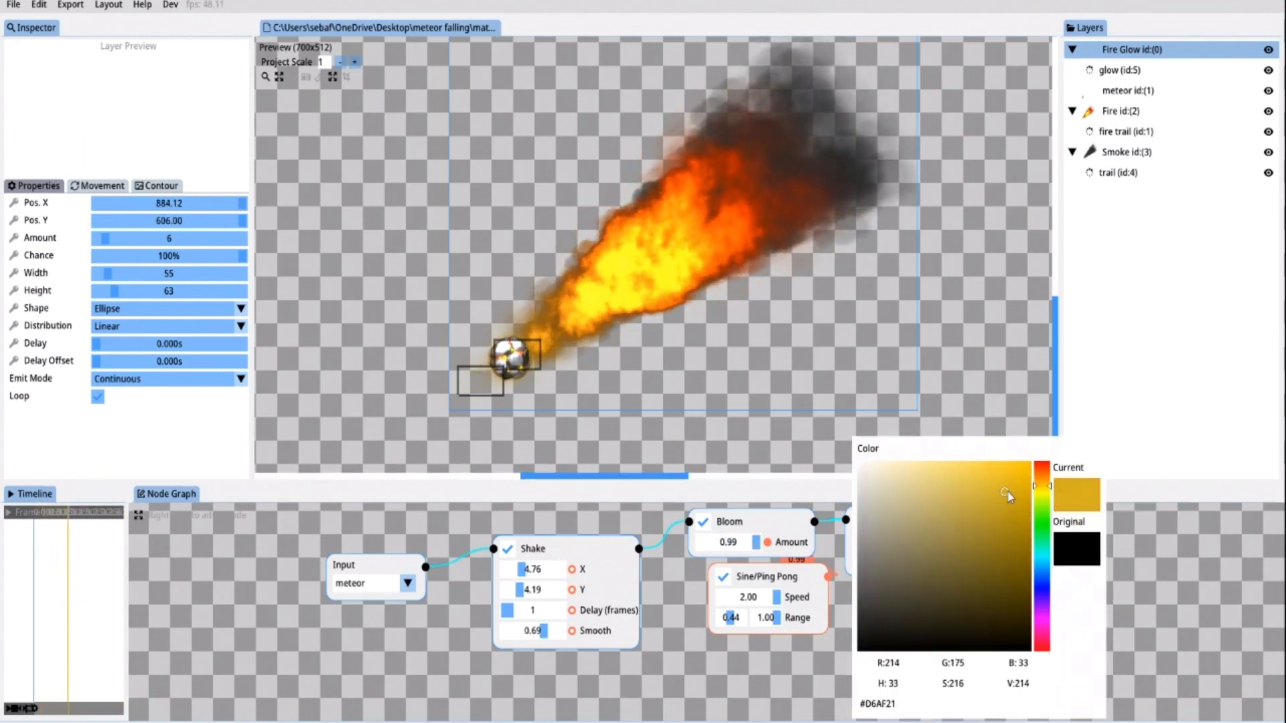